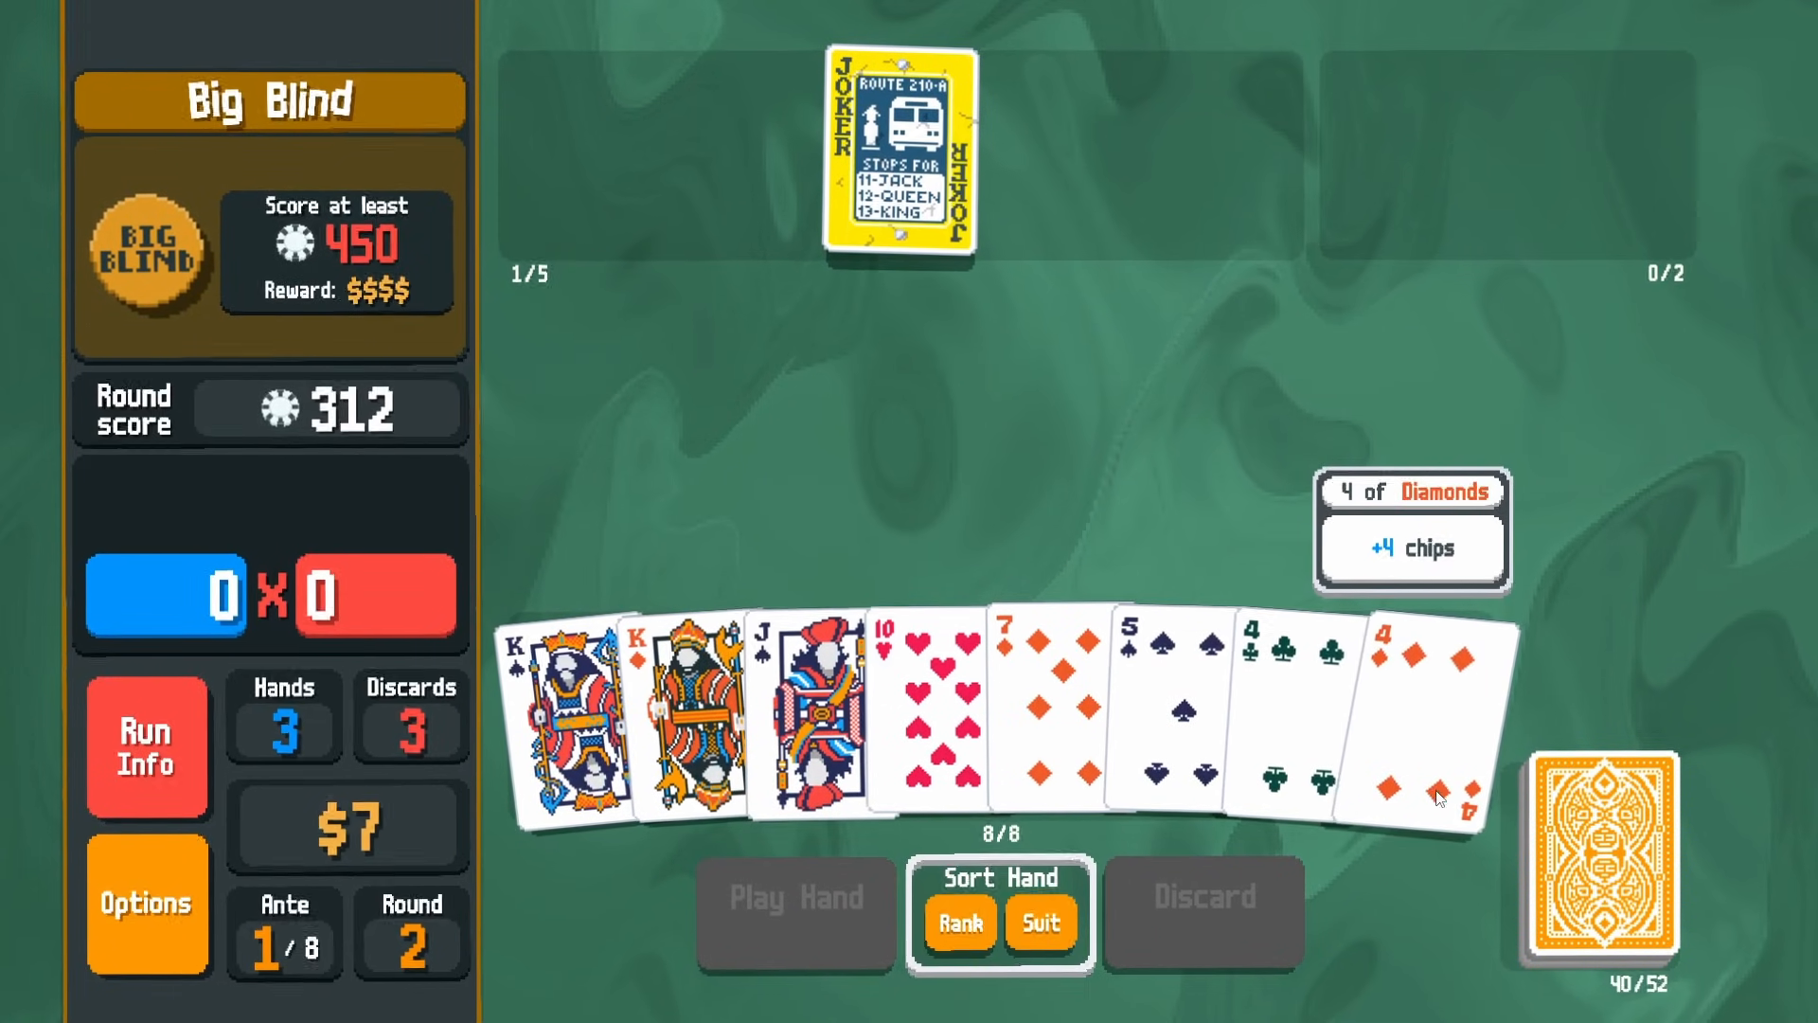
Open the 2D-perspective shader page on godotshaders.com and scroll toward its shader code.
left_click(793, 897)
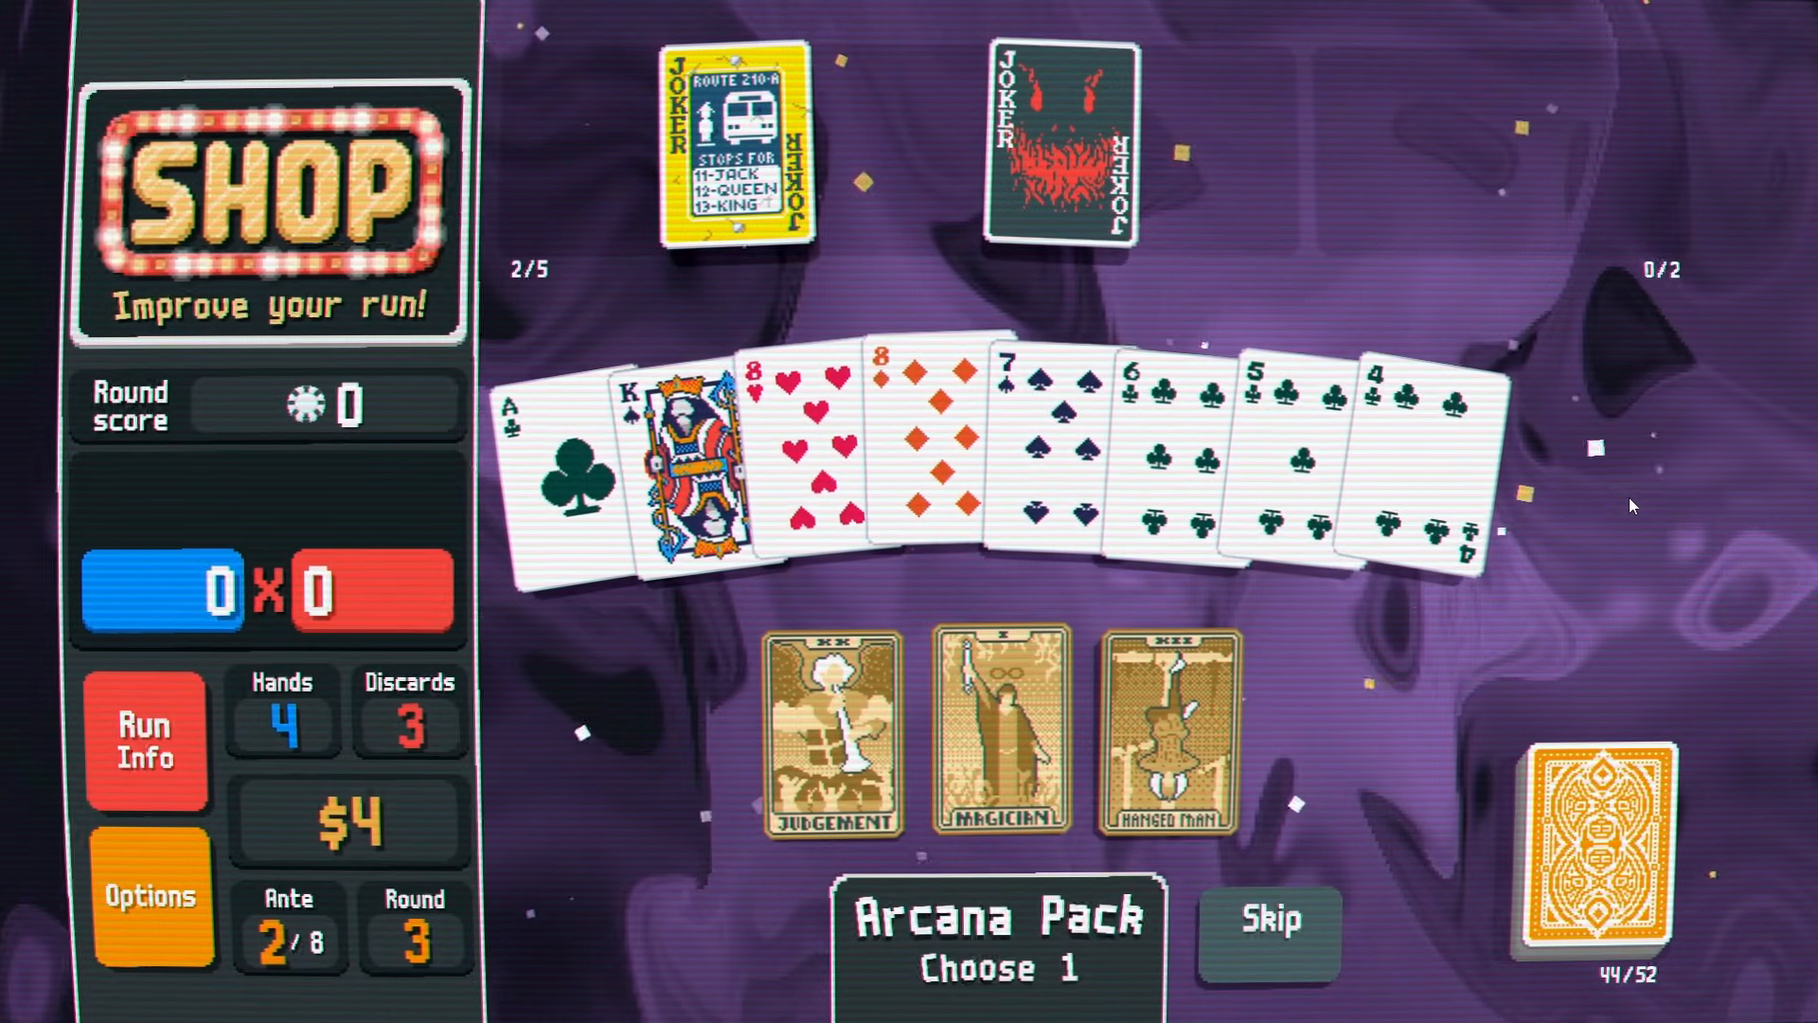
mouse_move(1317, 237)
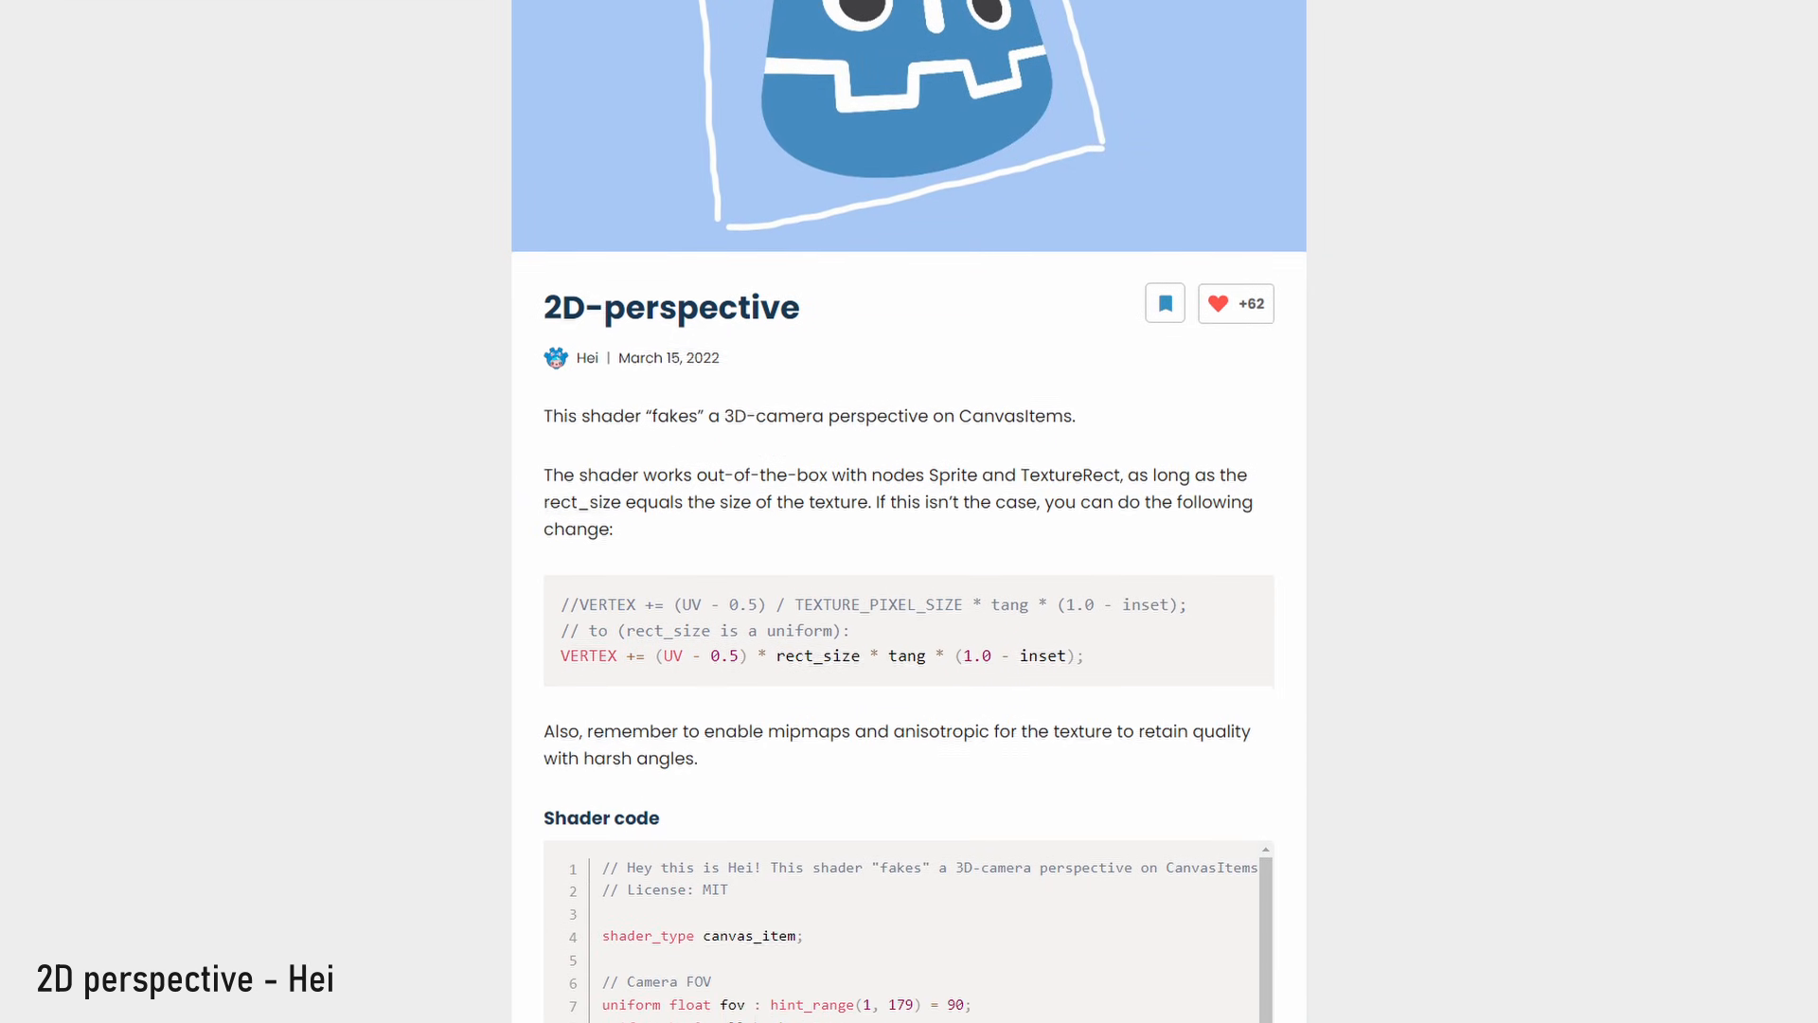
scroll("down", 3)
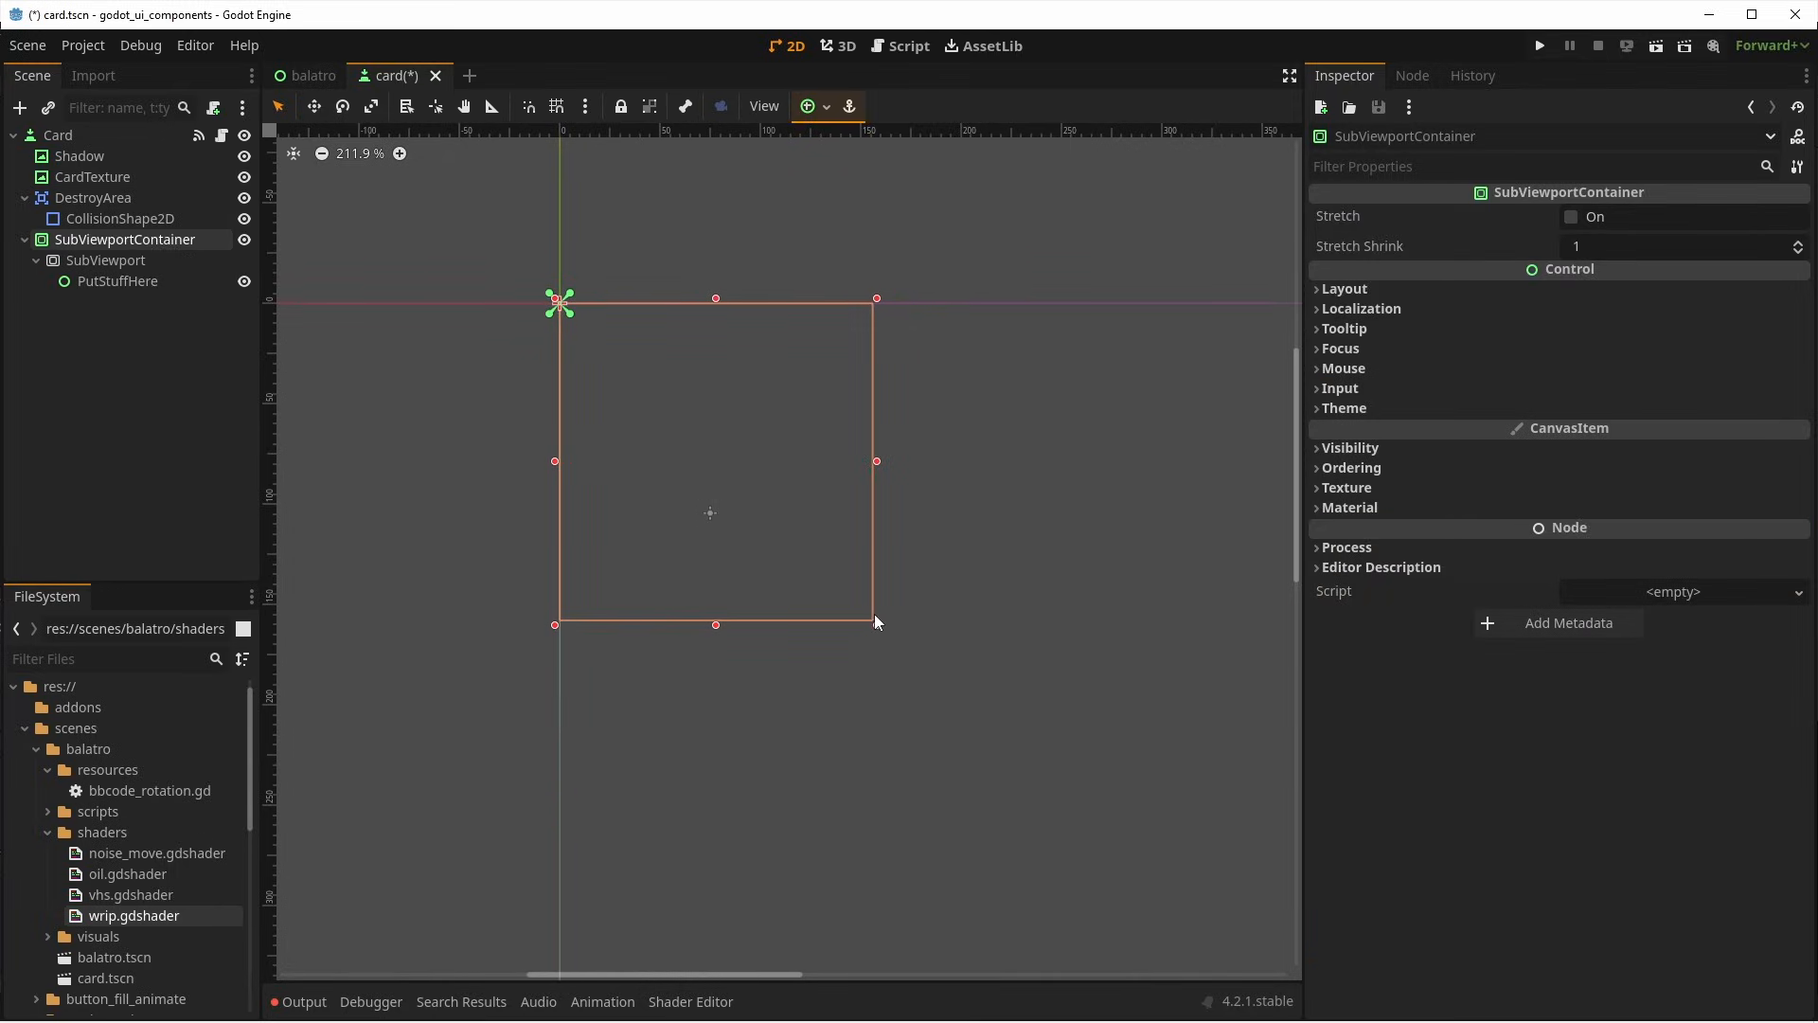
mouse_move(1348, 506)
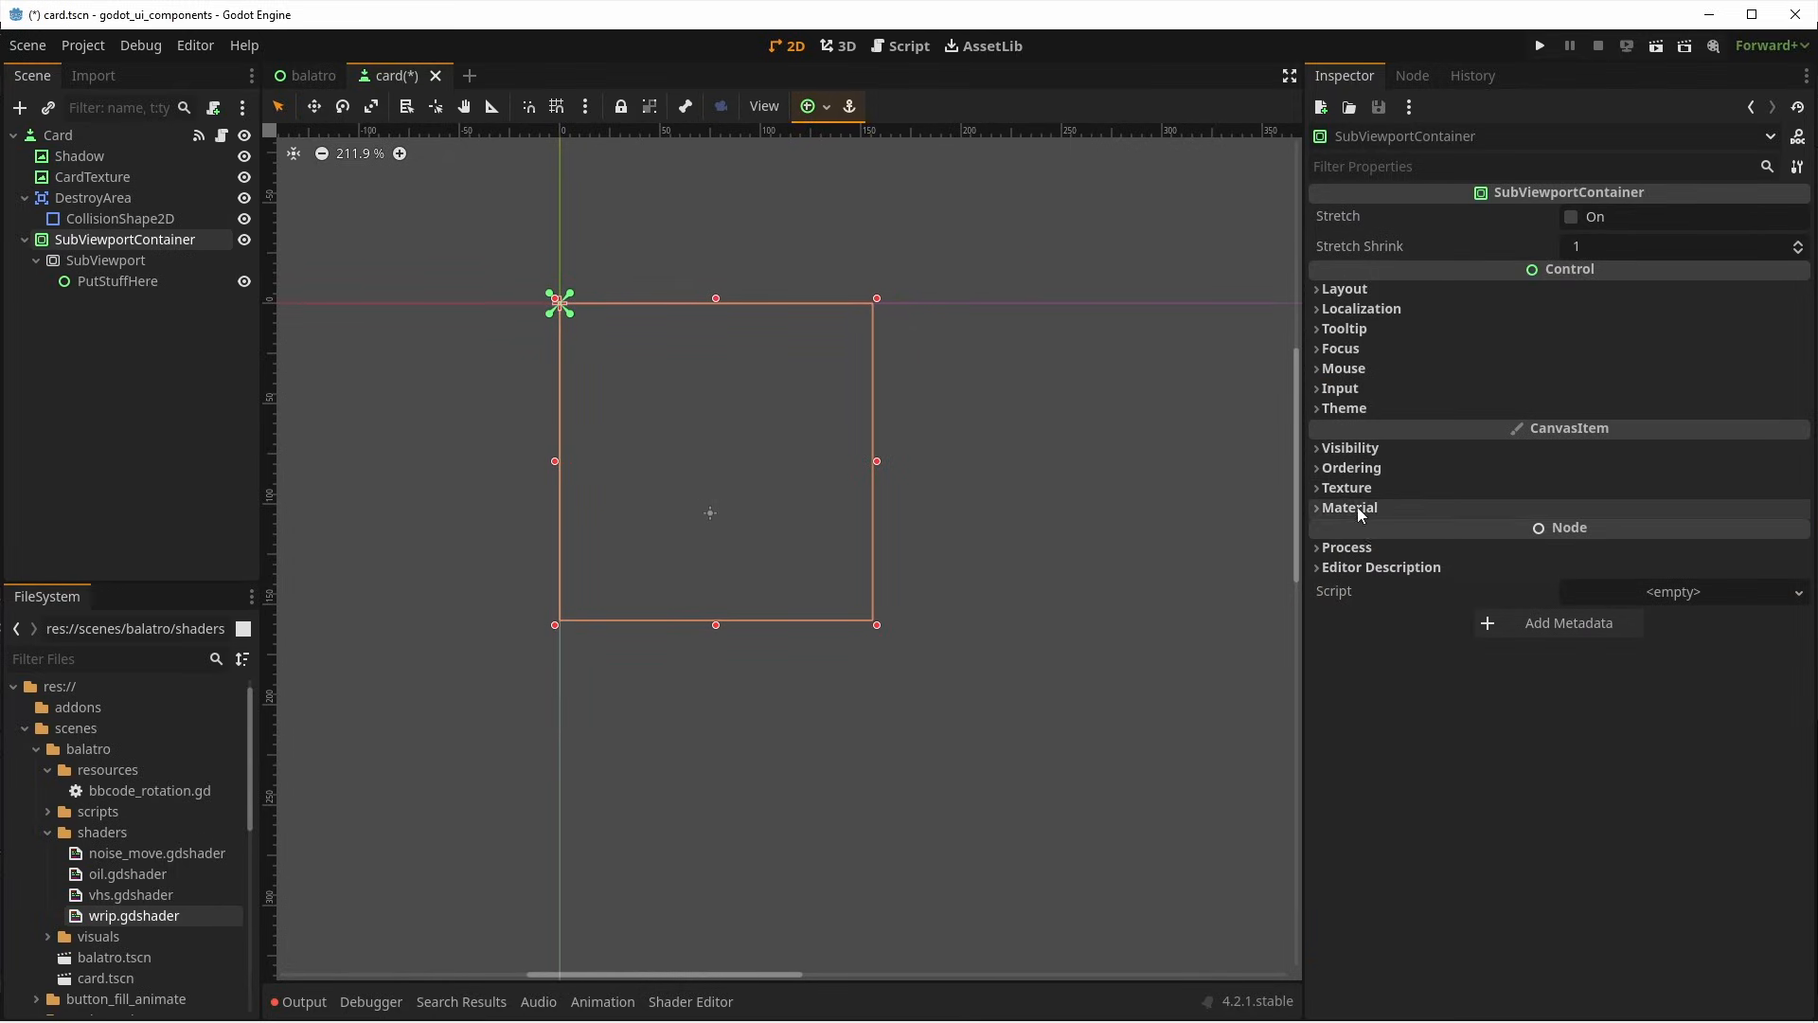
Expand CardTexture's Material section and create a new ShaderMaterial for fake_3D.gdshader.
left_click(1348, 507)
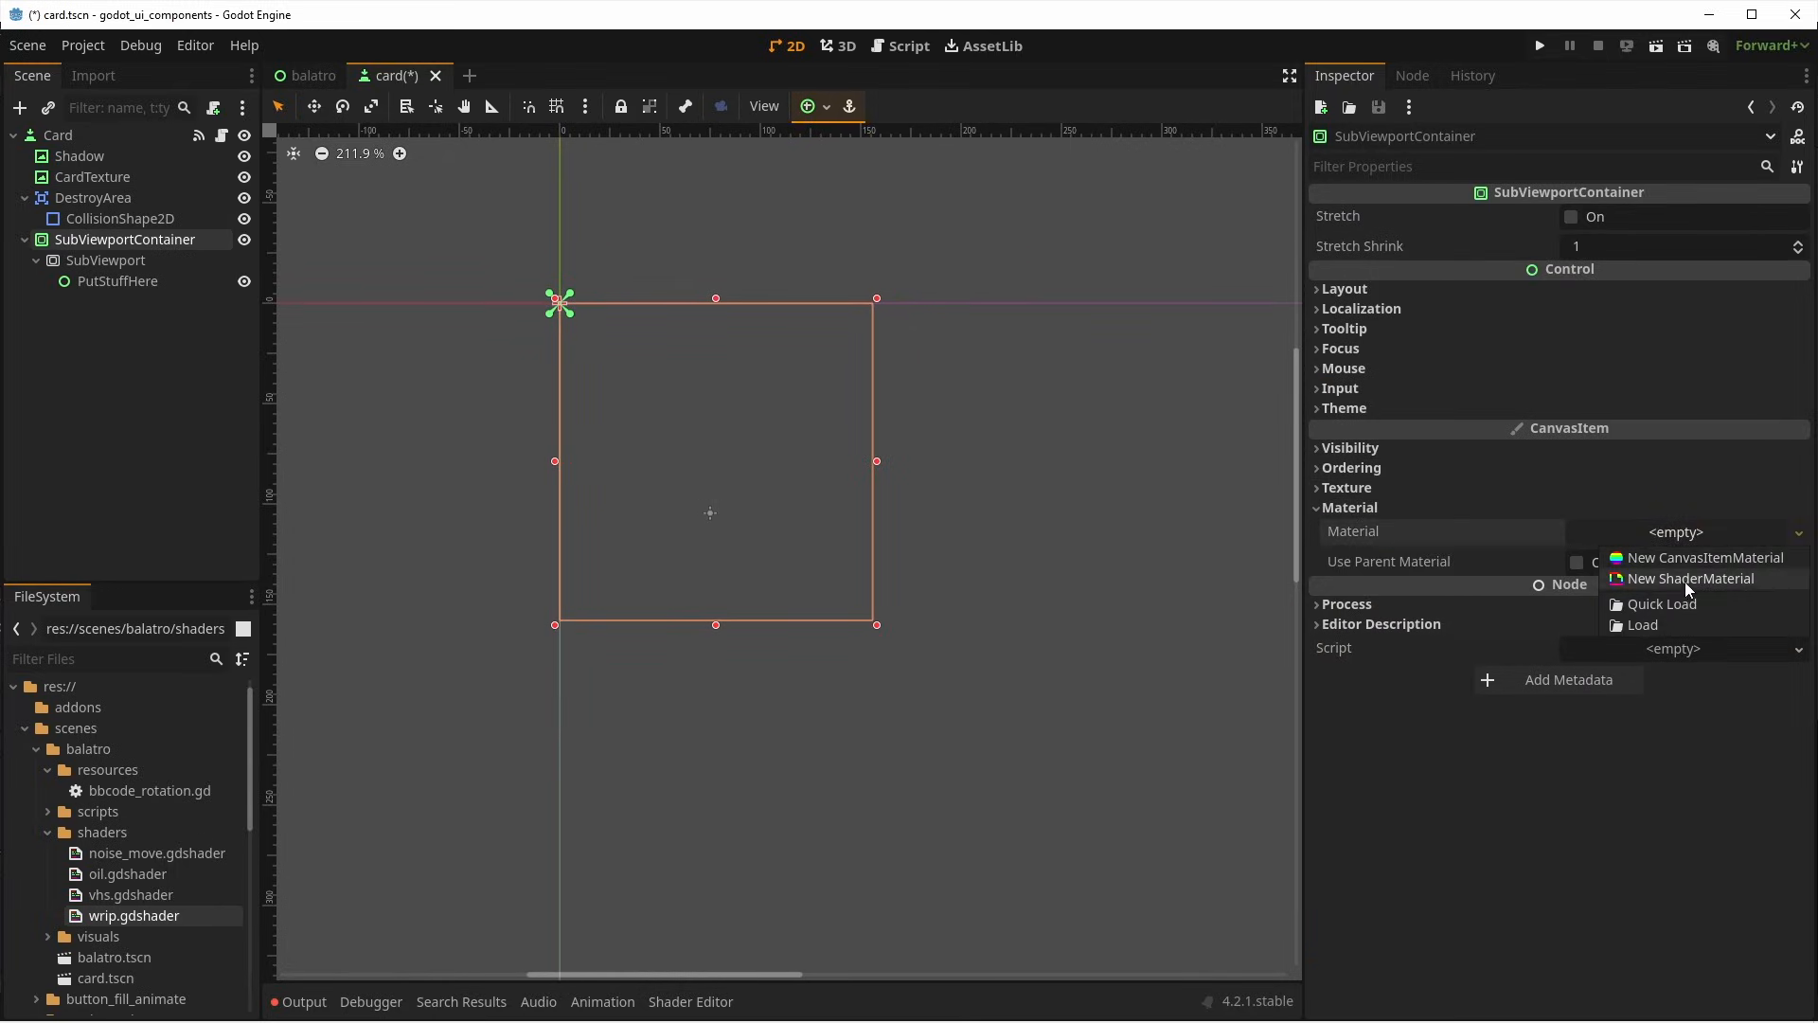
left_click(1689, 579)
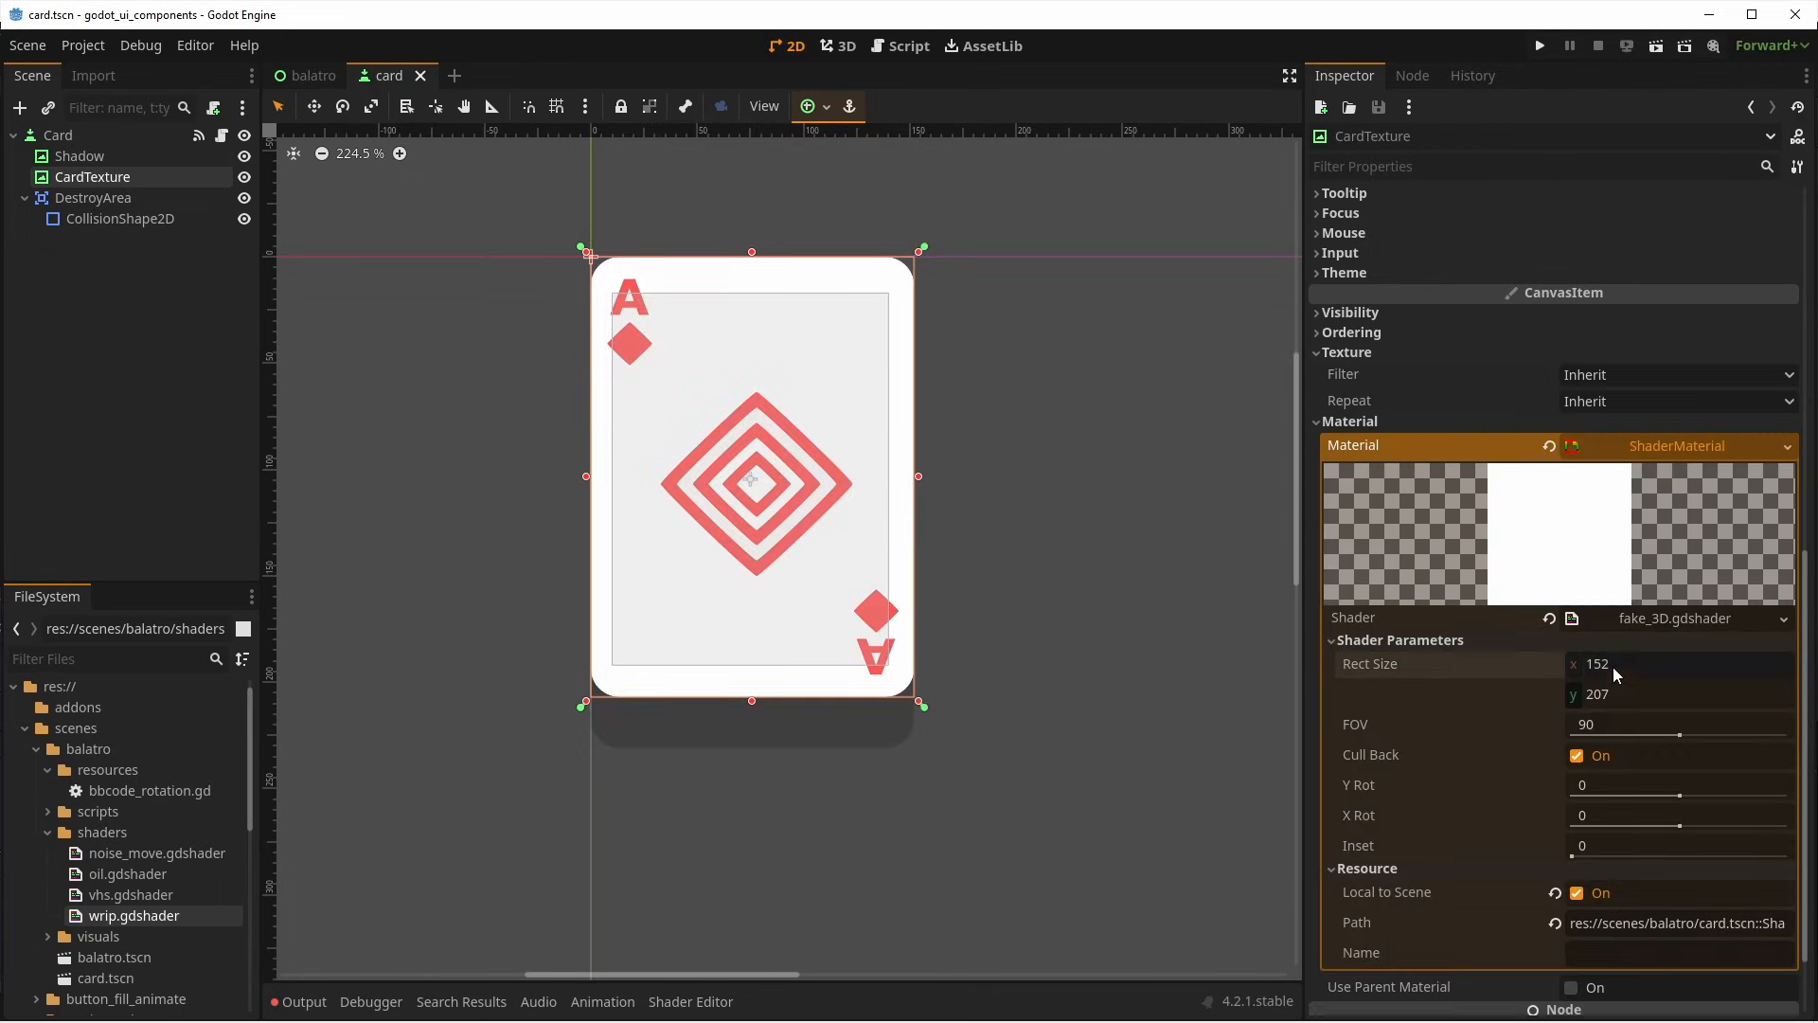
mouse_move(1688, 748)
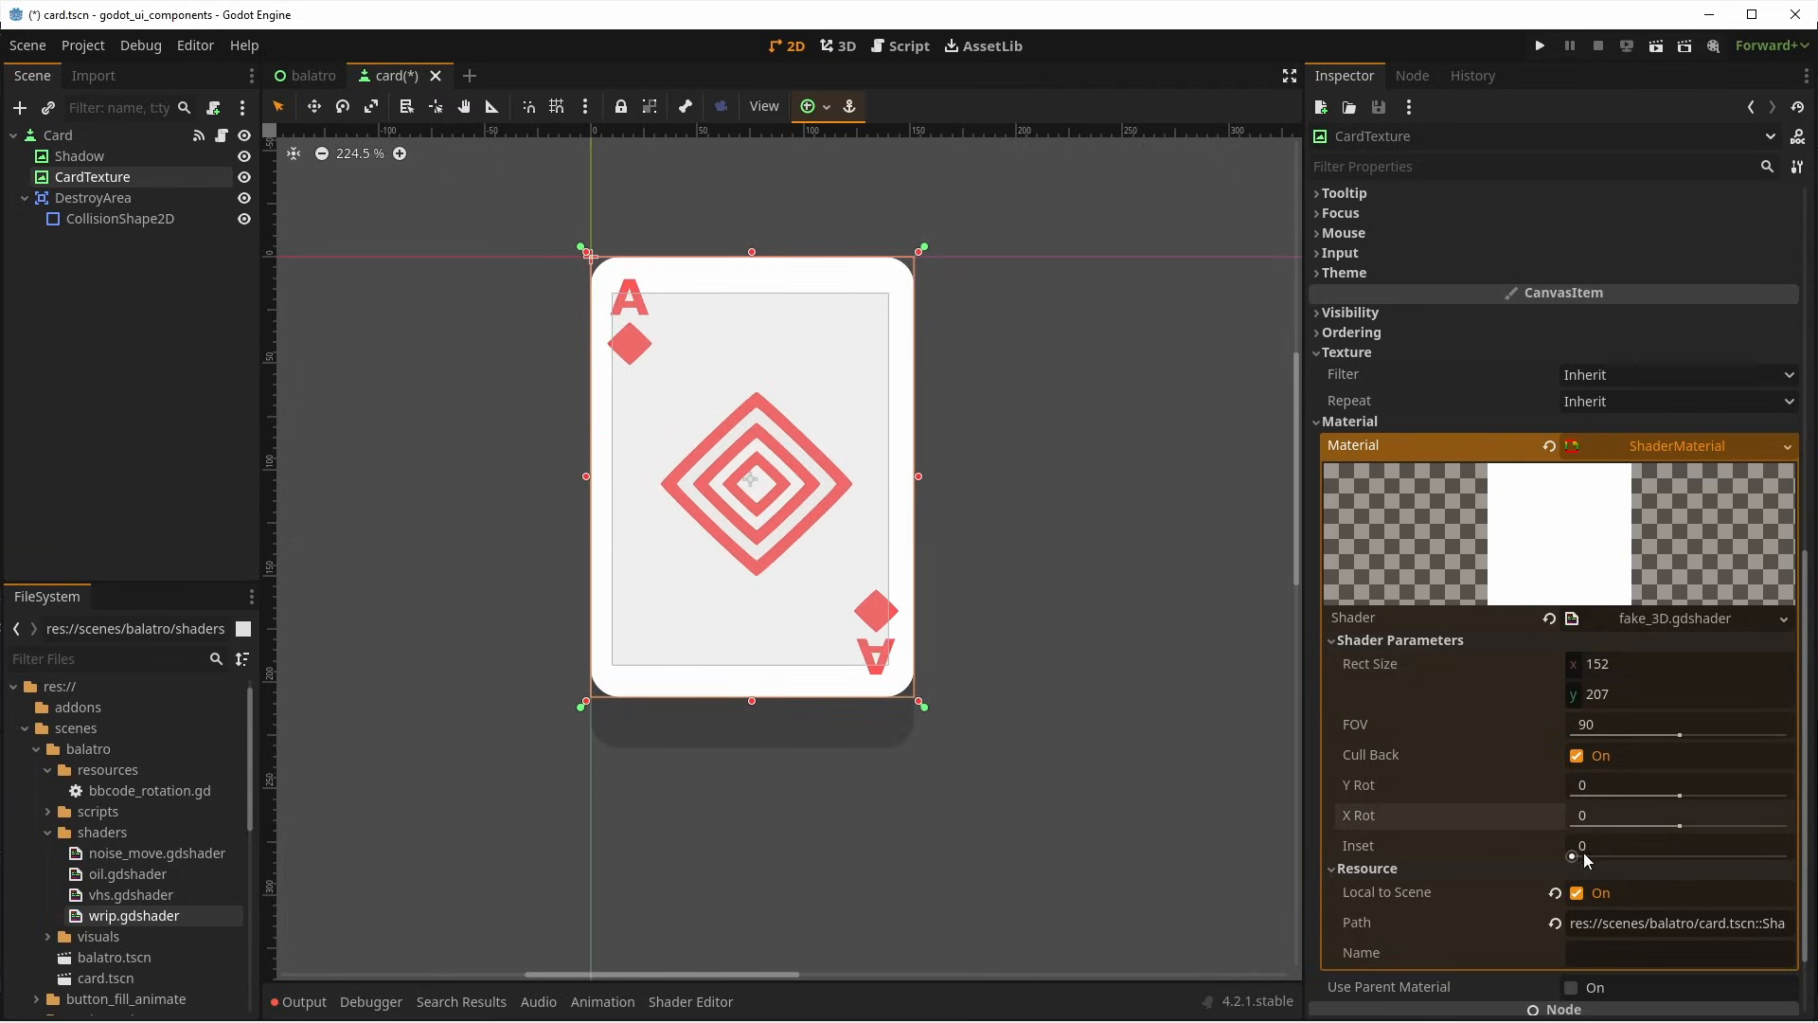
Drag the card shader's FOV parameter down to about 69.
left_click(909, 45)
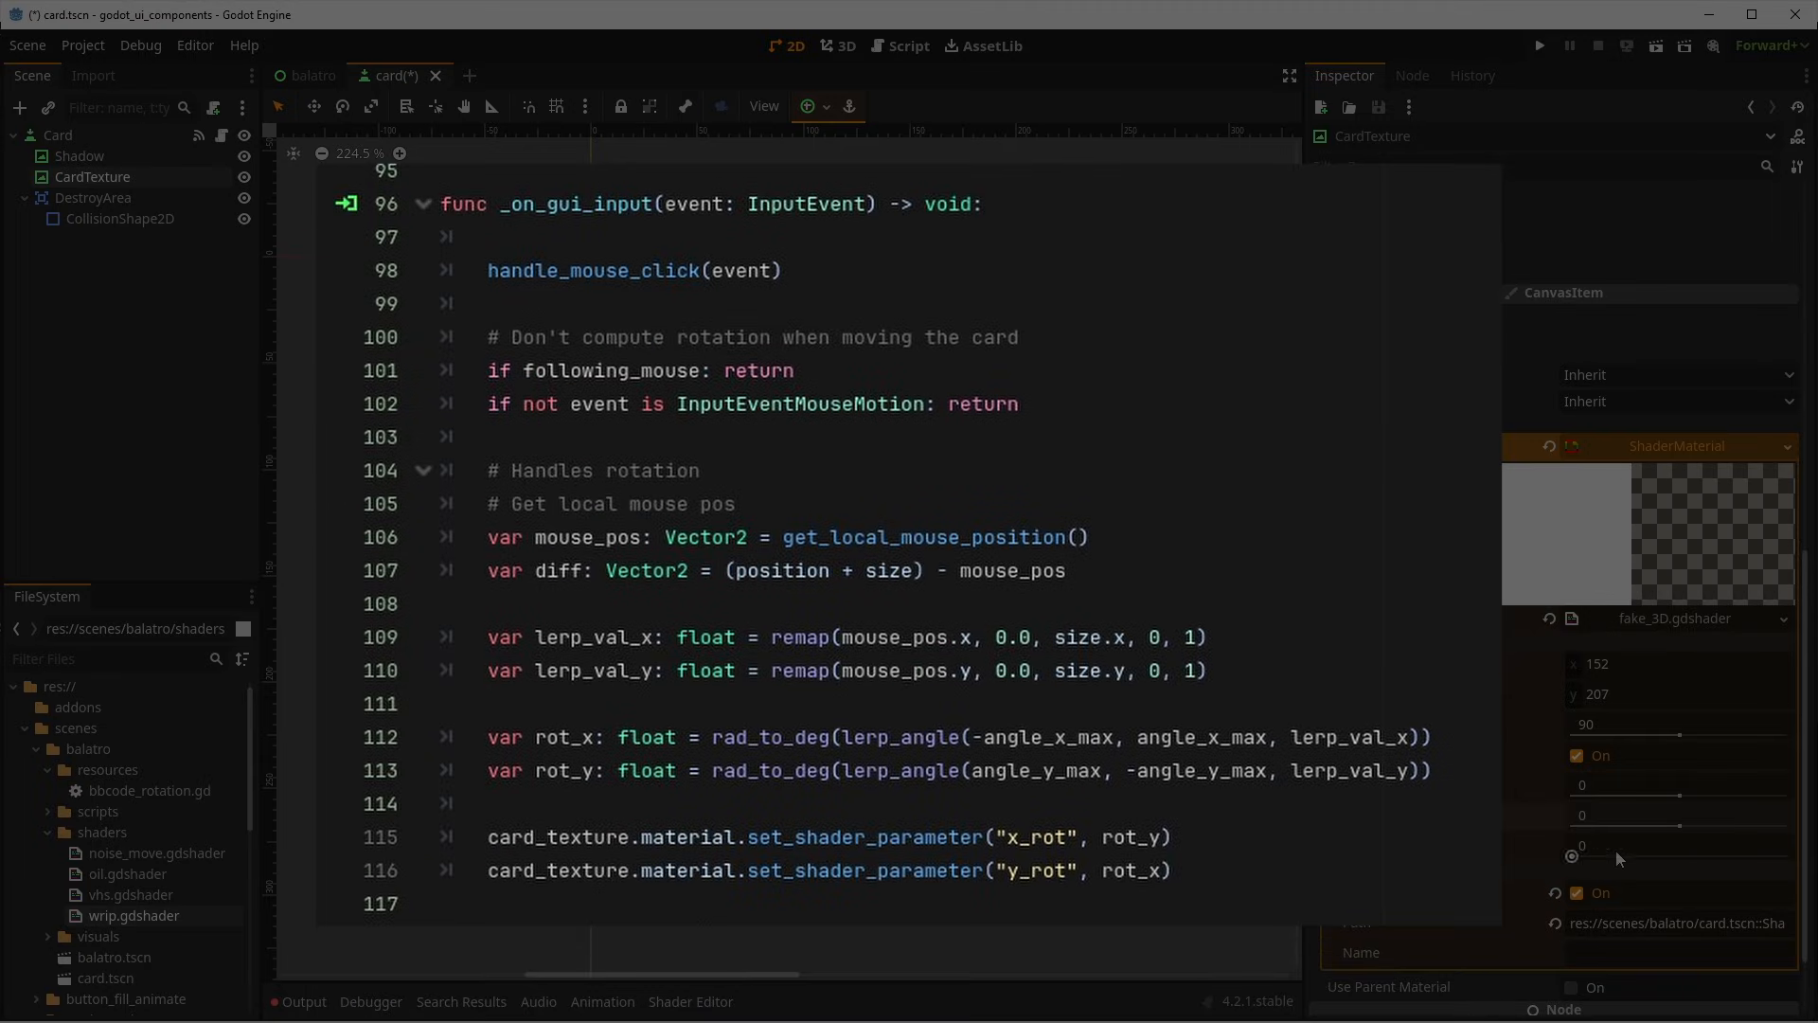
left_click_drag(1681, 737, 1652, 733)
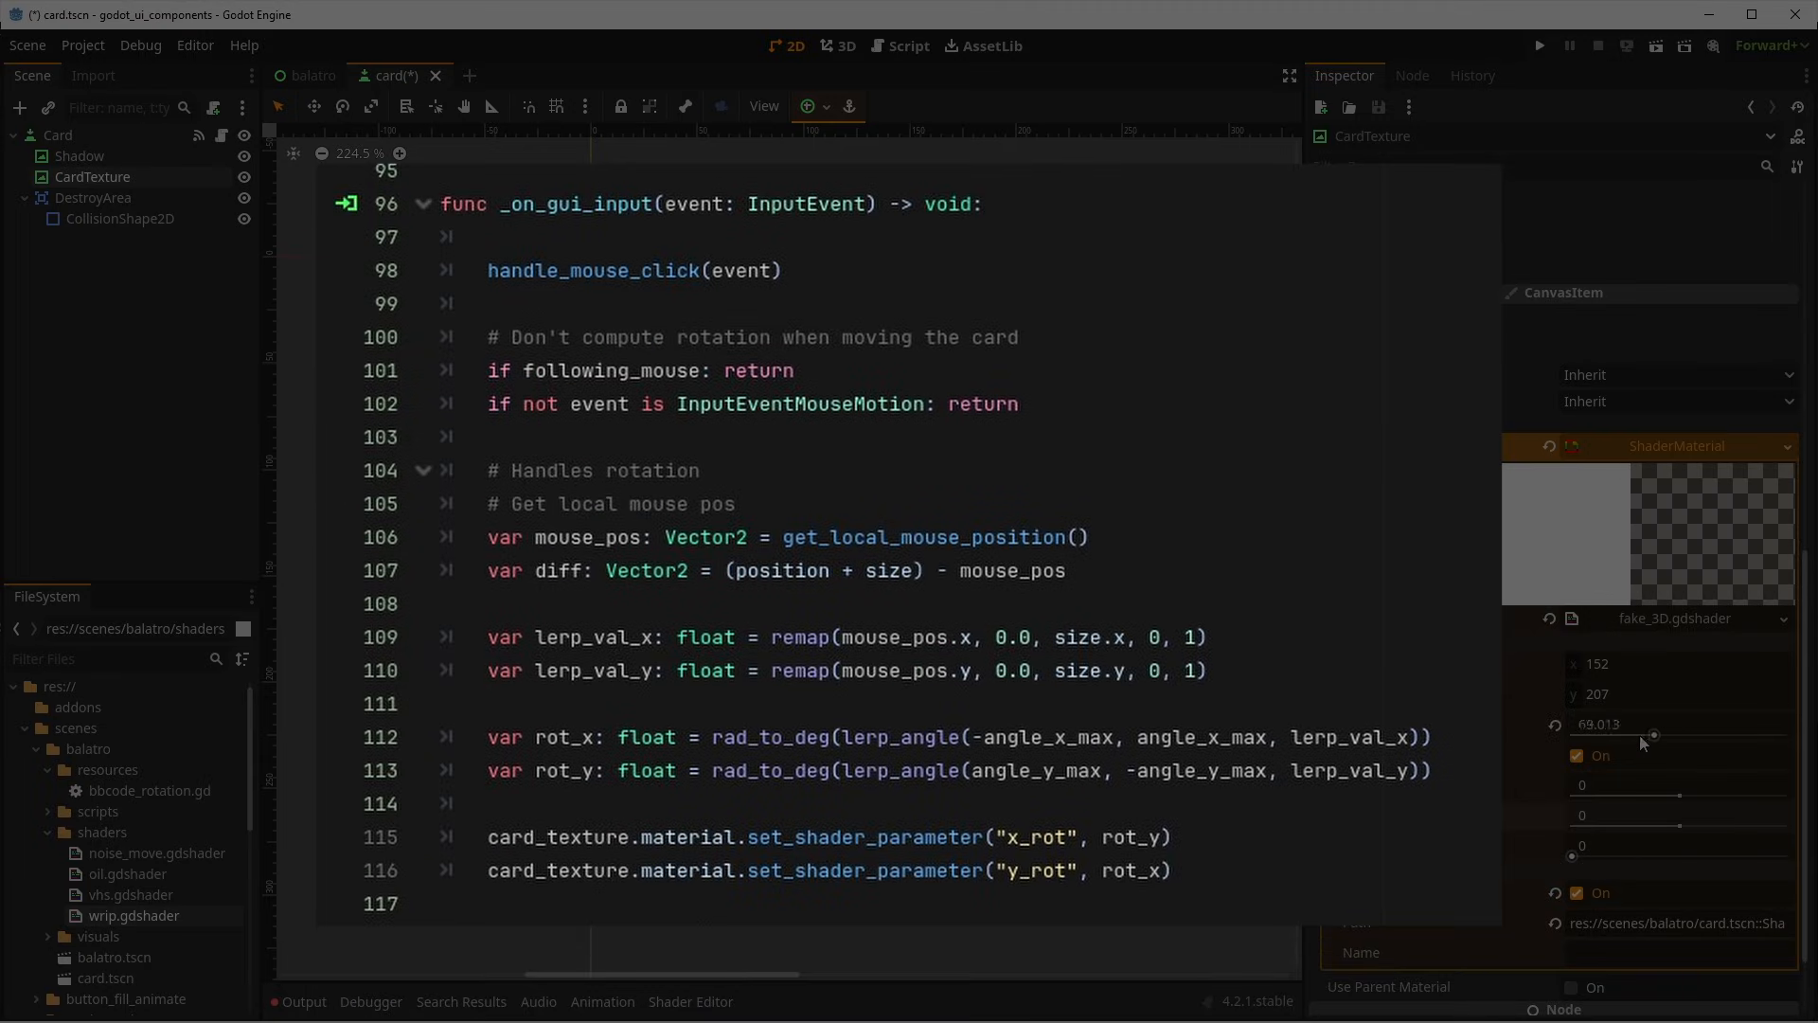
left_click_drag(1652, 735, 1572, 735)
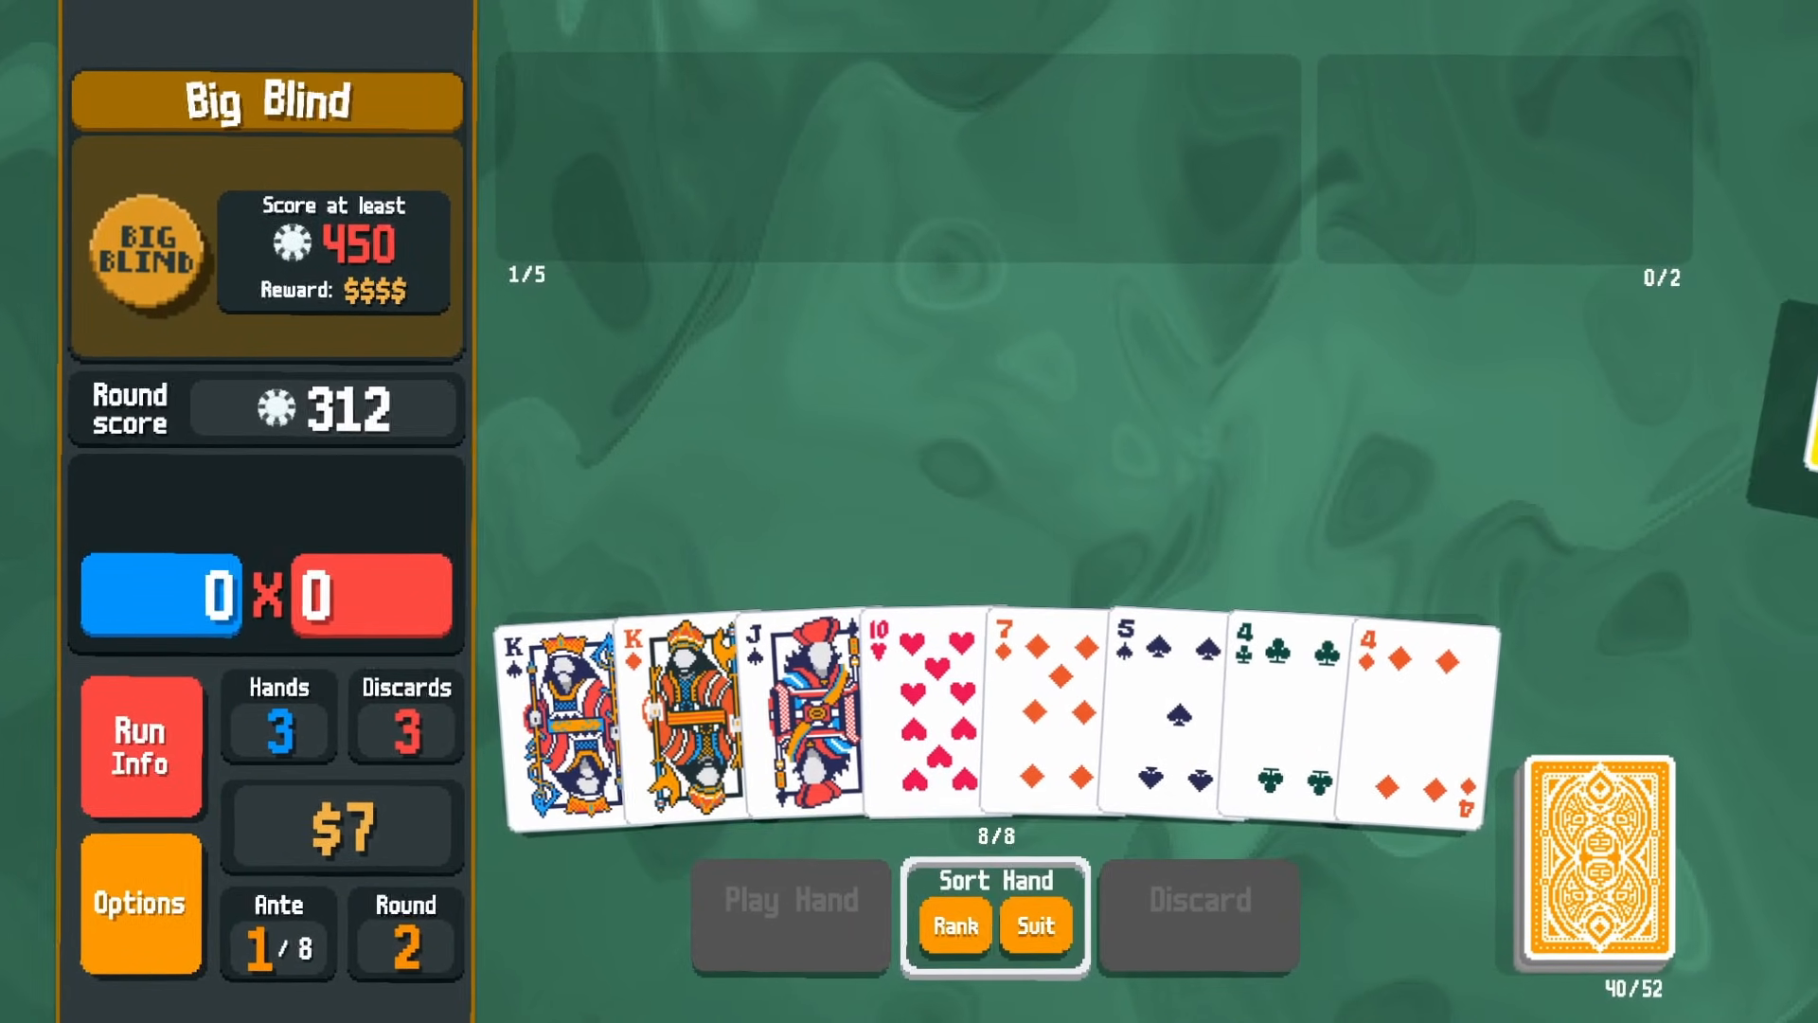
left_click(790, 899)
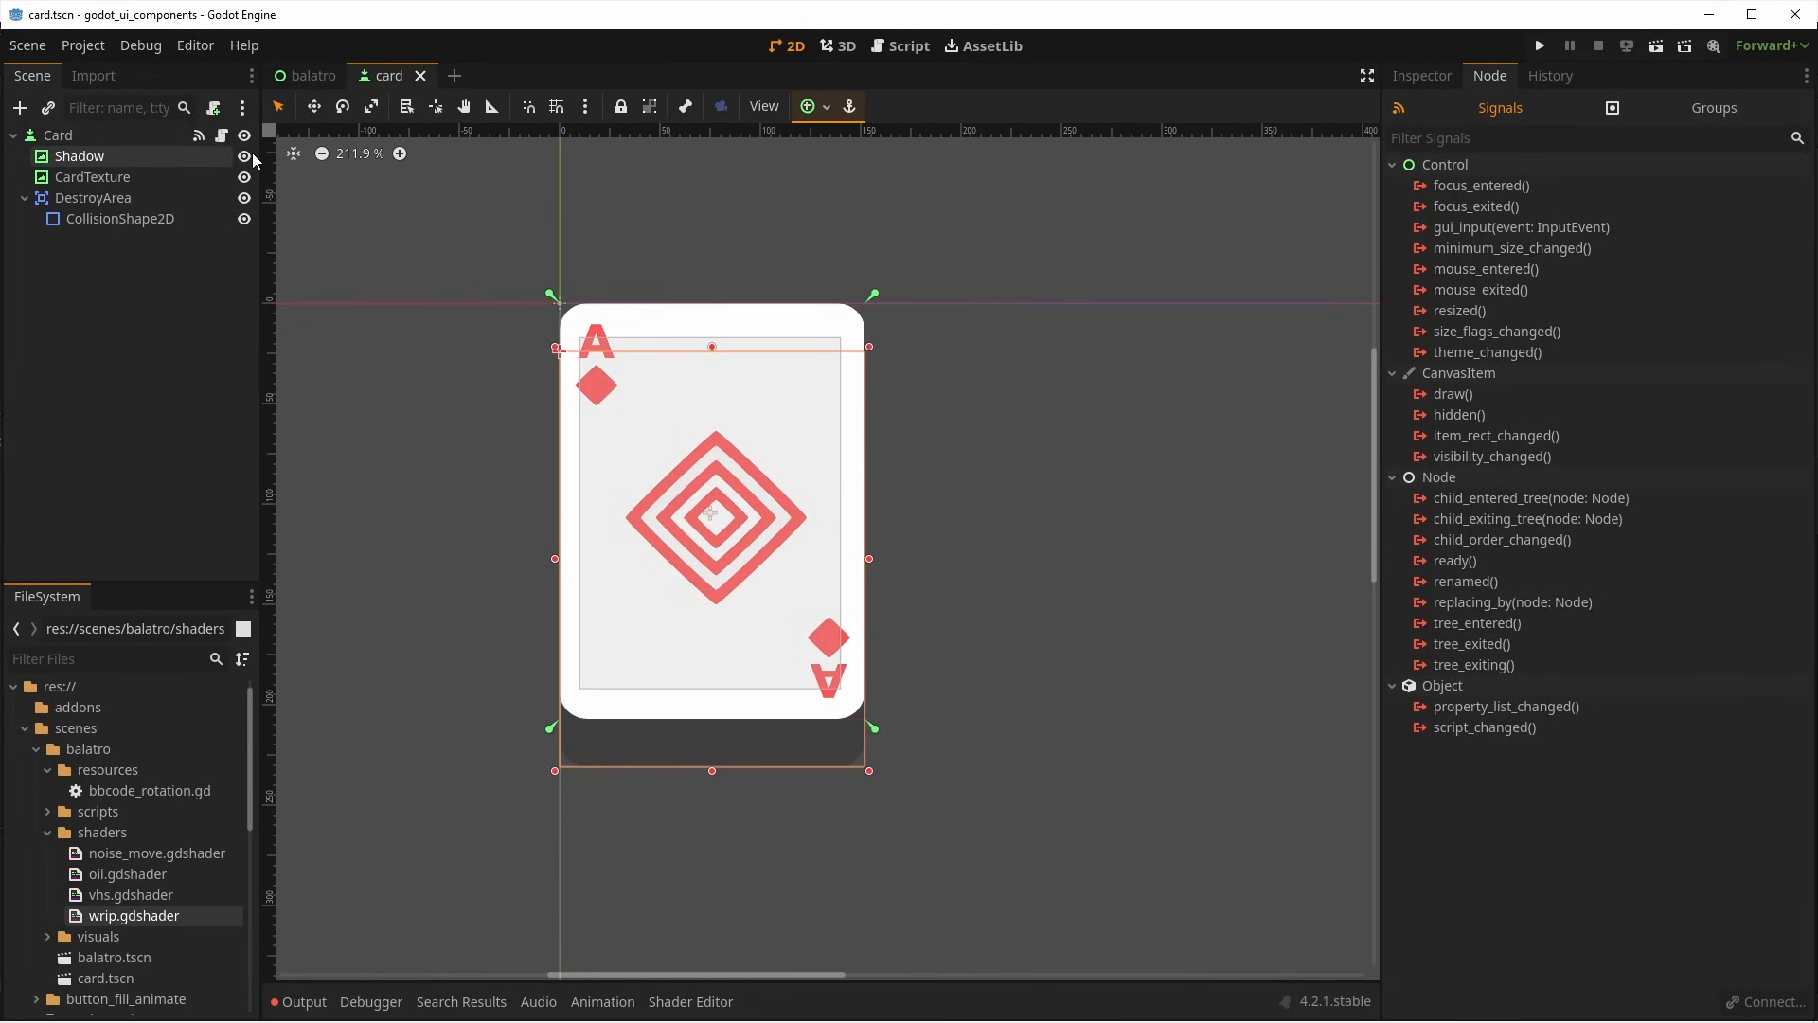
Select the Shadow node and inspect its black Modulate tint colour.
left_click(244, 156)
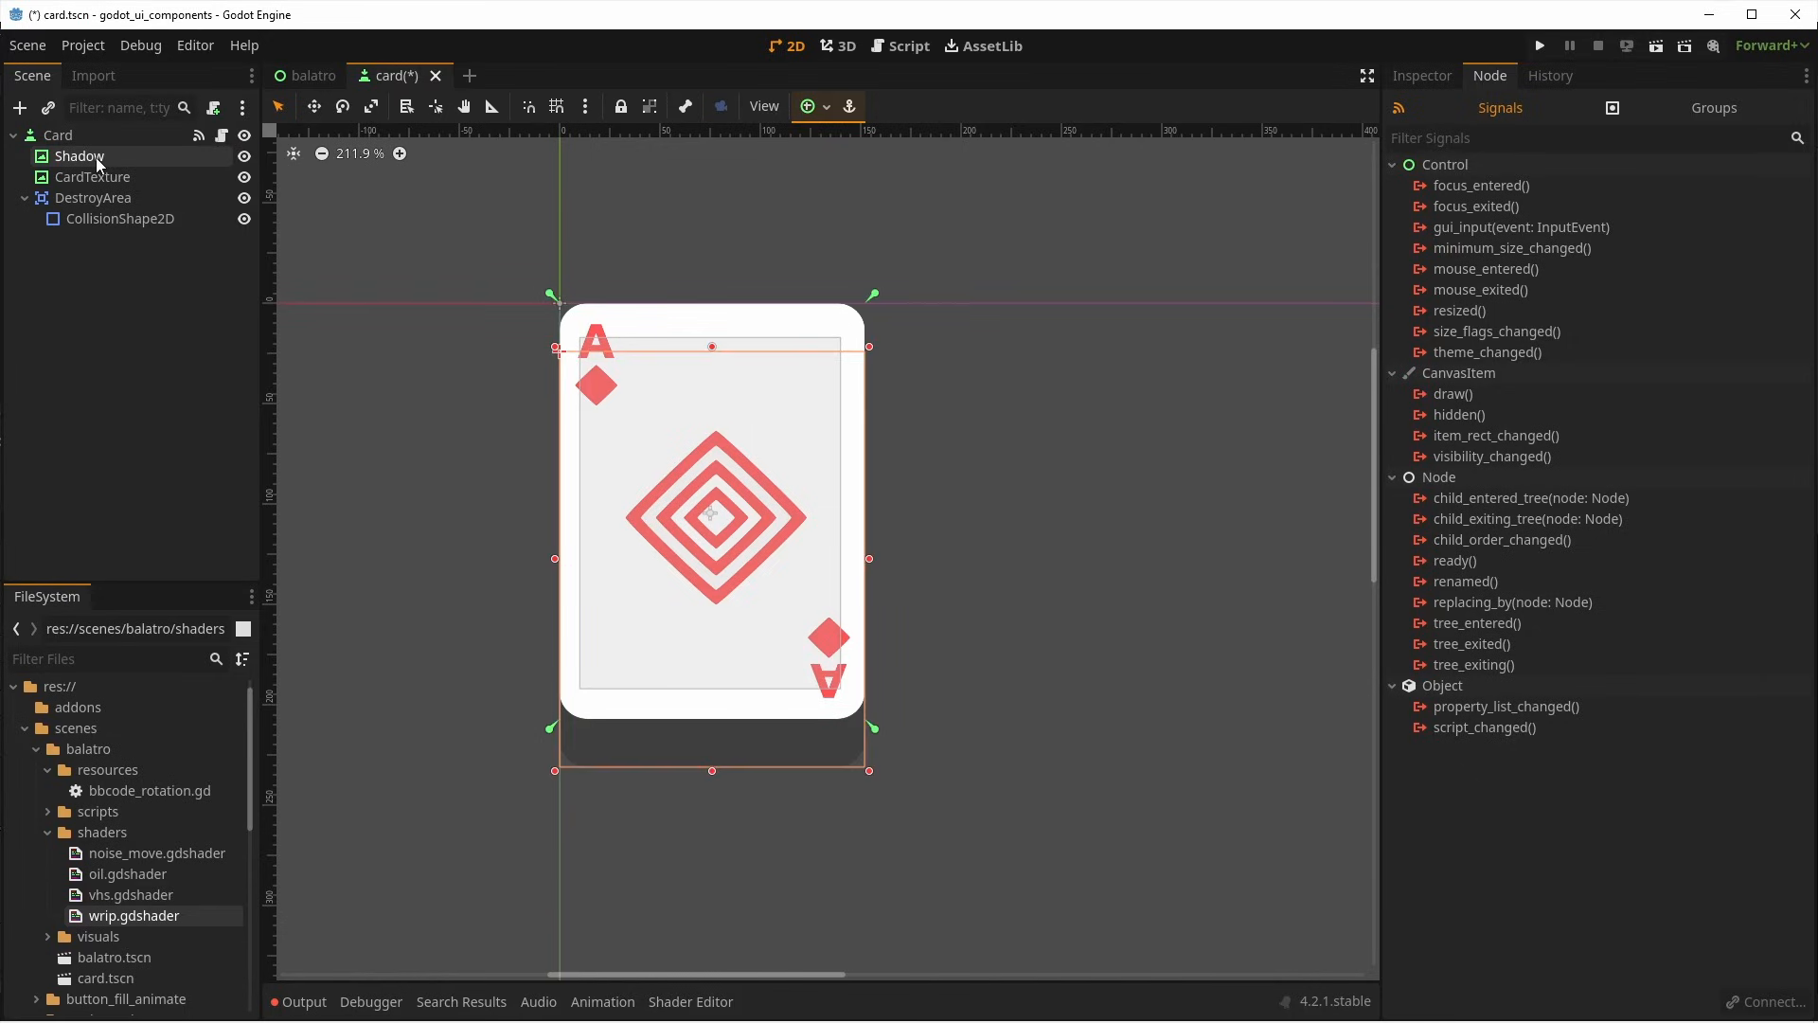
left_click(1420, 76)
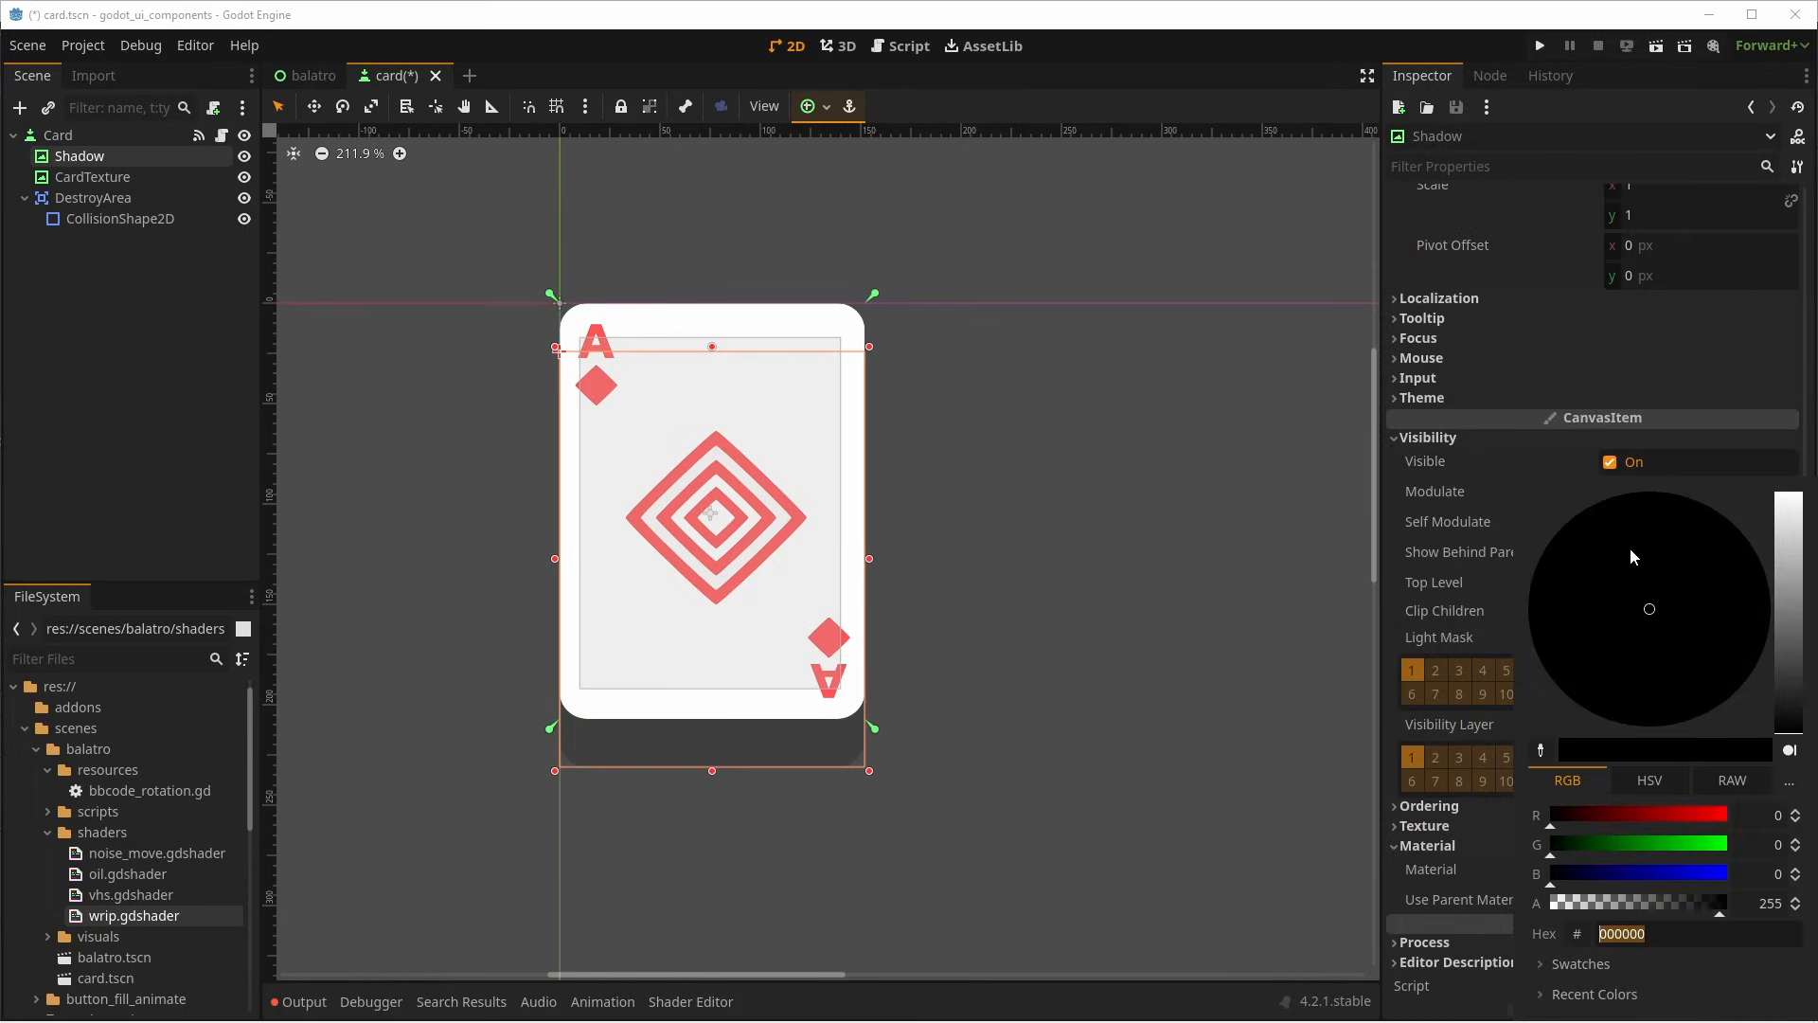
mouse_move(1758, 833)
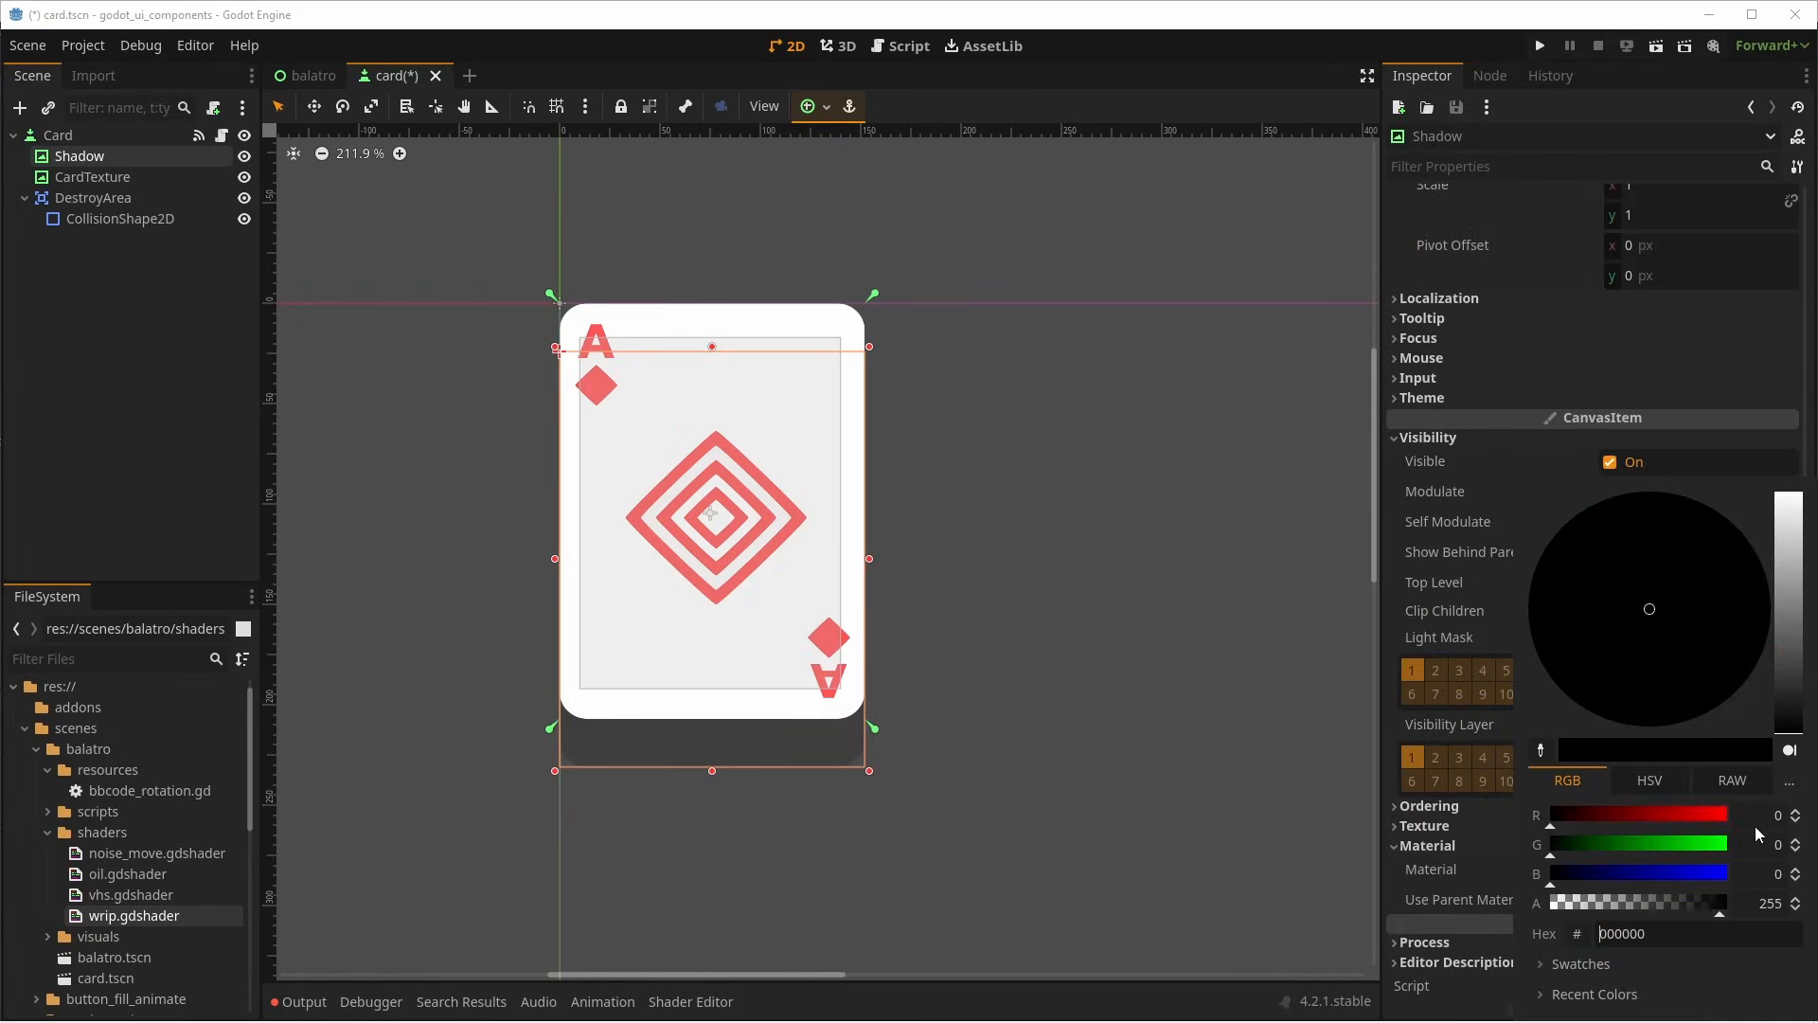
mouse_move(1414, 464)
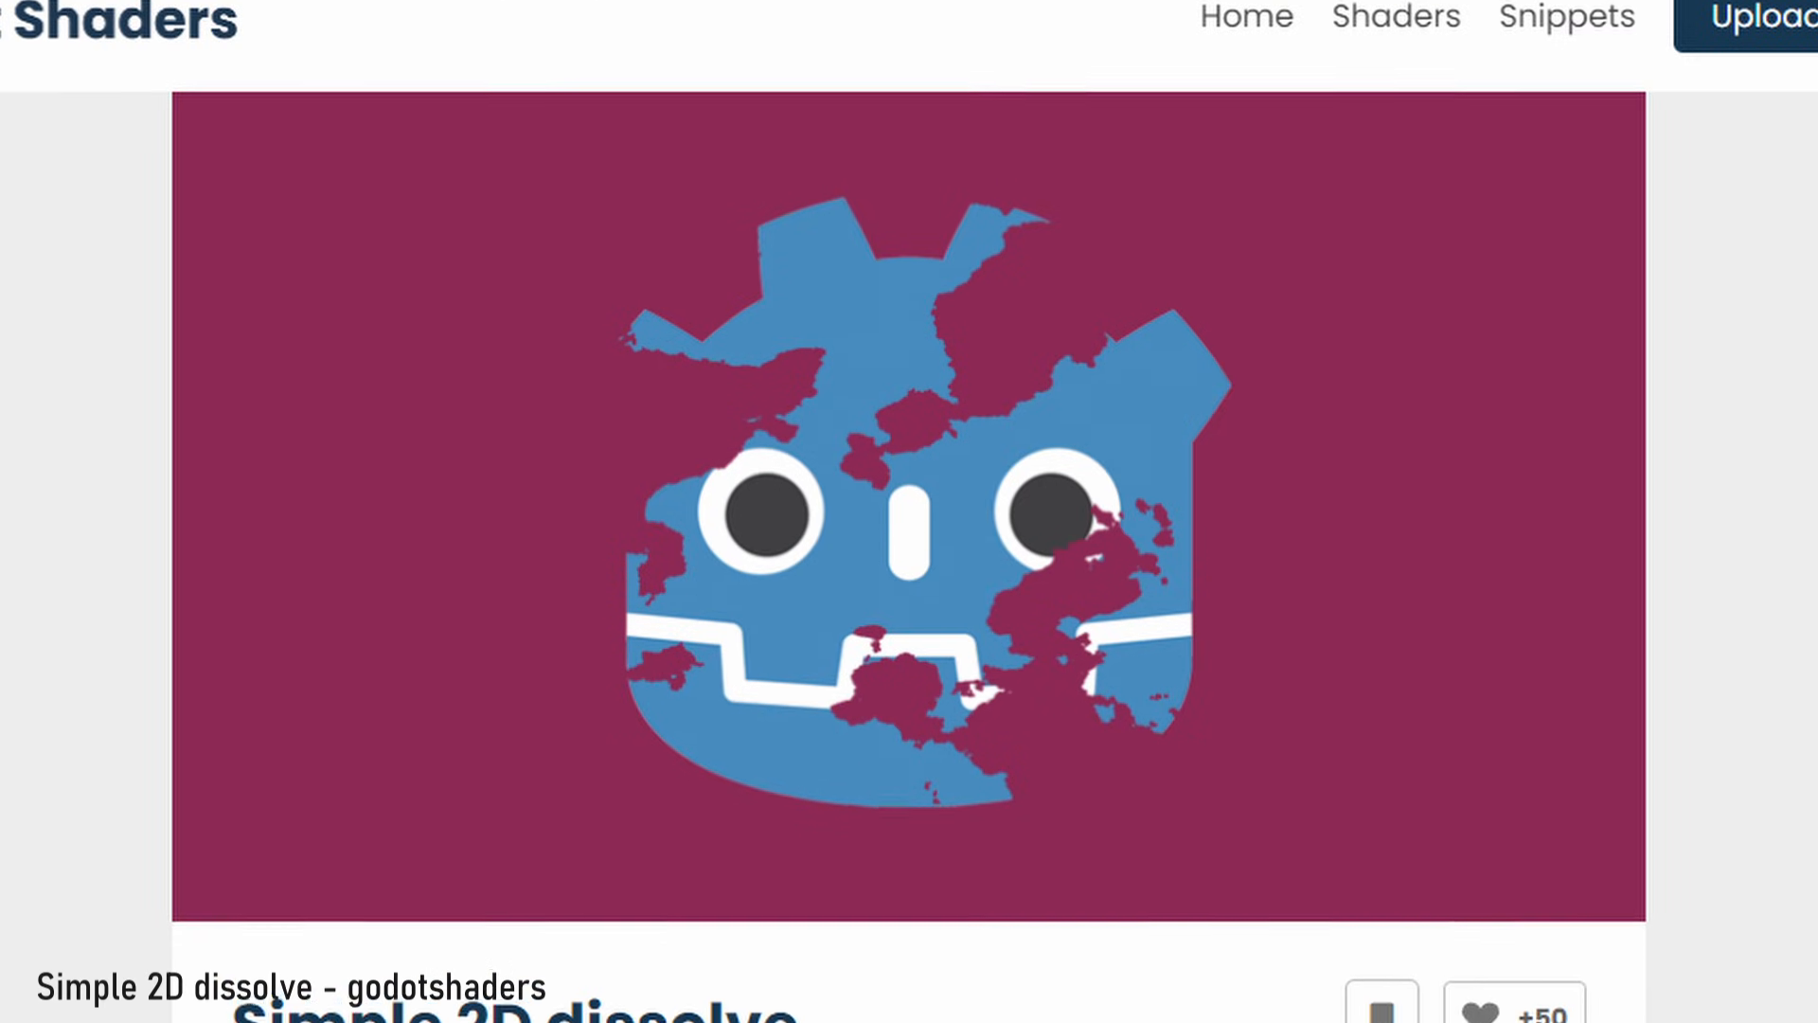
Scroll through the Simple 2D dissolve page toward the burn-edge dissolve shader link.
scroll("down", 3)
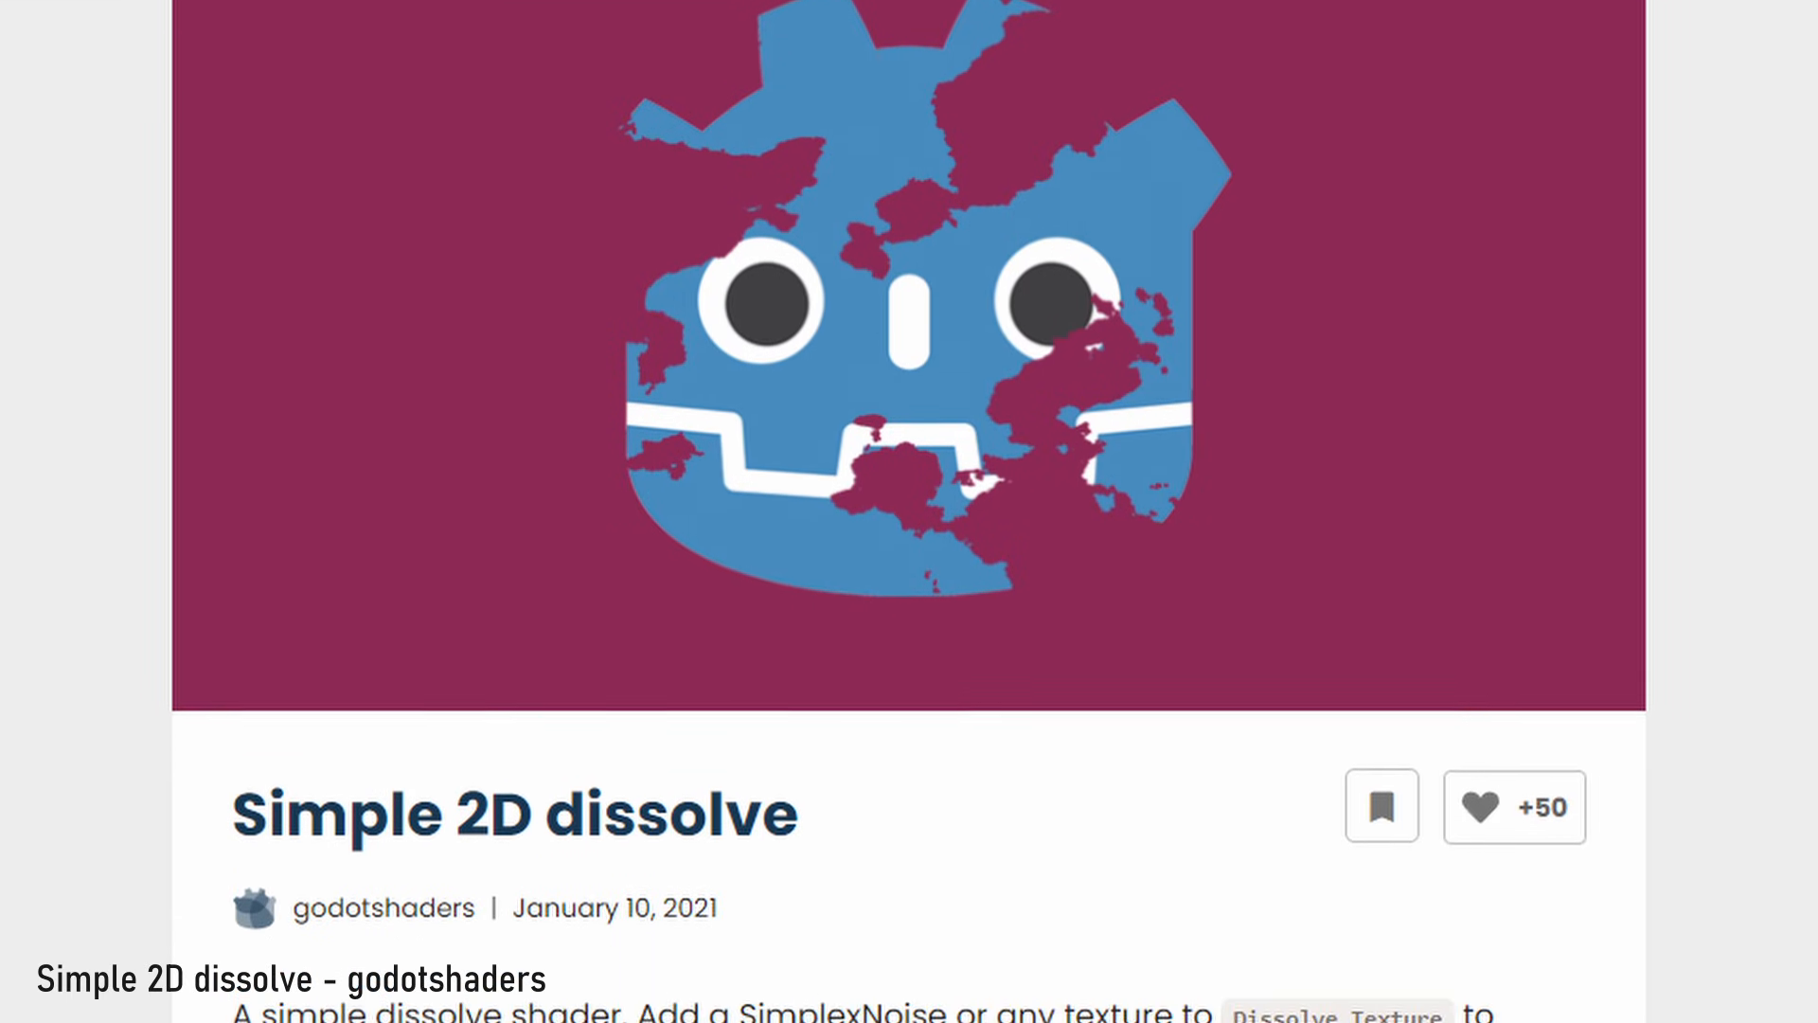
scroll("down", 3)
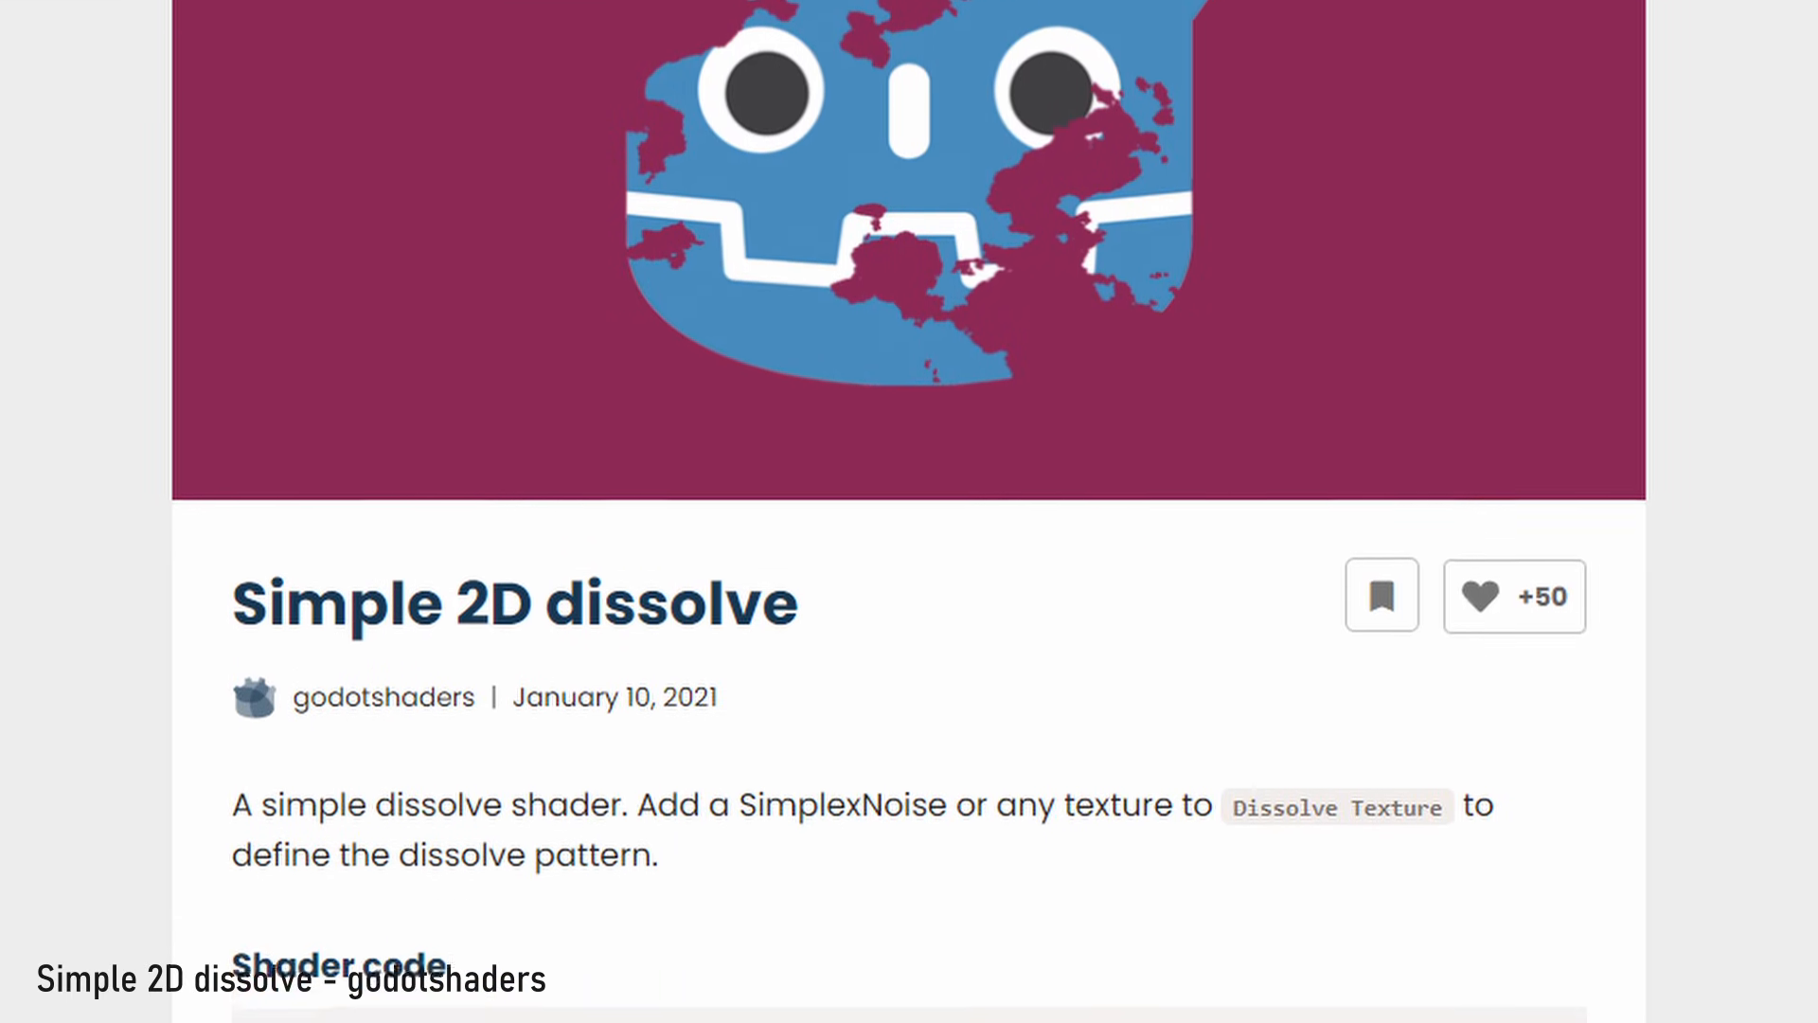
scroll("down", 3)
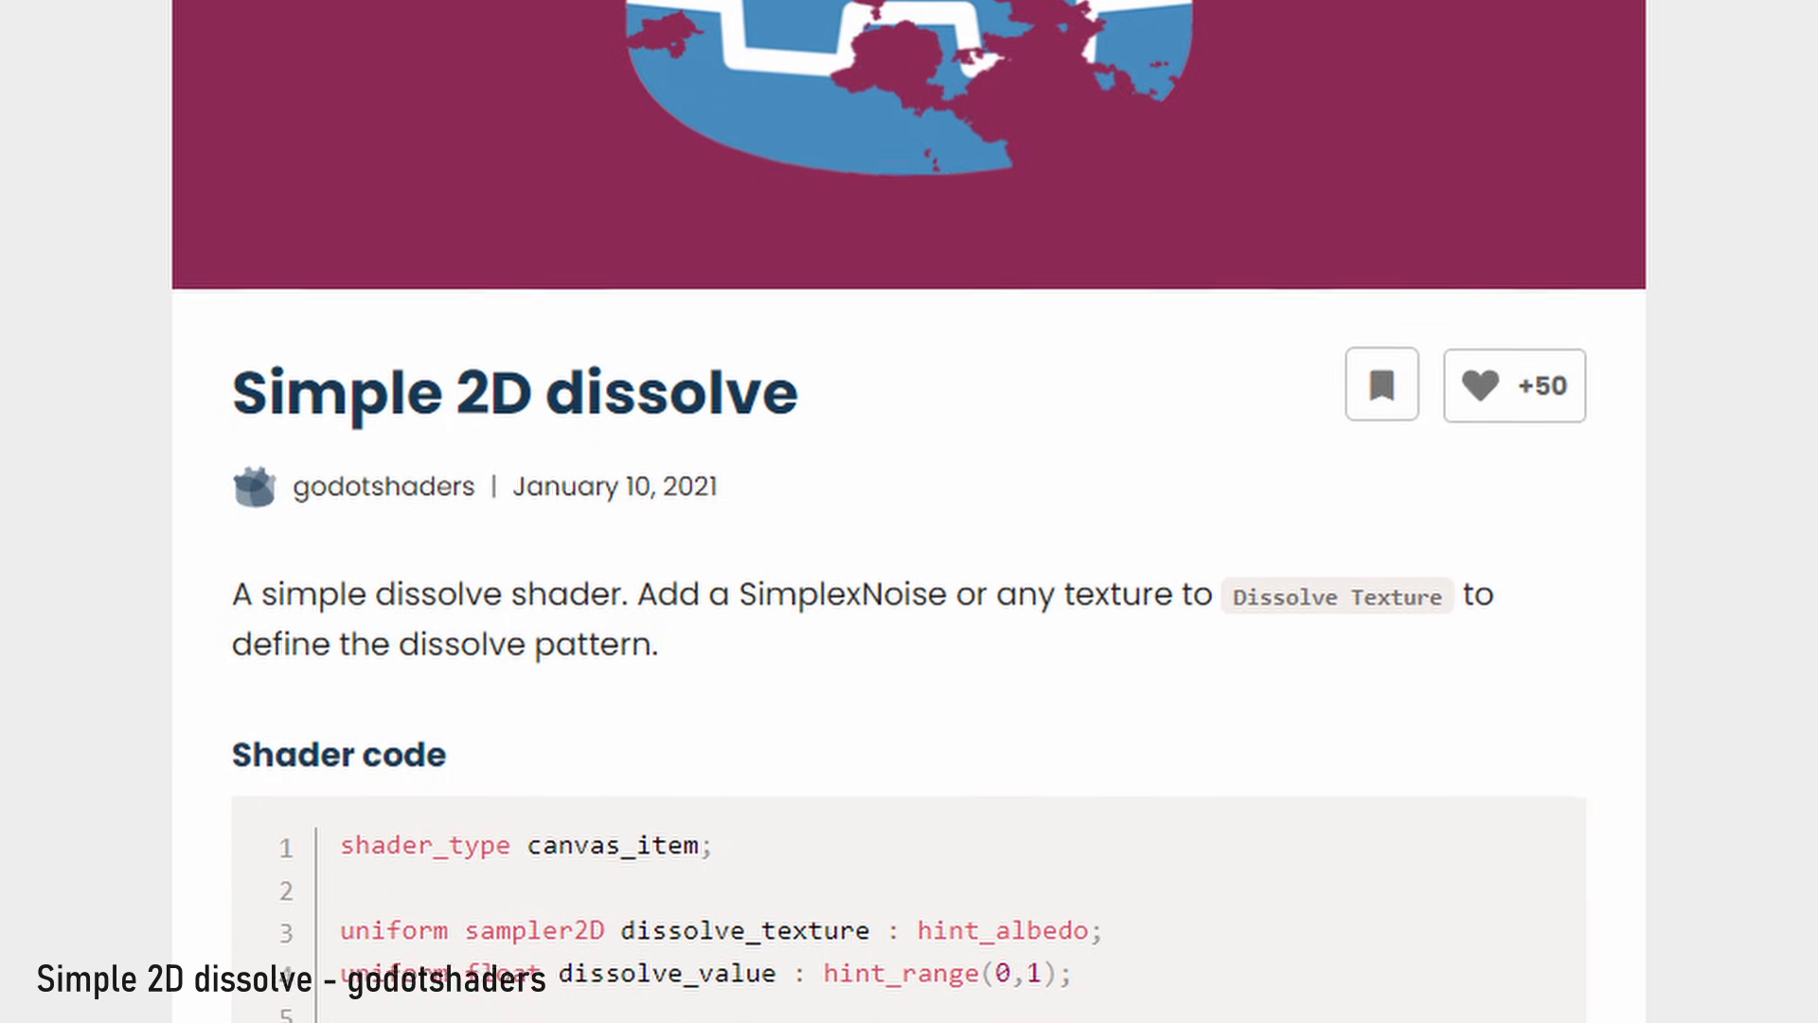
scroll("down", 3)
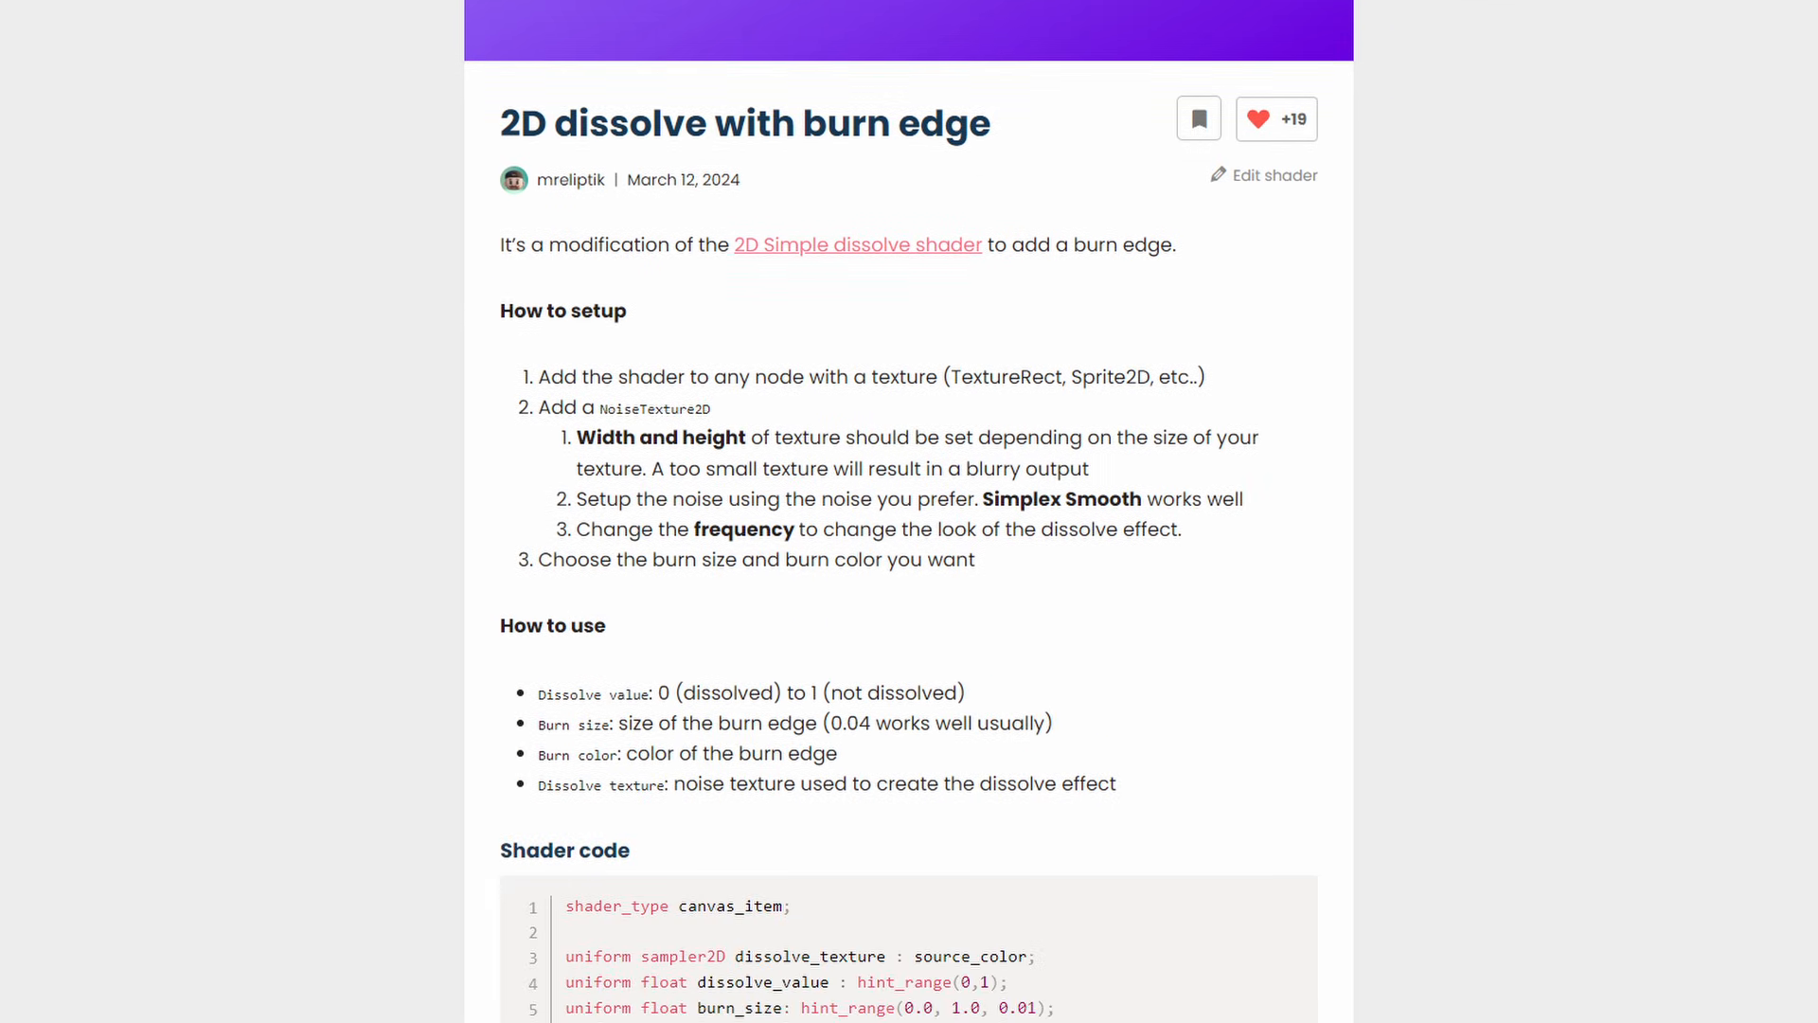
scroll("down", 3)
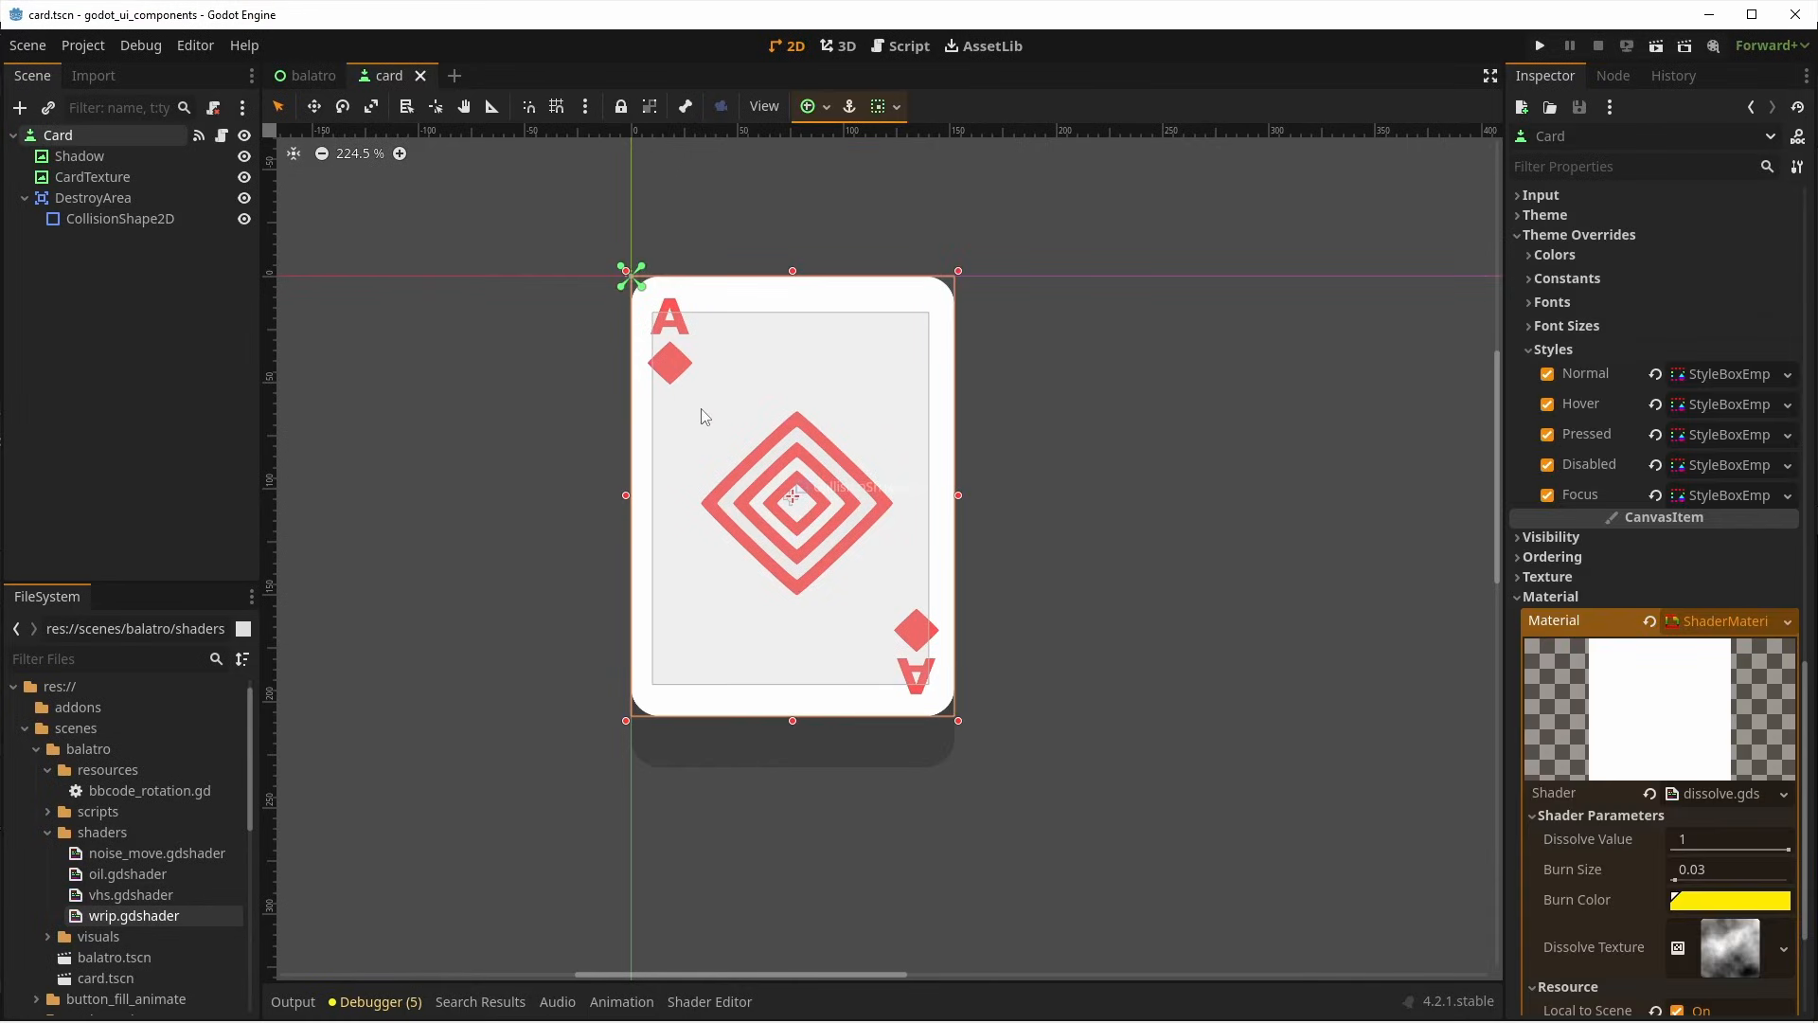
Restore the card's dissolve to fully visible and select CardTexture's material settings.
scroll("down", 3)
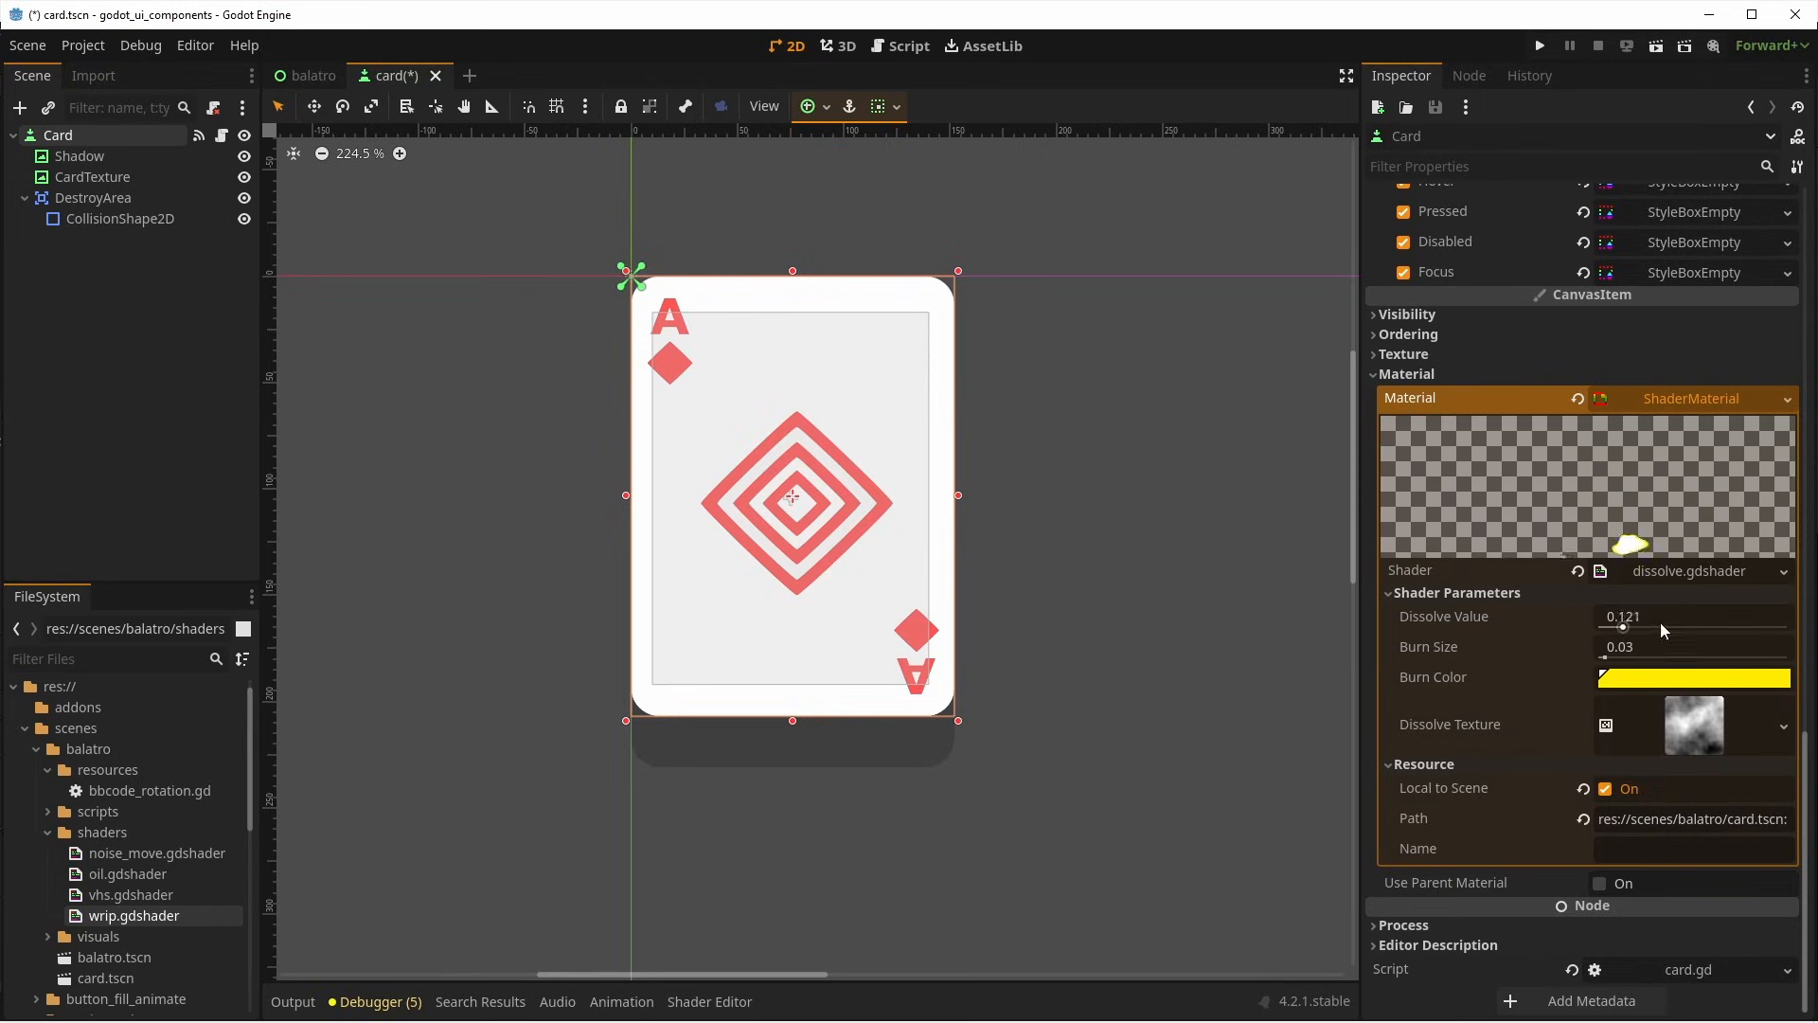
left_click_drag(1610, 626, 1791, 626)
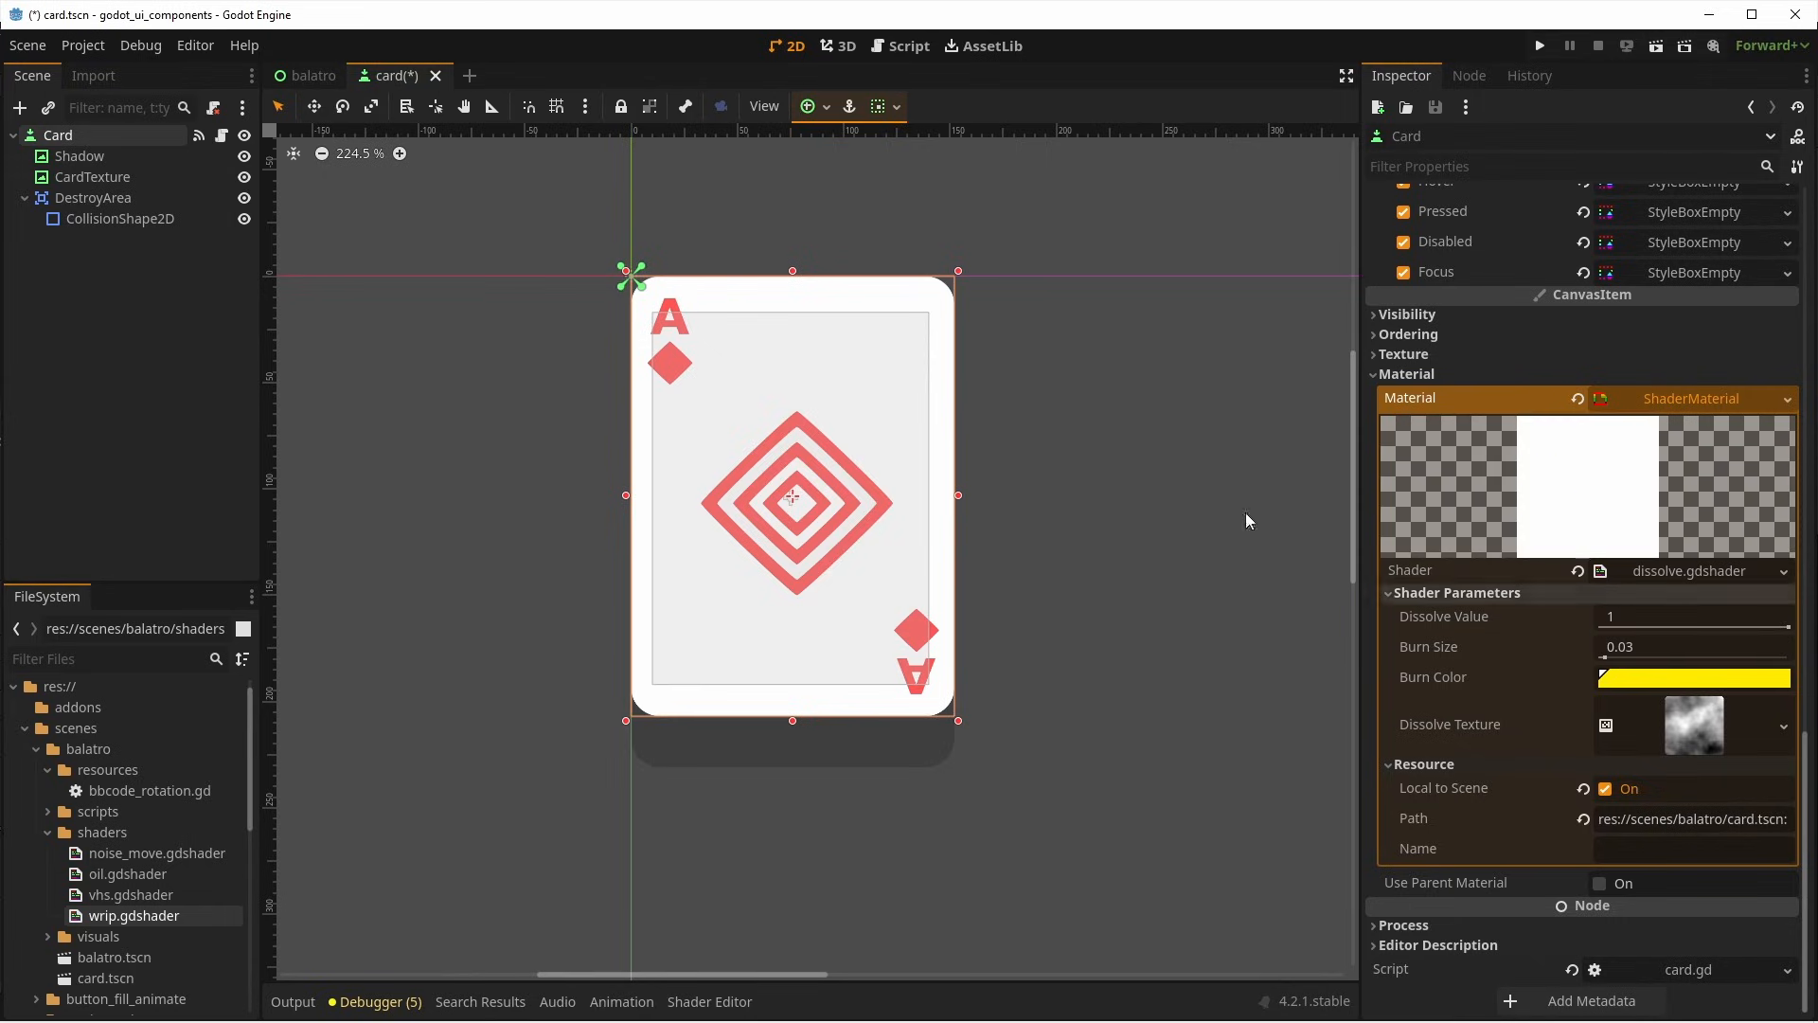
left_click(93, 176)
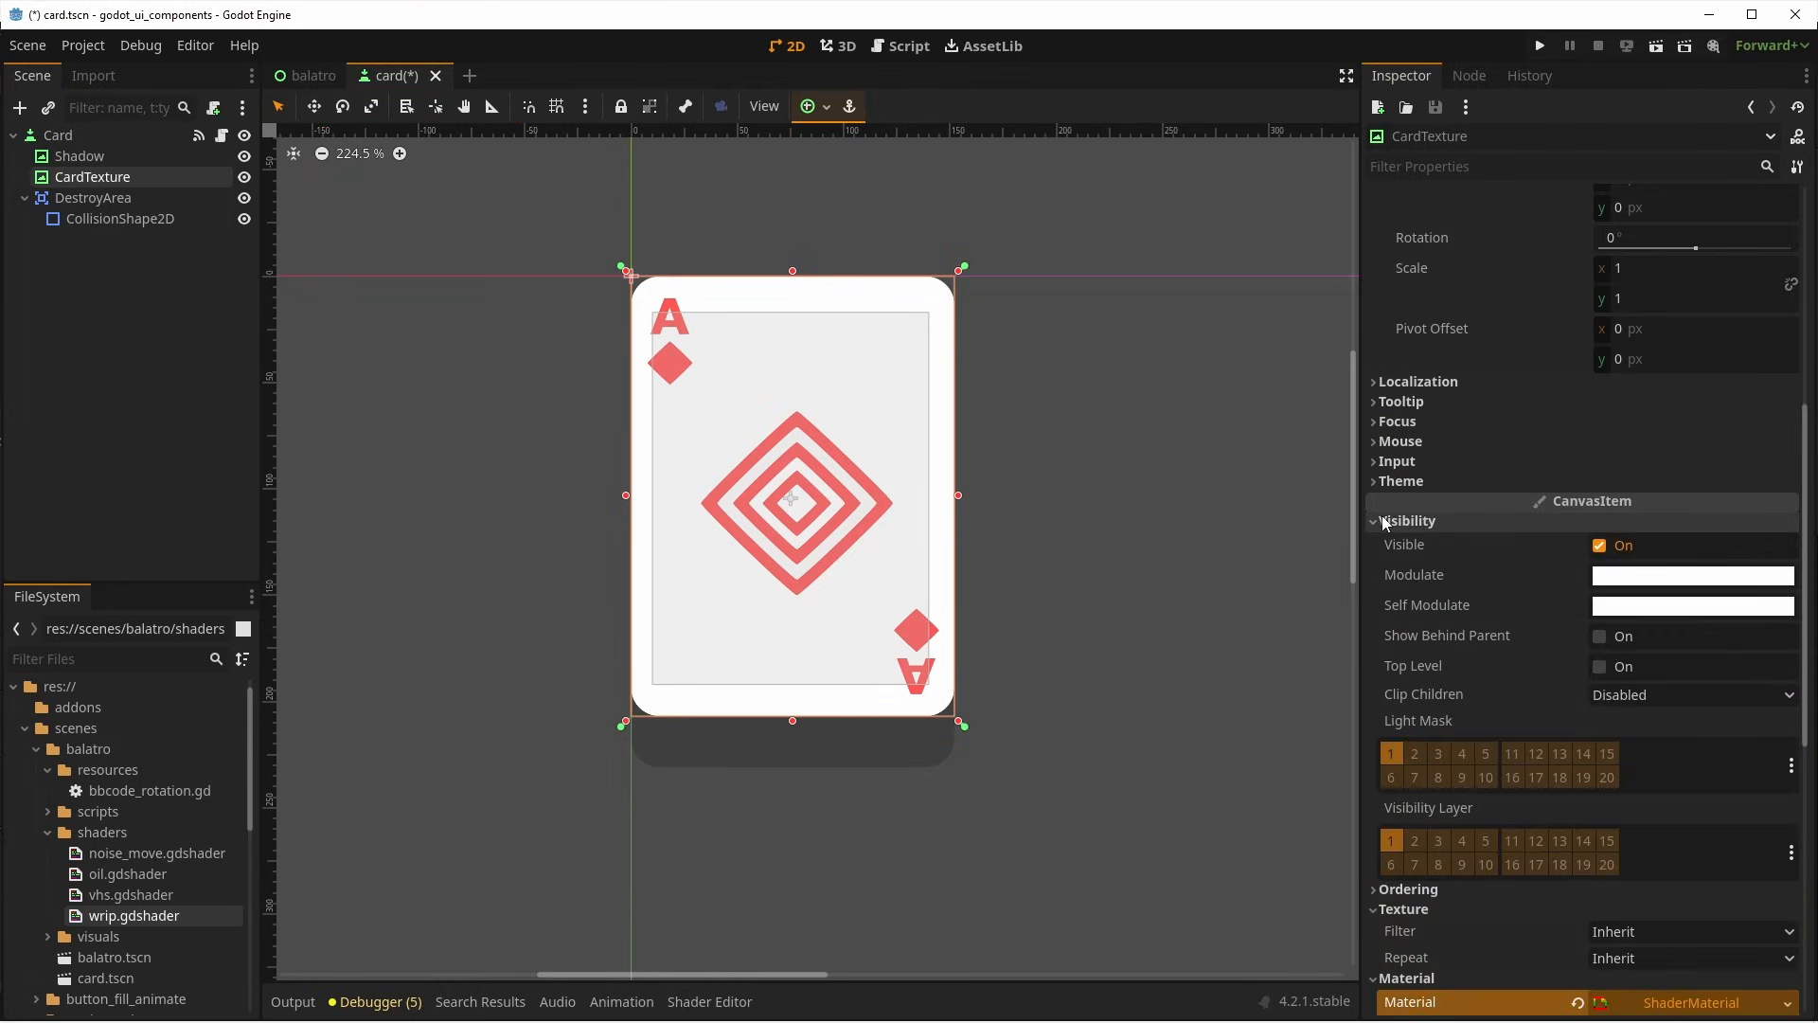
left_click(1406, 519)
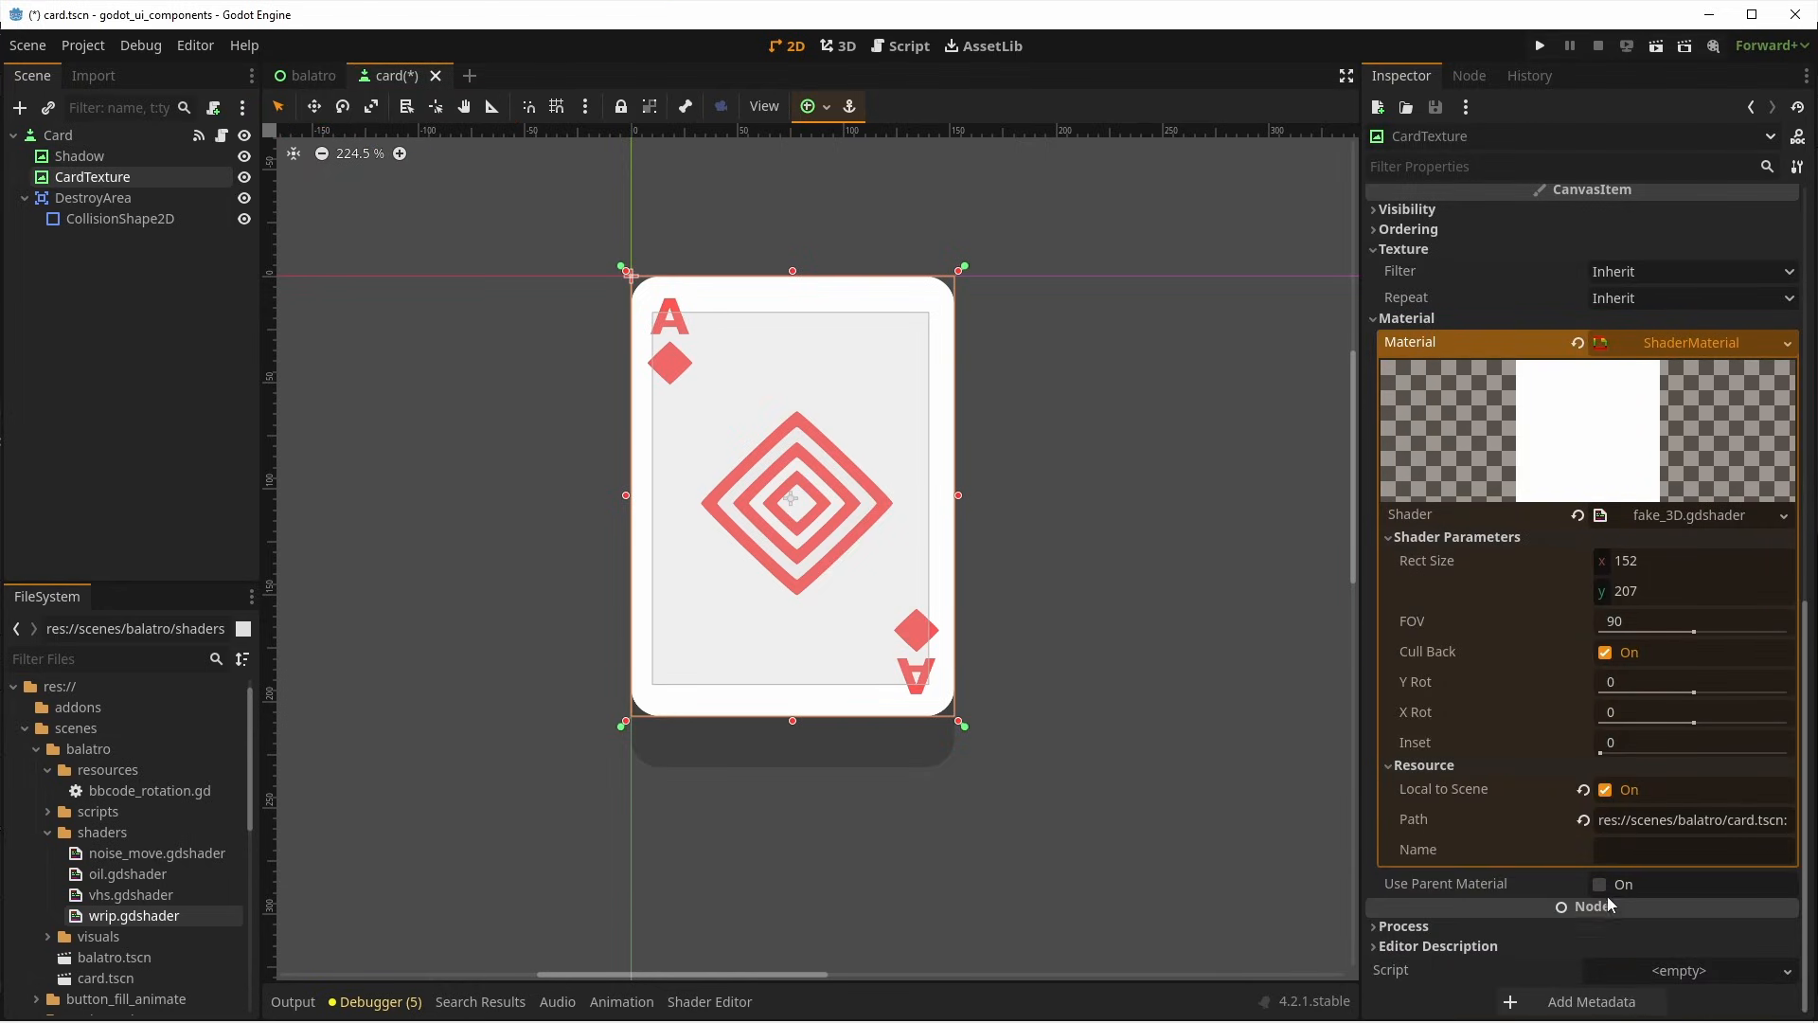
left_click(1600, 883)
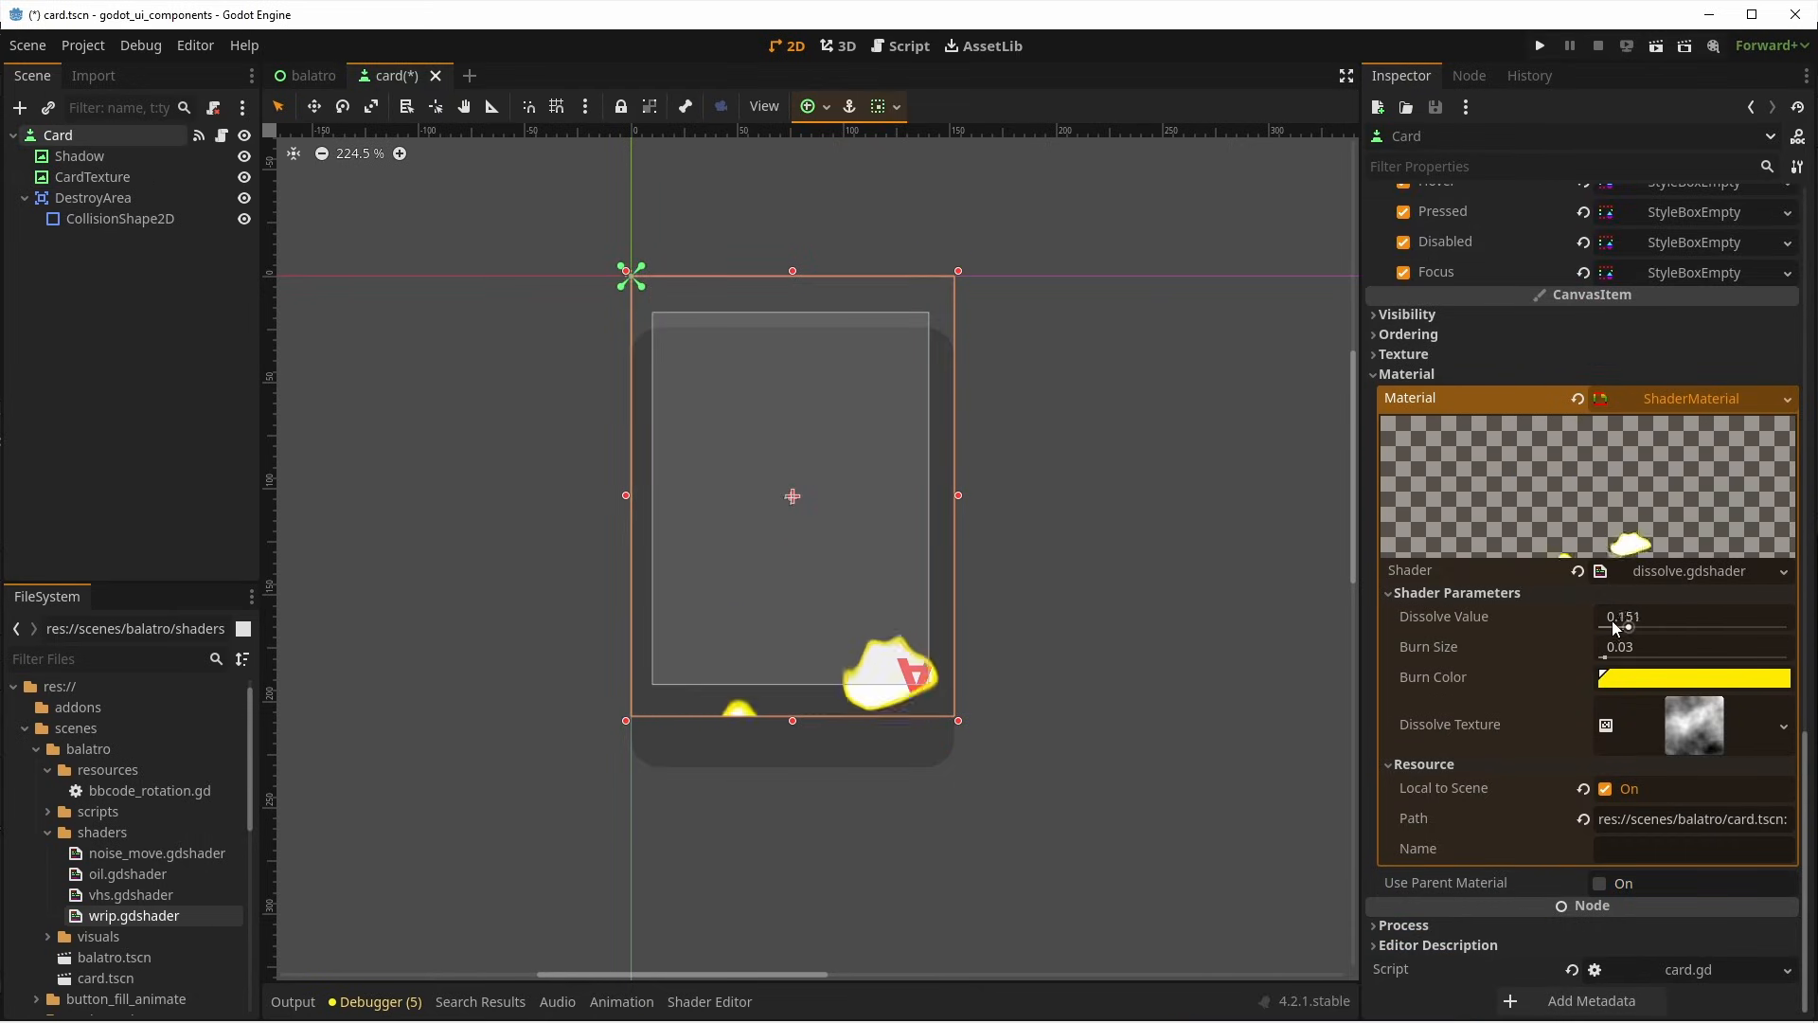
Test dissolving the card away and back, then make CardTexture use its parent's material.
left_click_drag(1622, 627, 1600, 627)
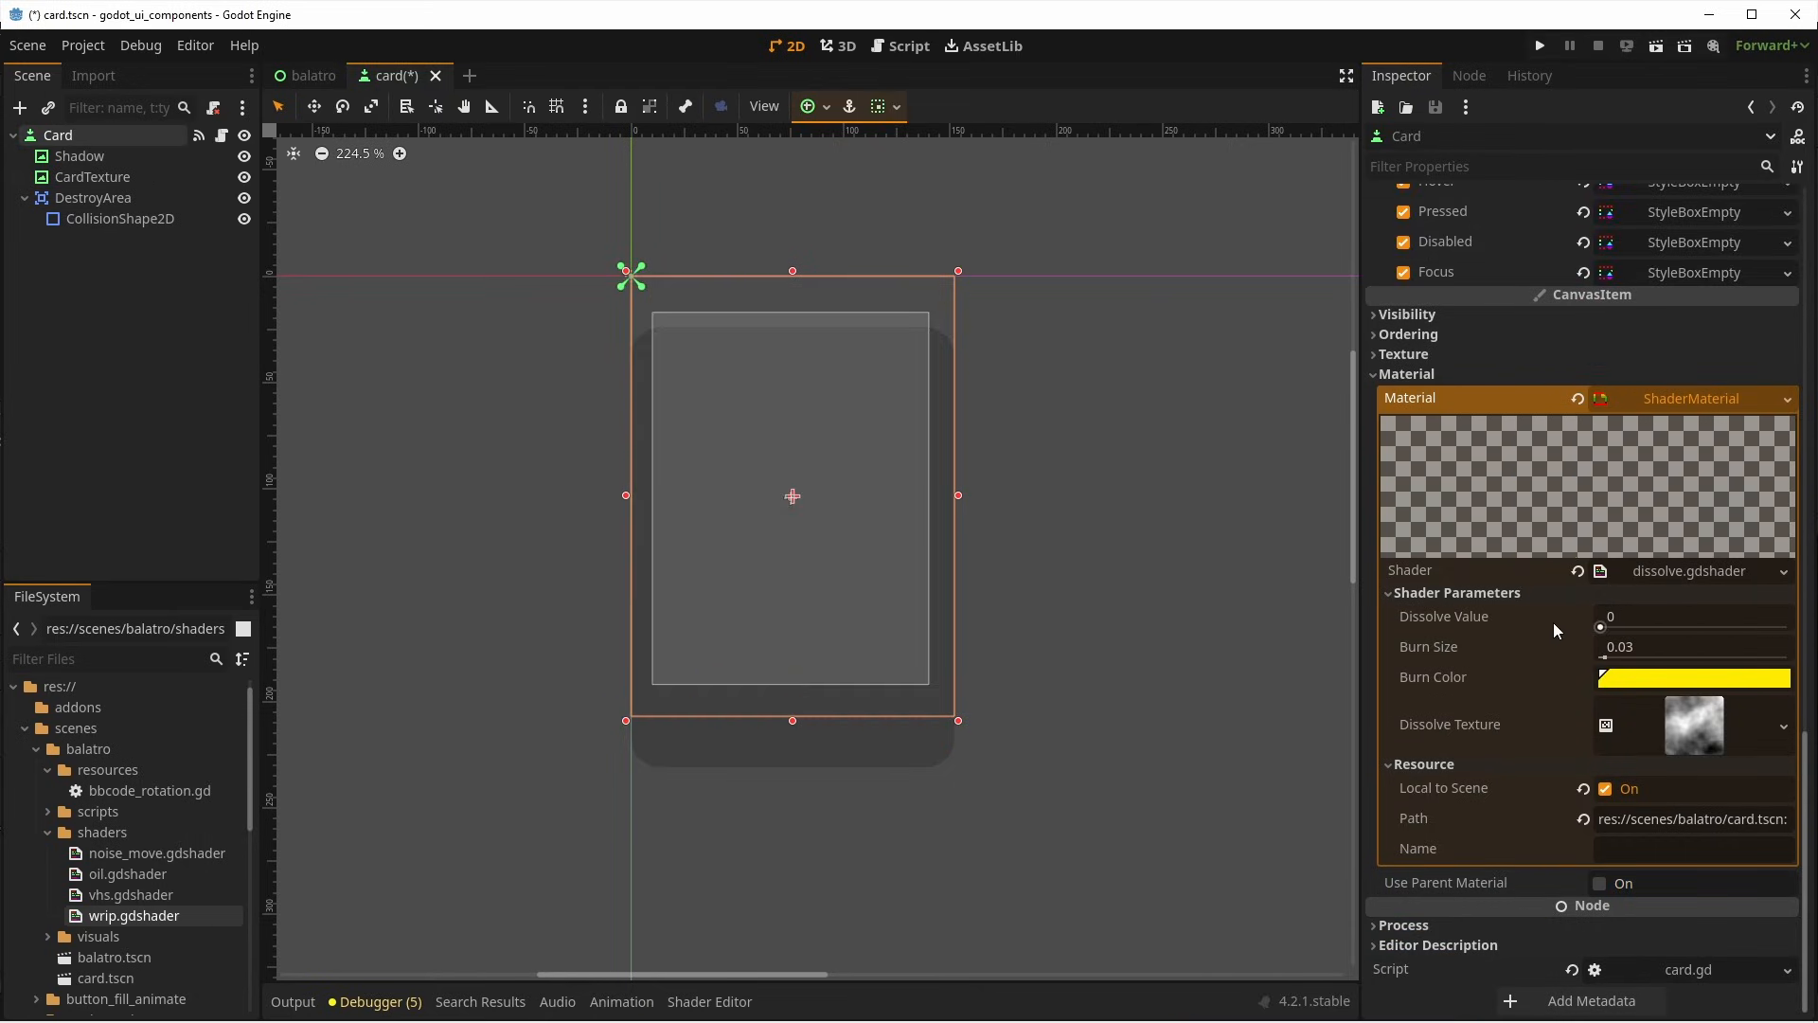
left_click_drag(1601, 627, 1786, 627)
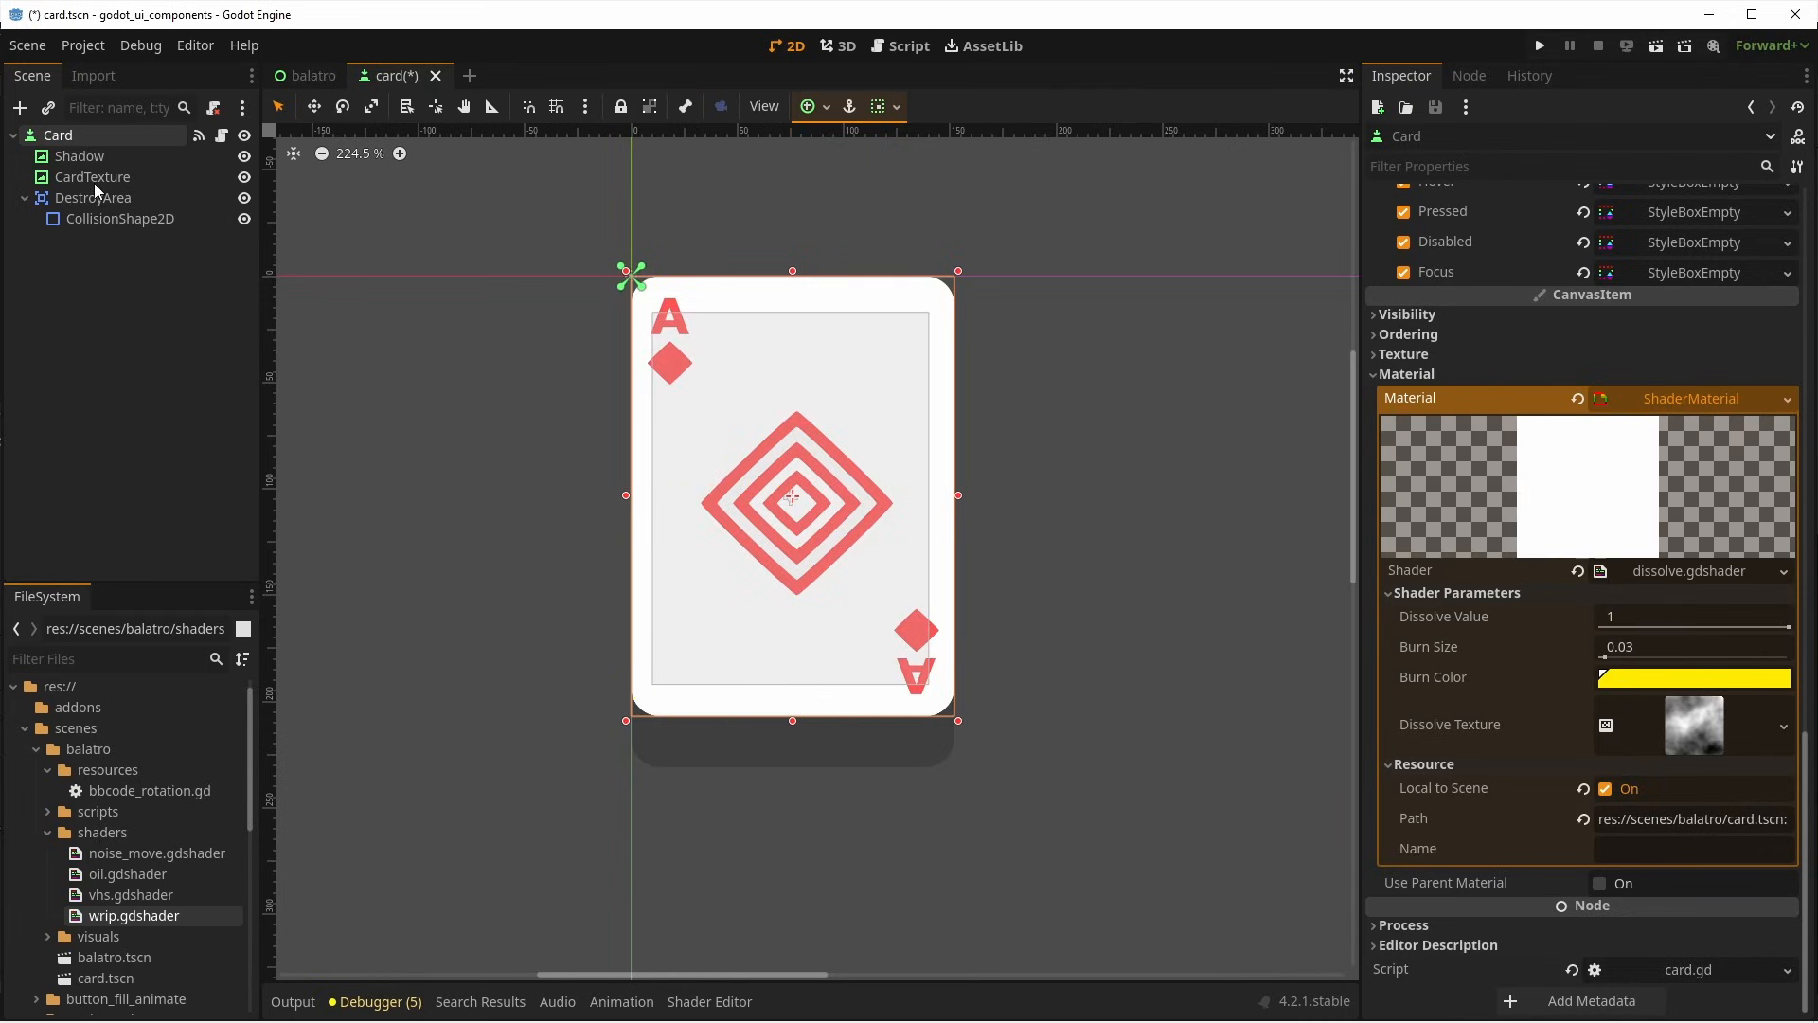
left_click(91, 176)
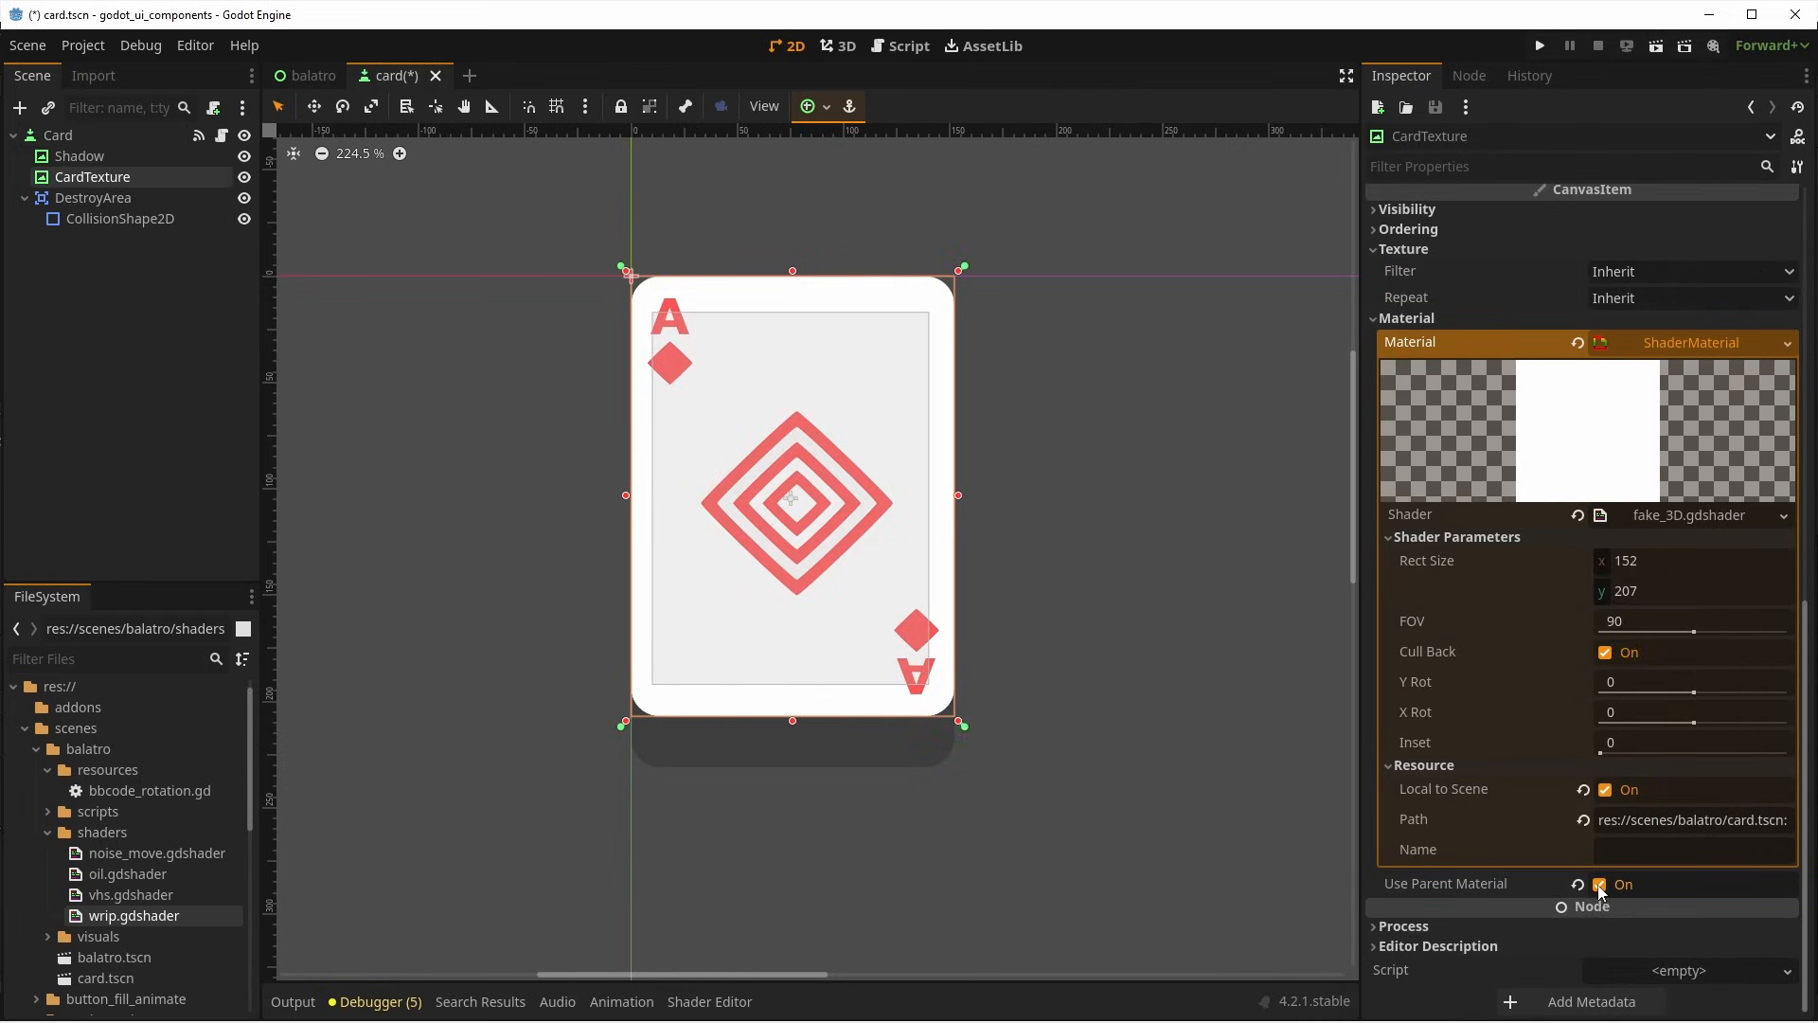
left_click(1601, 884)
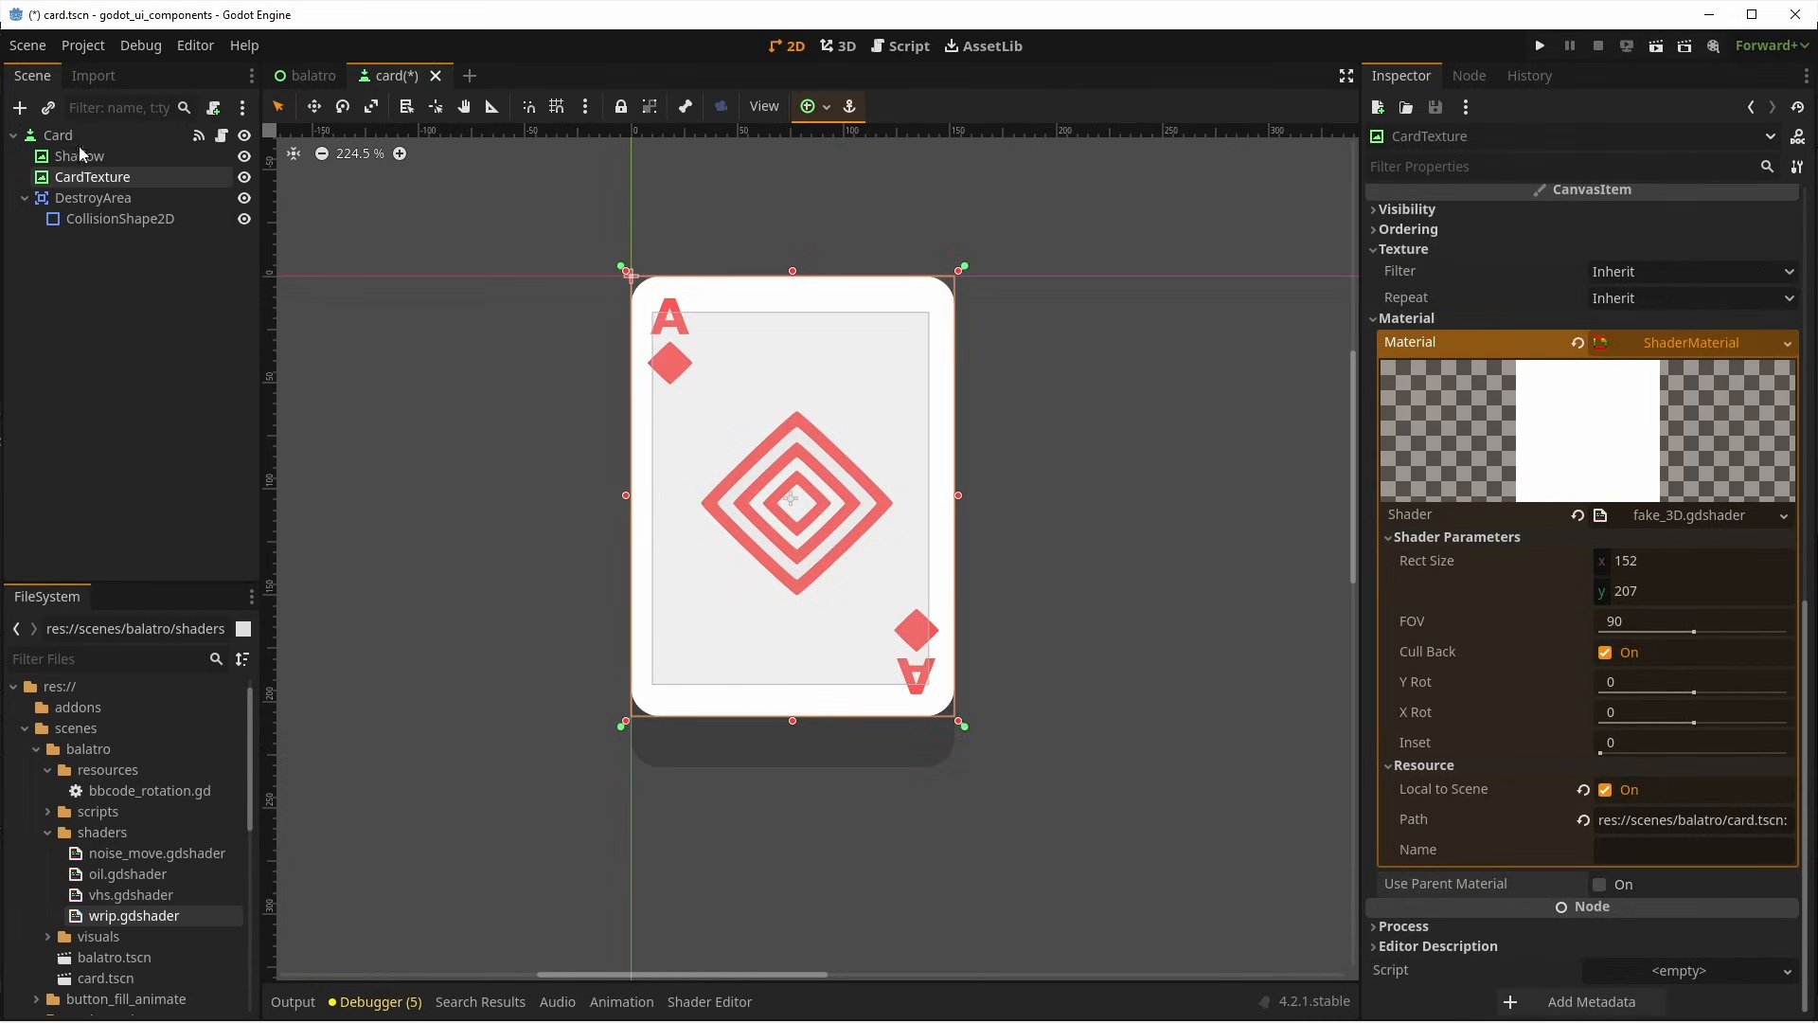
left_click(58, 135)
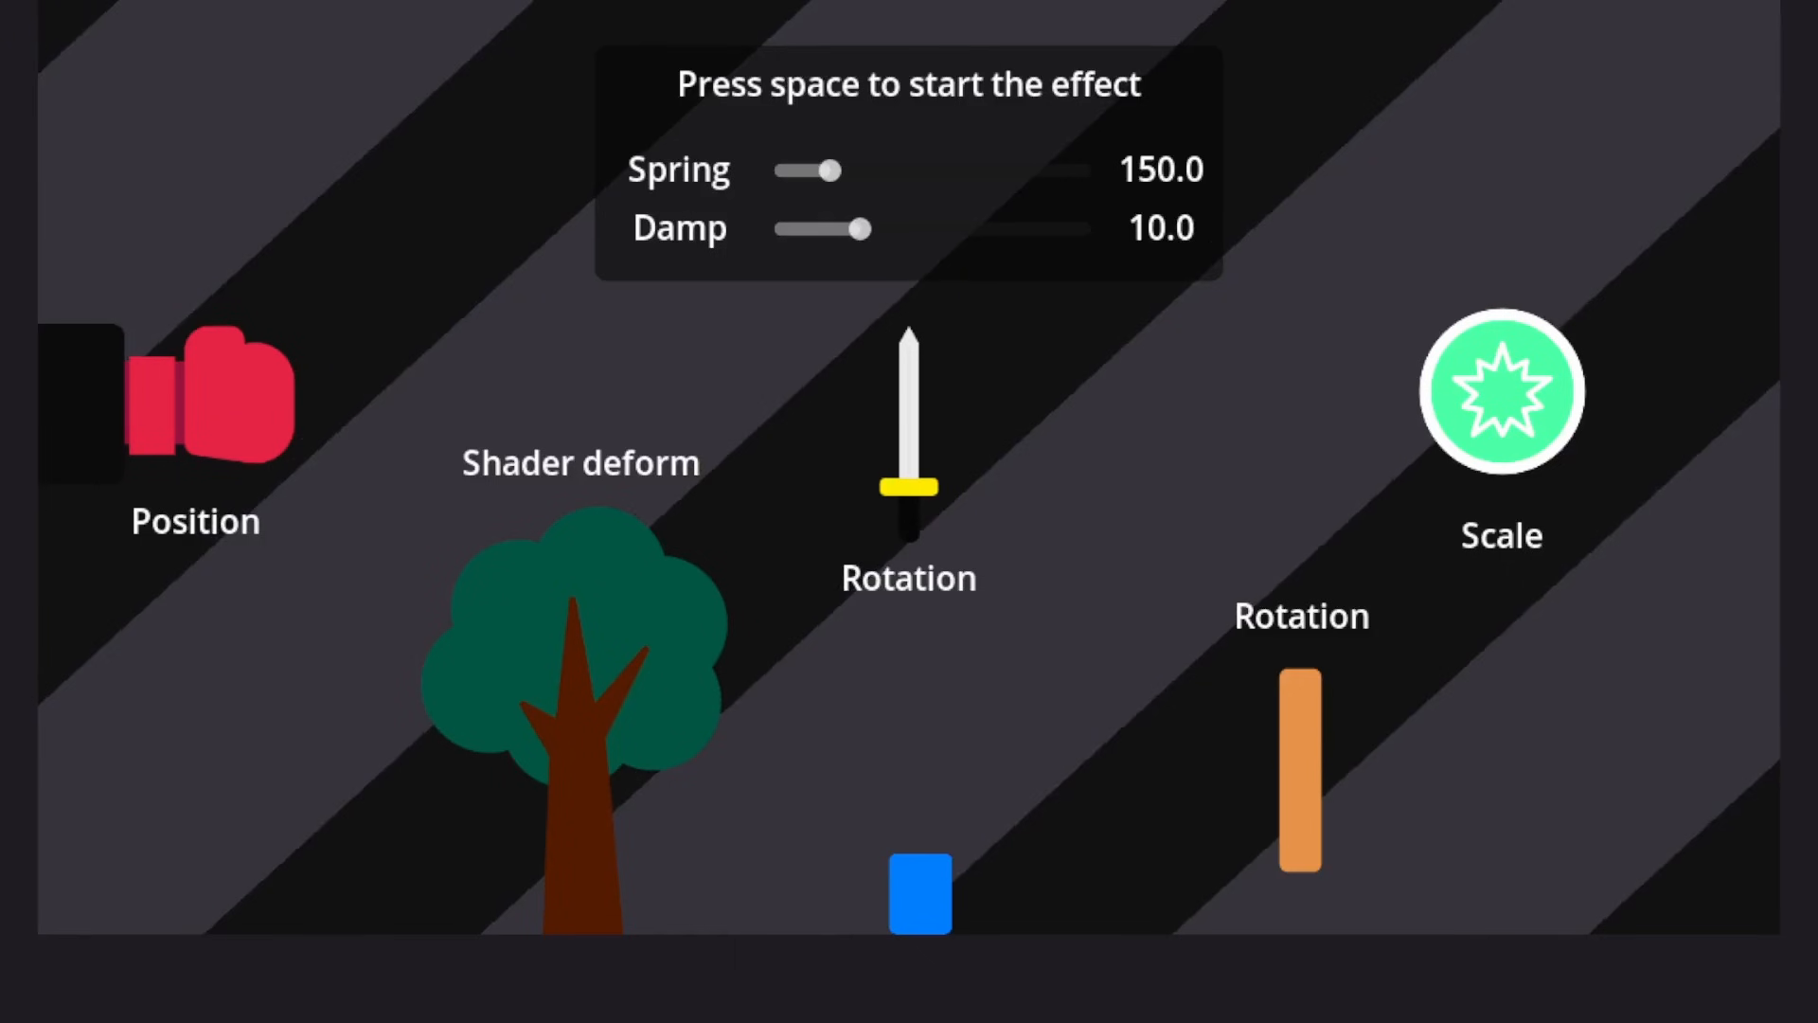
Trigger the spring demo's position, rotation, scale and shader-deform effects with Space.
key("space")
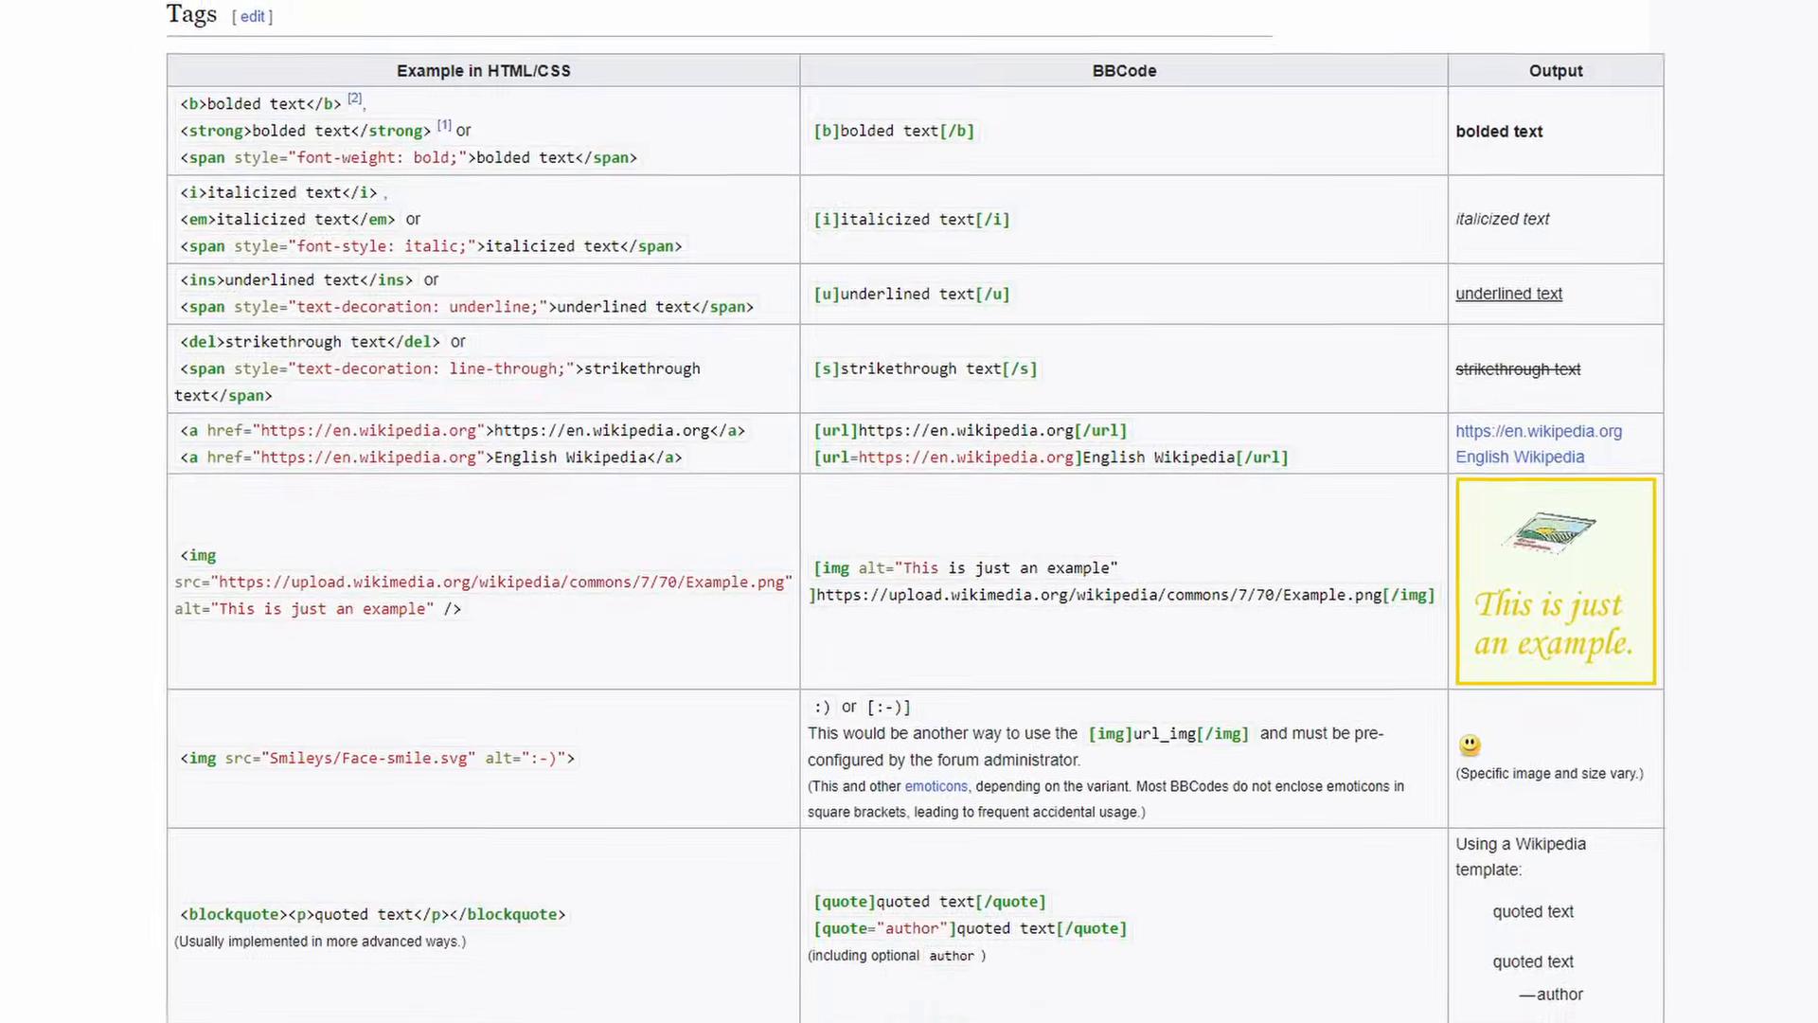
Scroll through the BBCode references down to the Wave, Tornado and Shake effects.
scroll("down", 3)
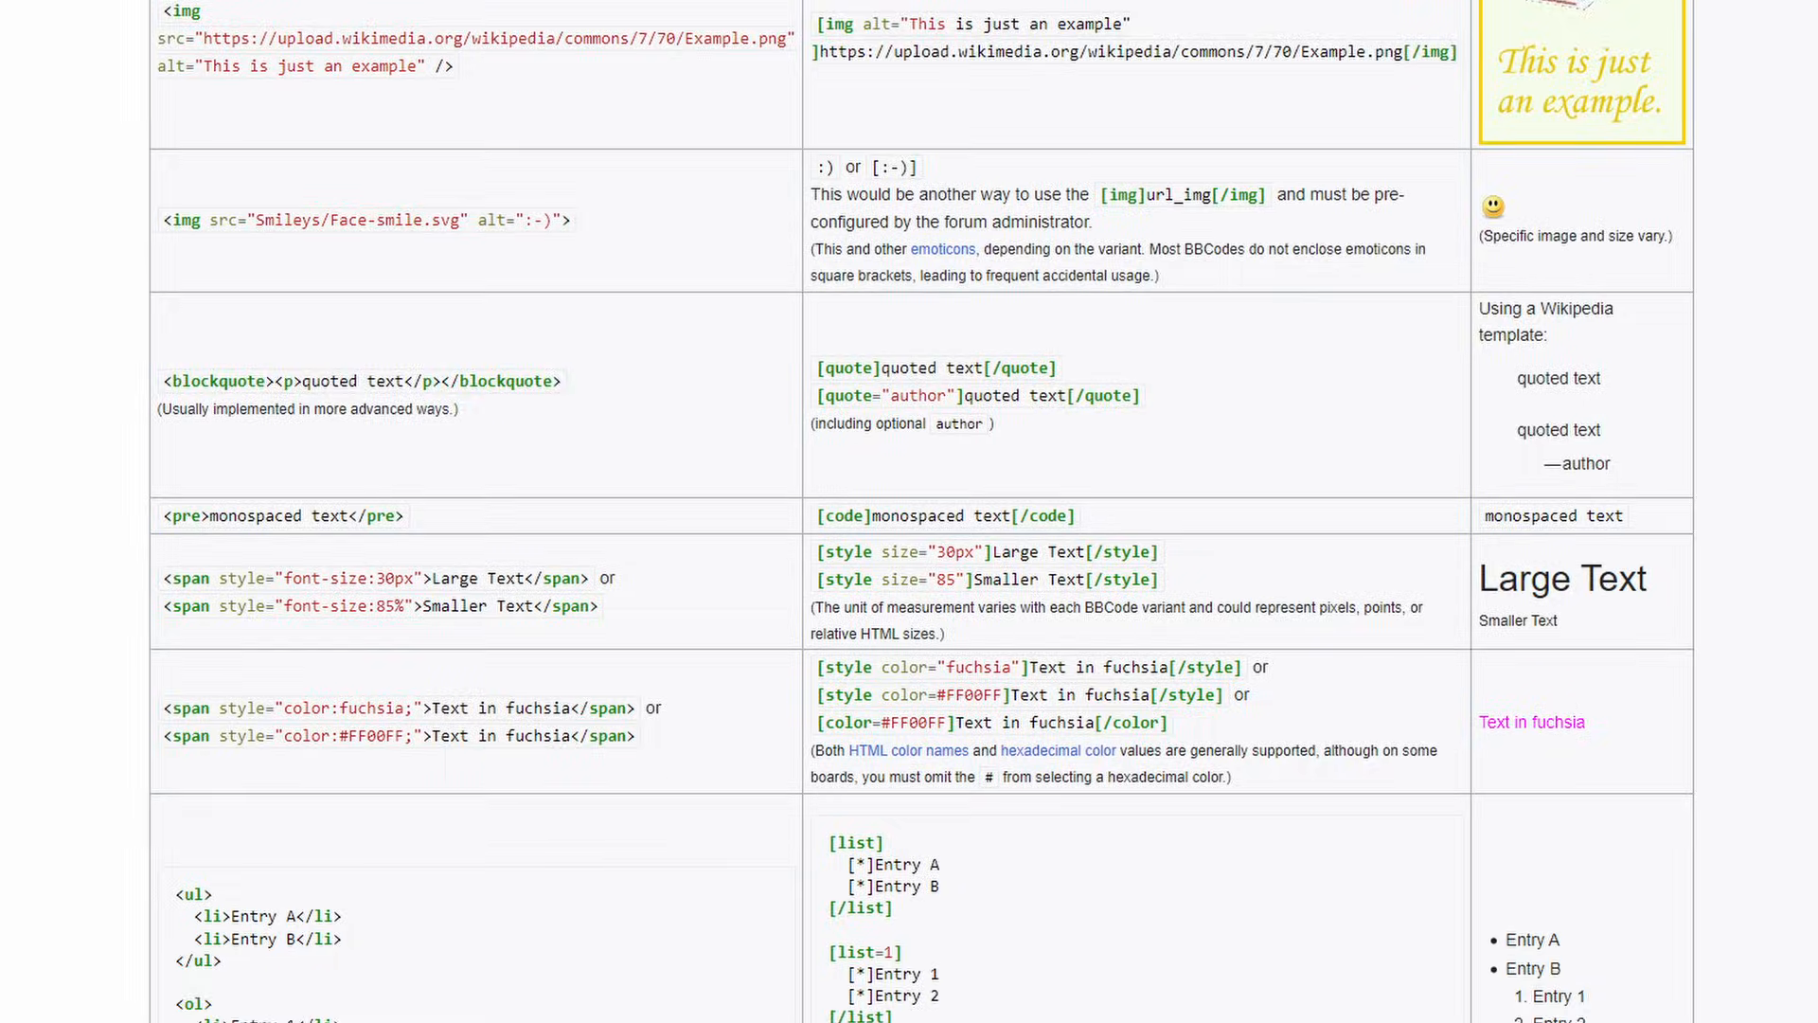
scroll("down", 3)
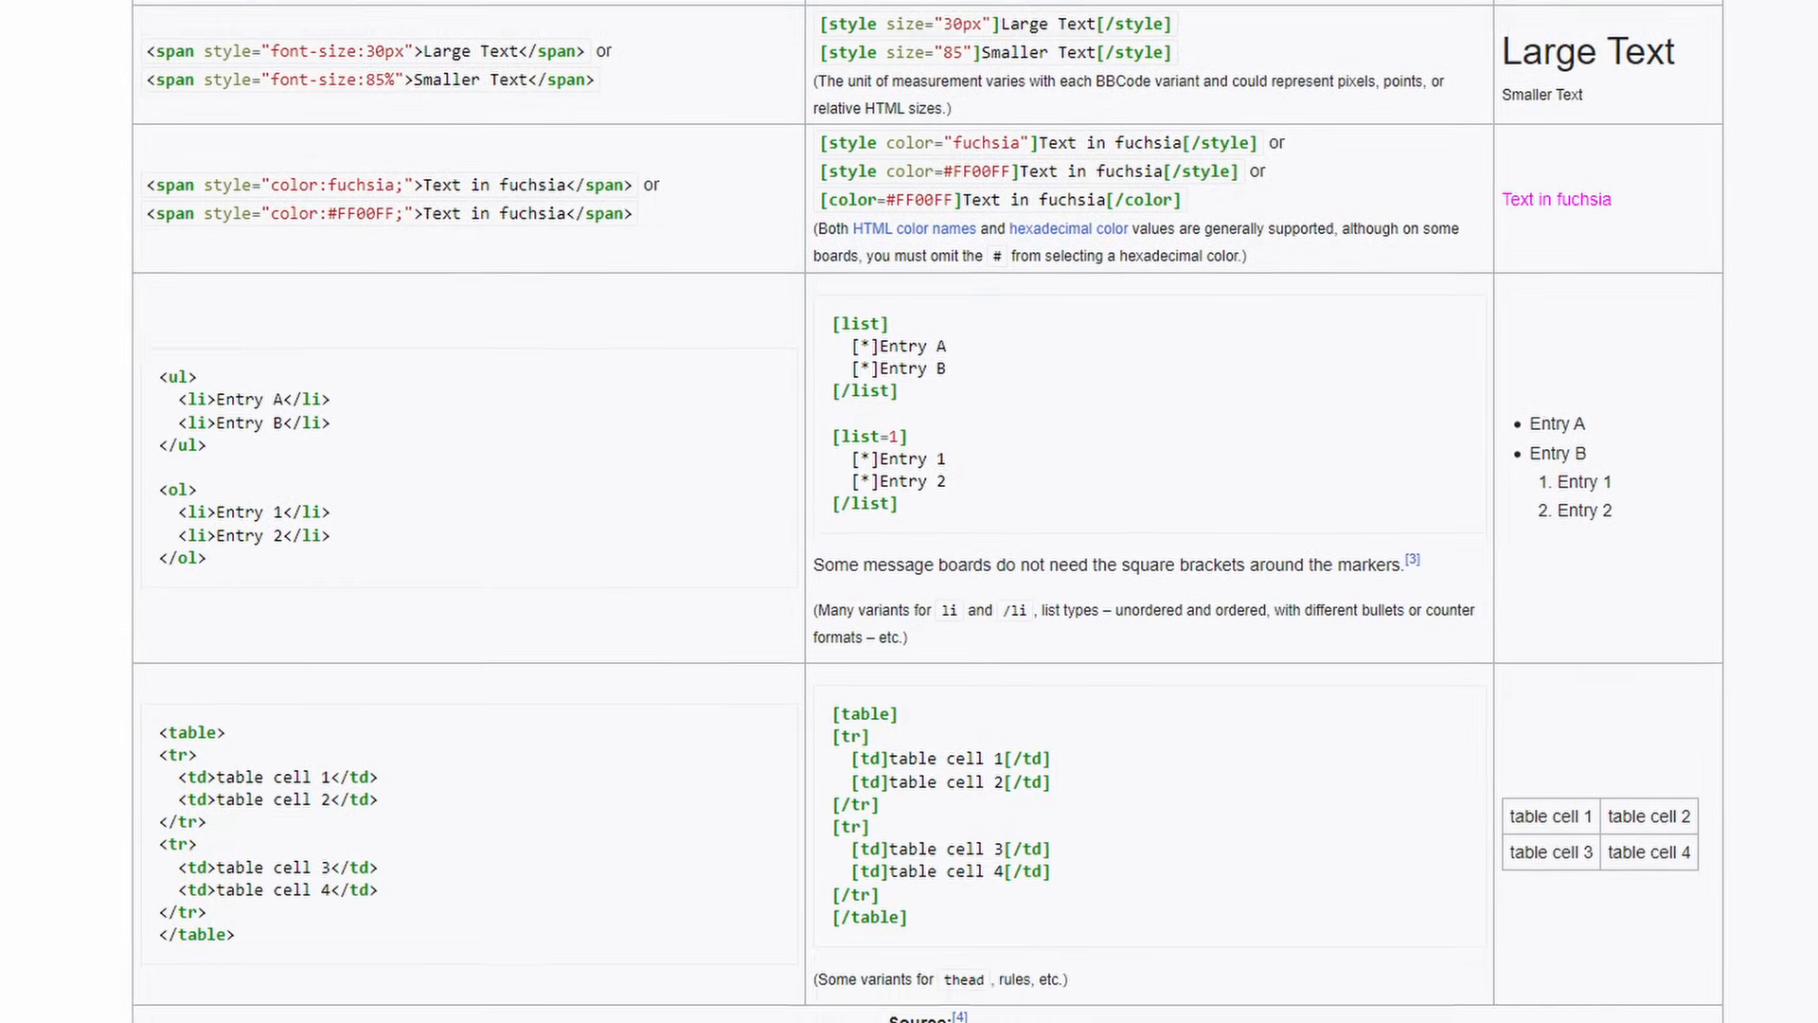
scroll("down", 3)
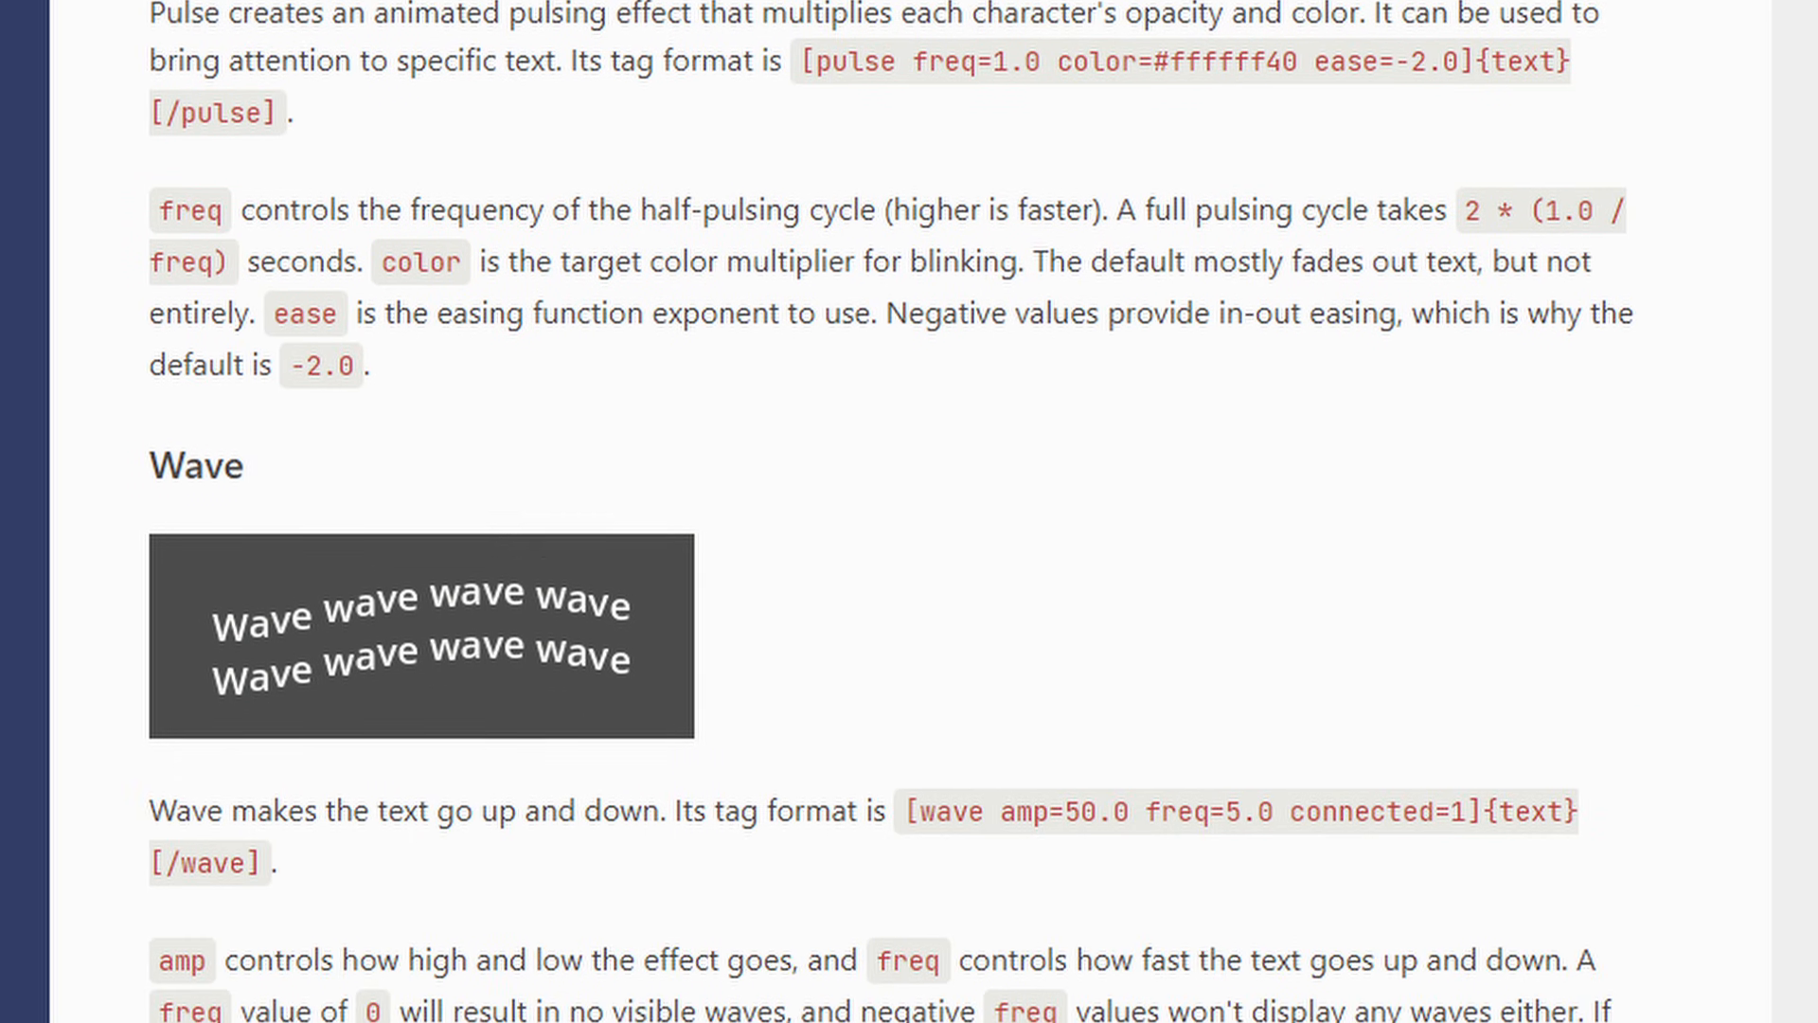
scroll("down", 3)
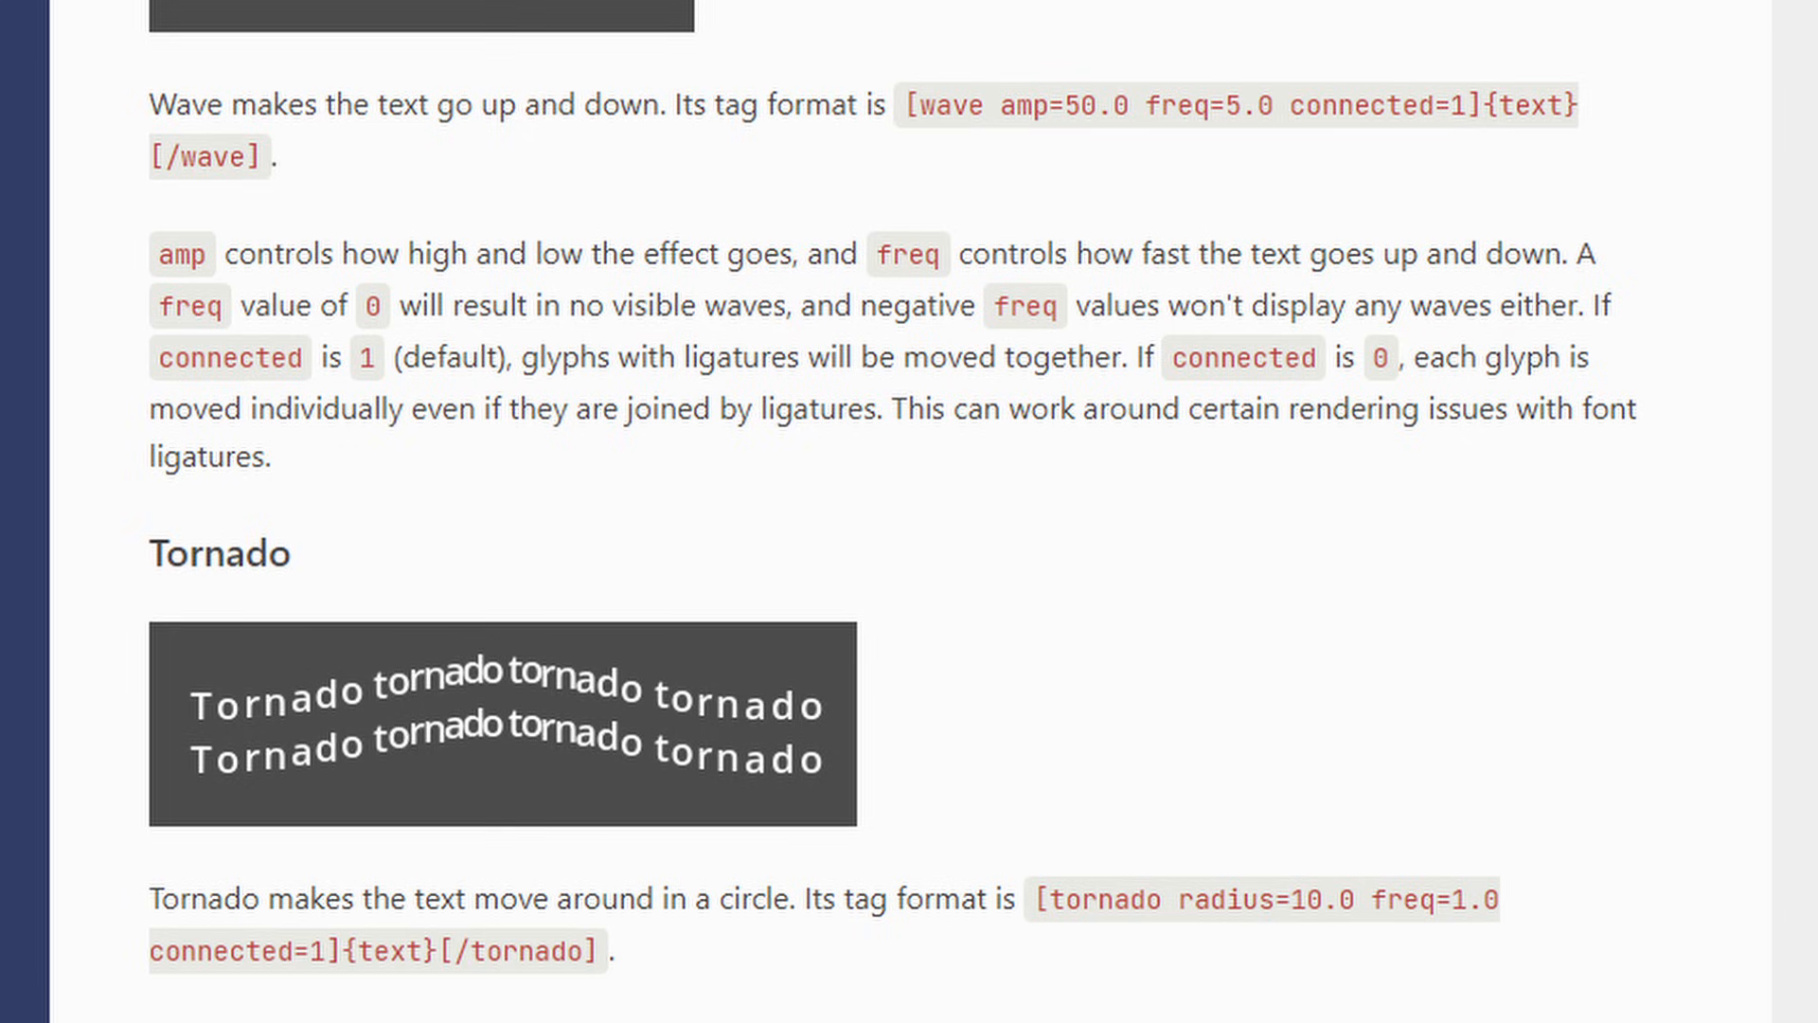
scroll("down", 3)
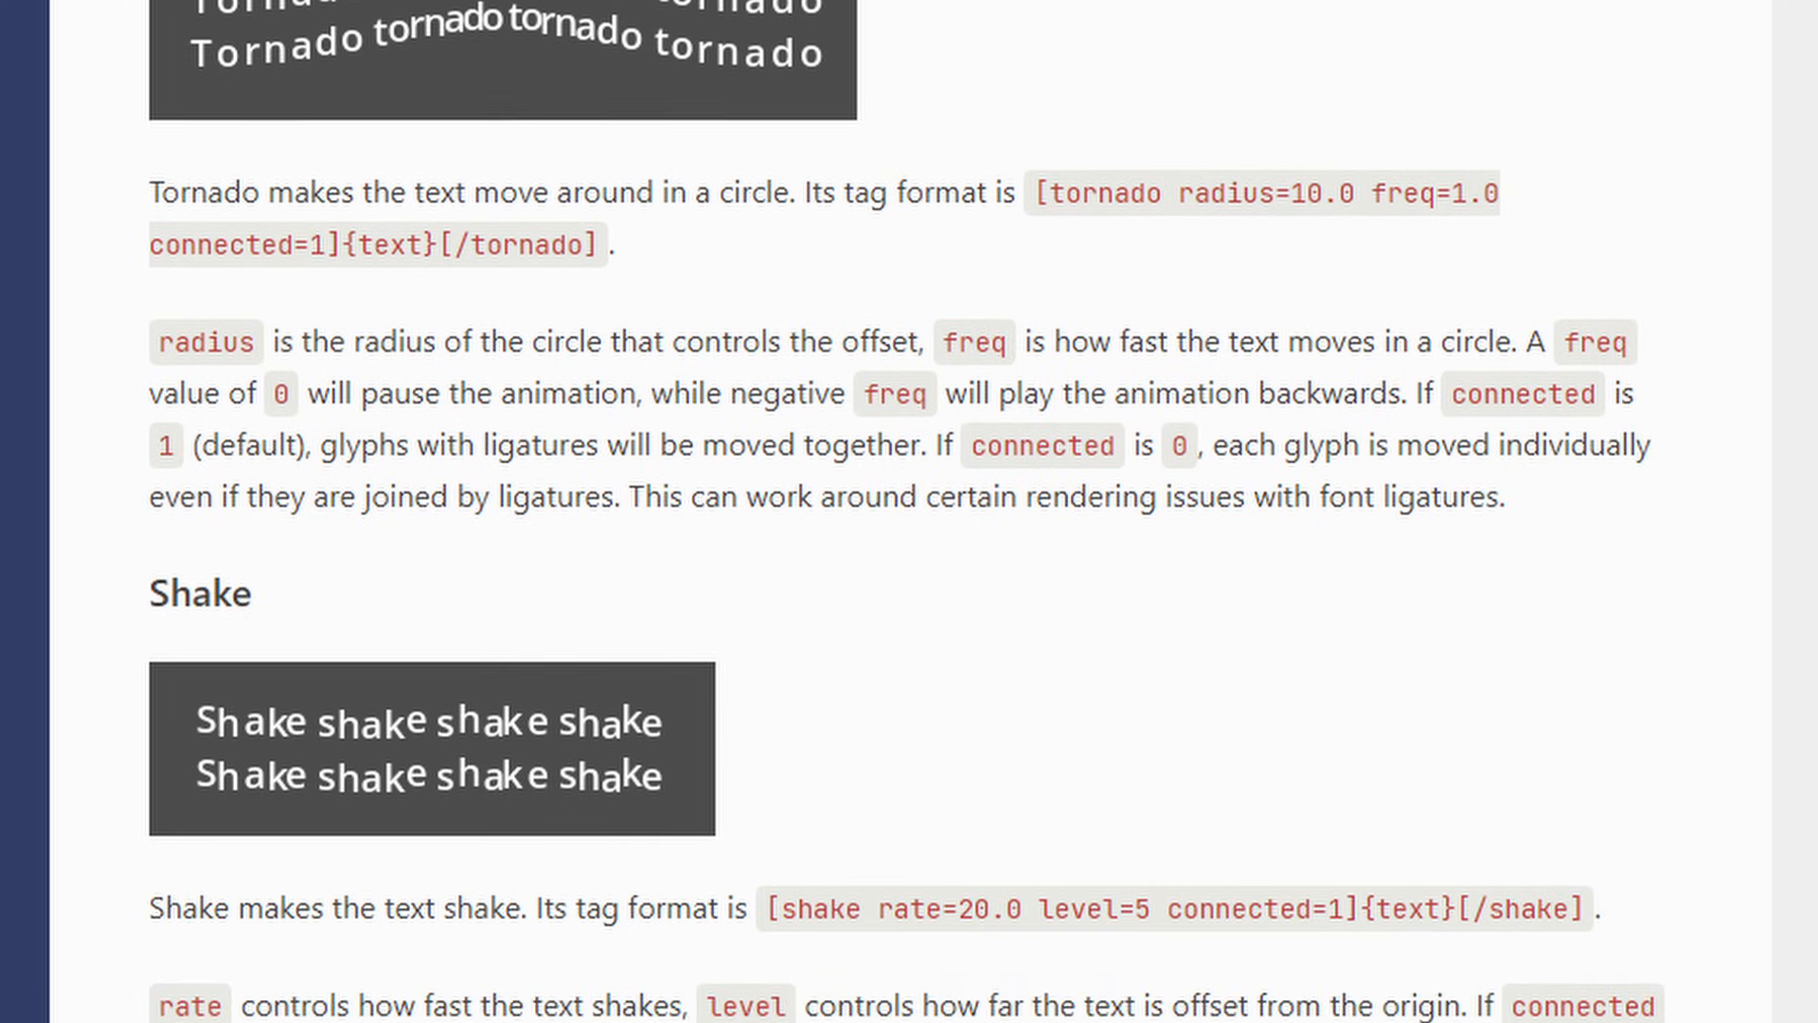
scroll("down", 3)
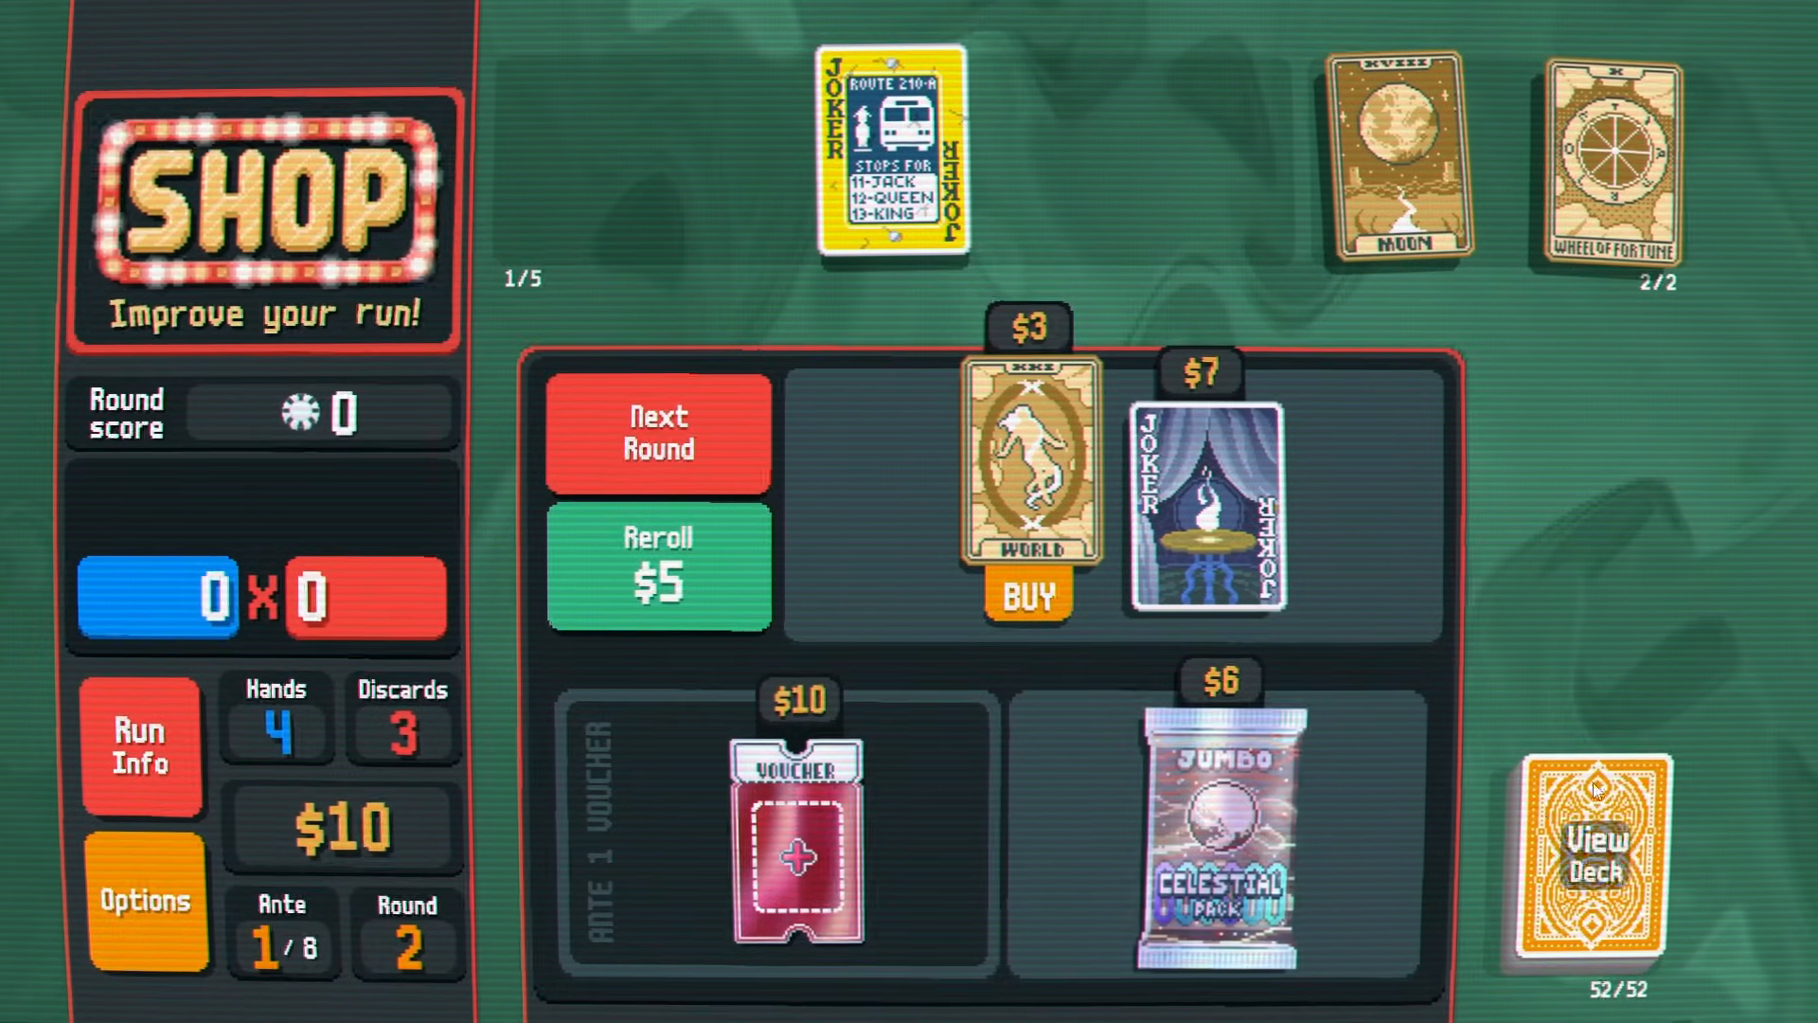
Cash out the round, then set Balatro's CRT graphics setting to 54.
left_click(657, 432)
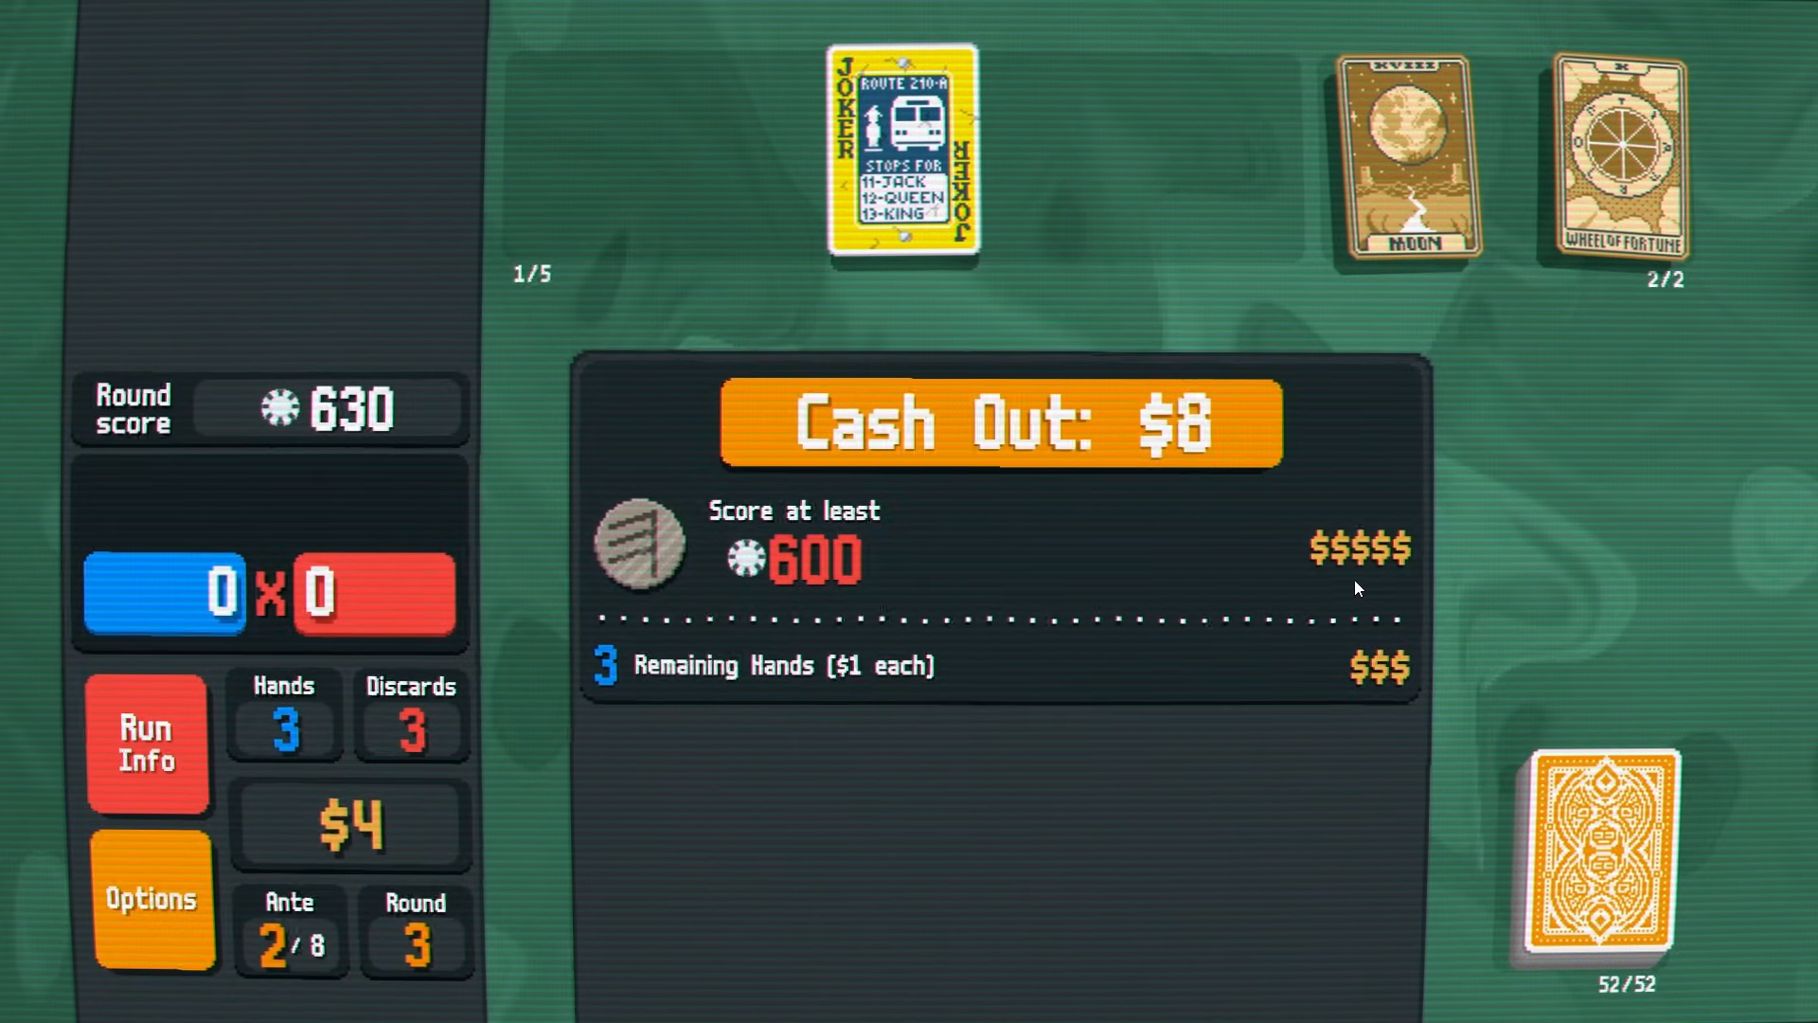
left_click(997, 422)
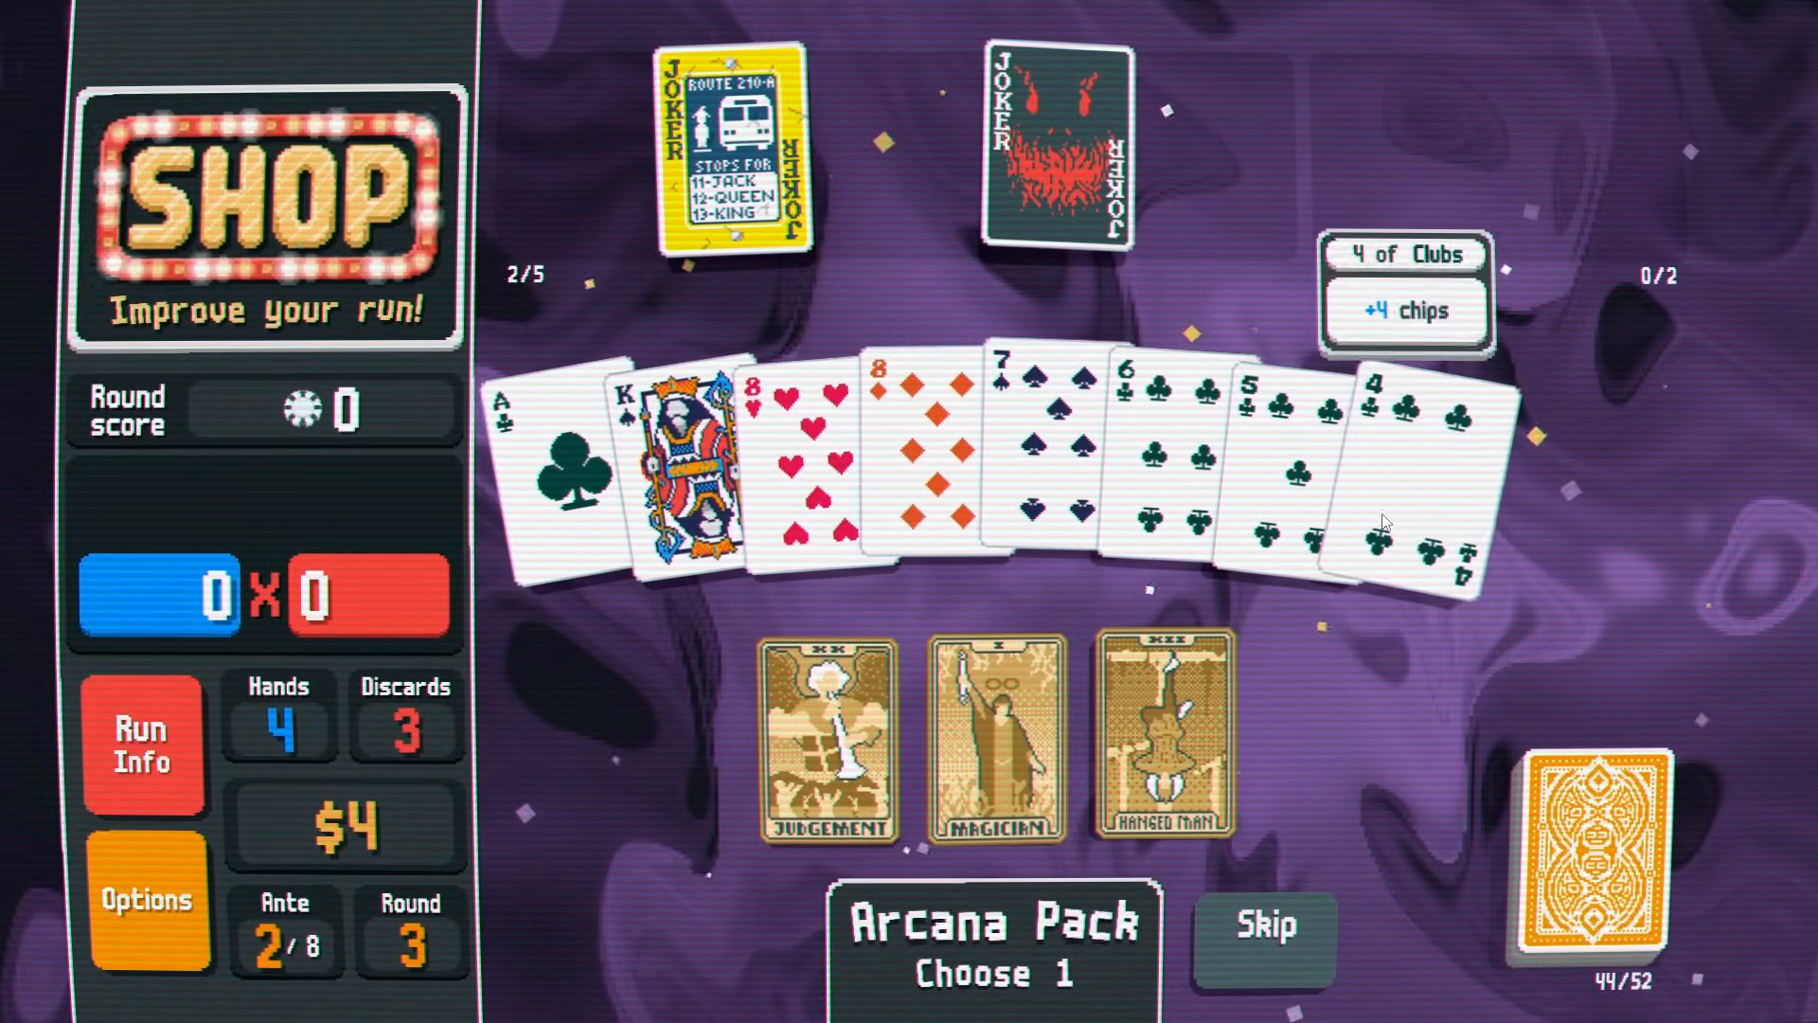
left_click(148, 899)
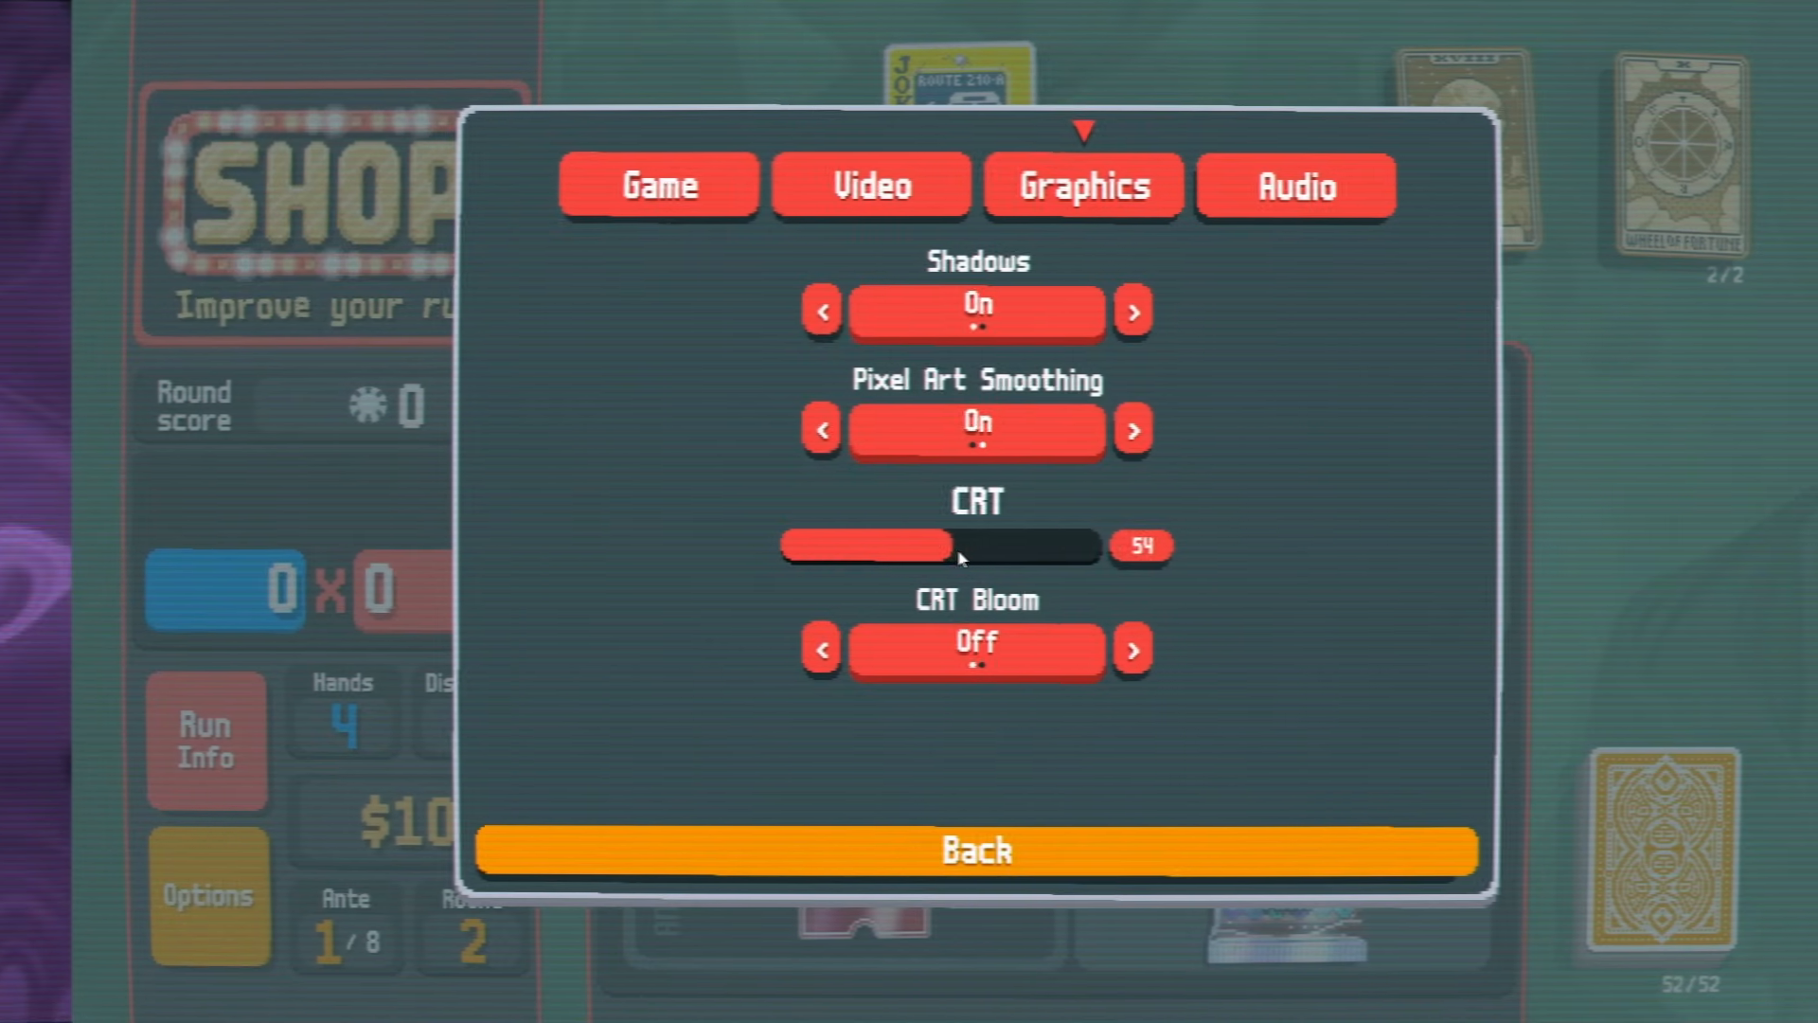
left_click_drag(956, 547, 863, 546)
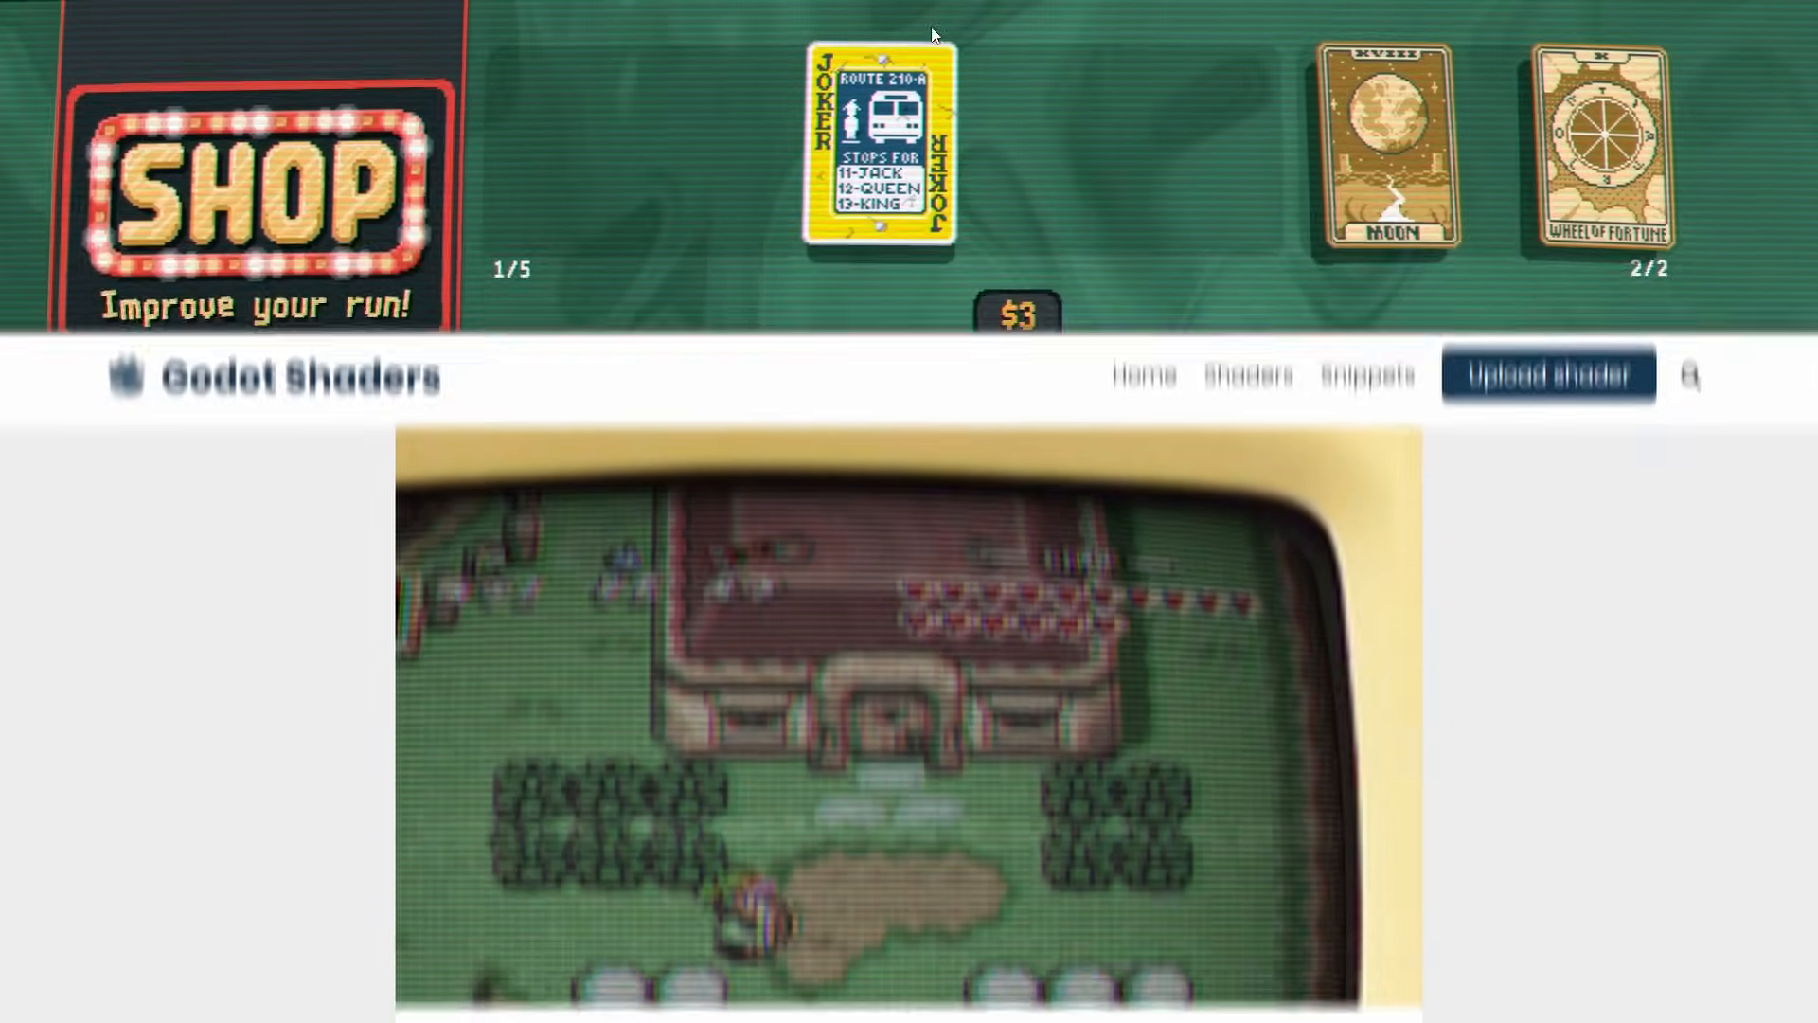
Scroll the VHS and CRT monitor effect page down to its usage and shader code.
scroll("down", 3)
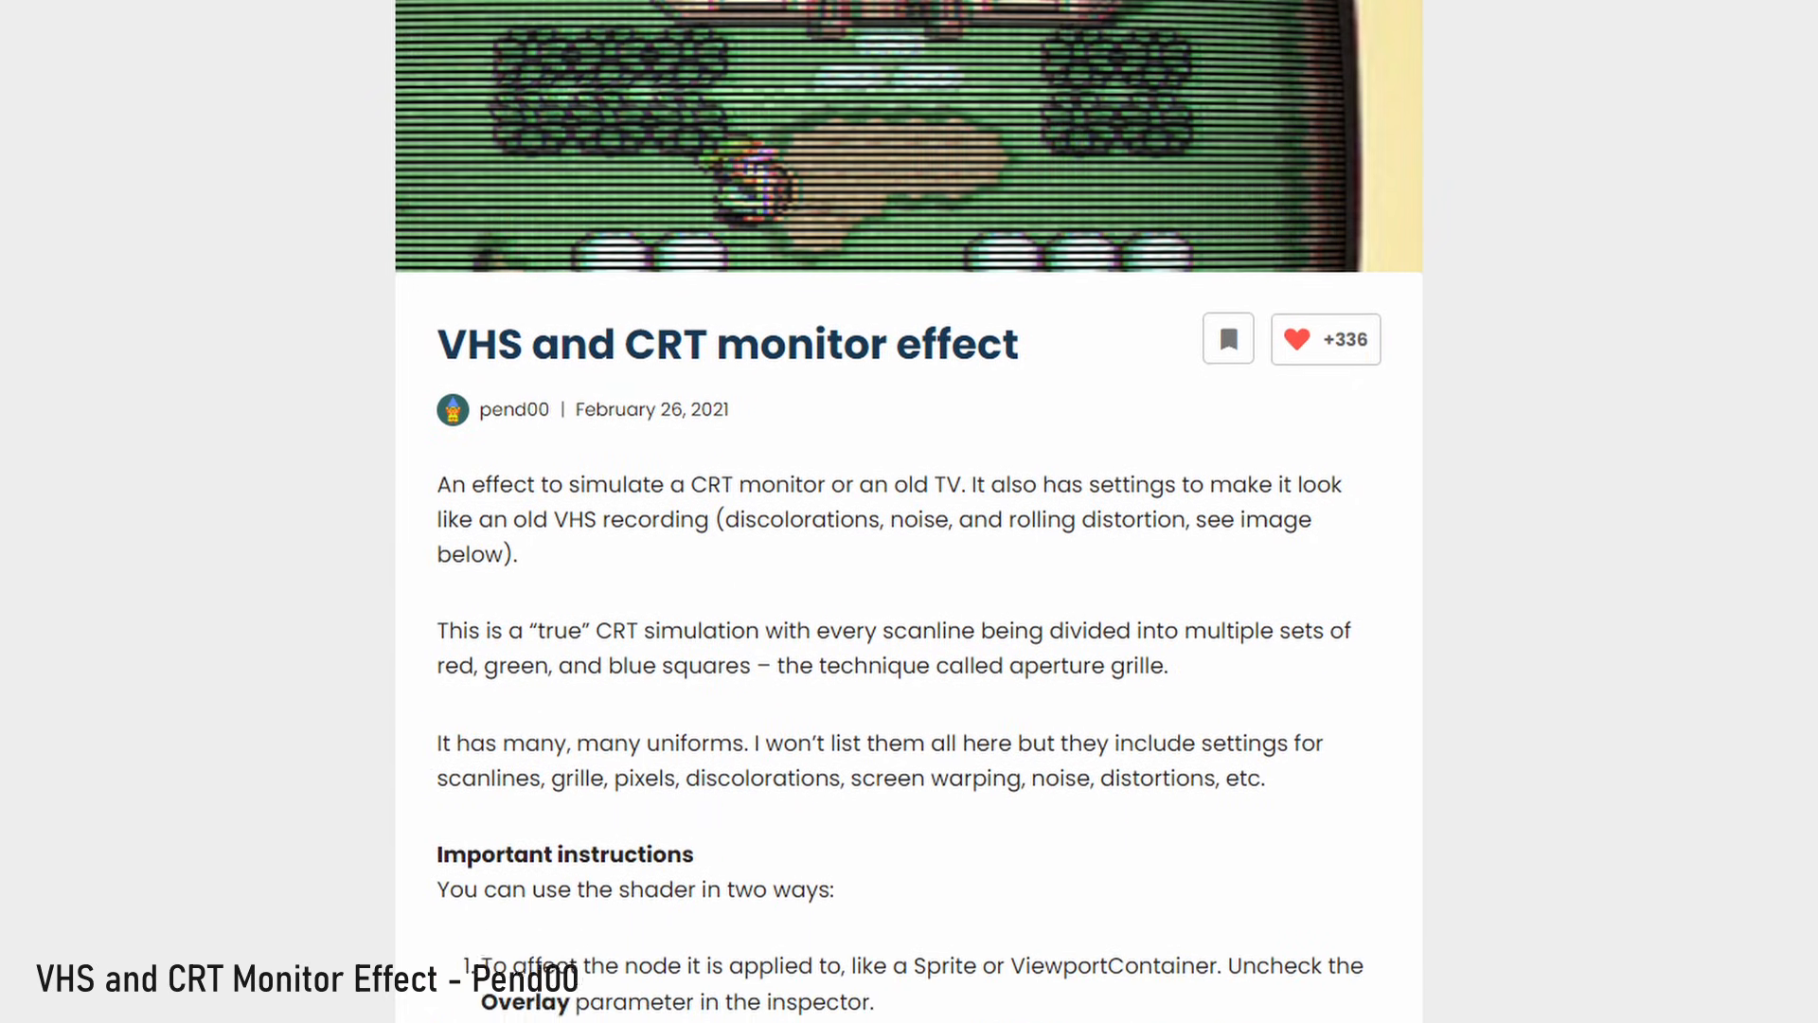
scroll("down", 3)
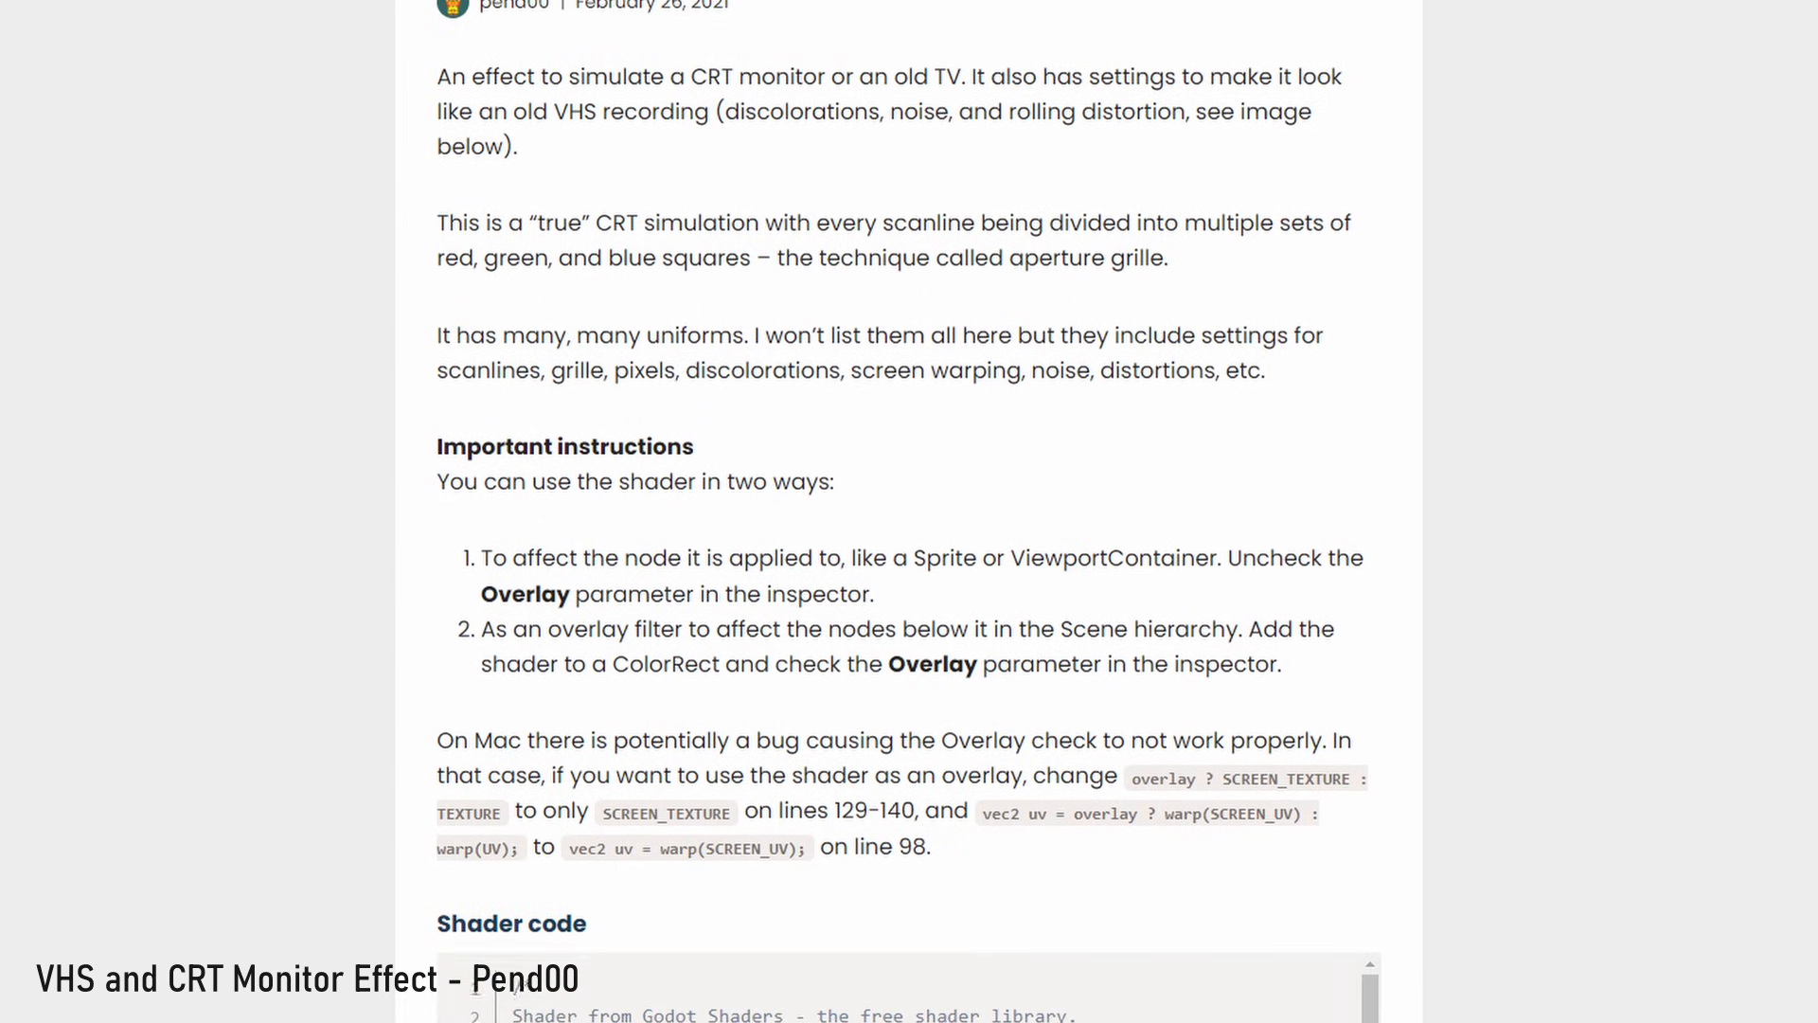
scroll("down", 3)
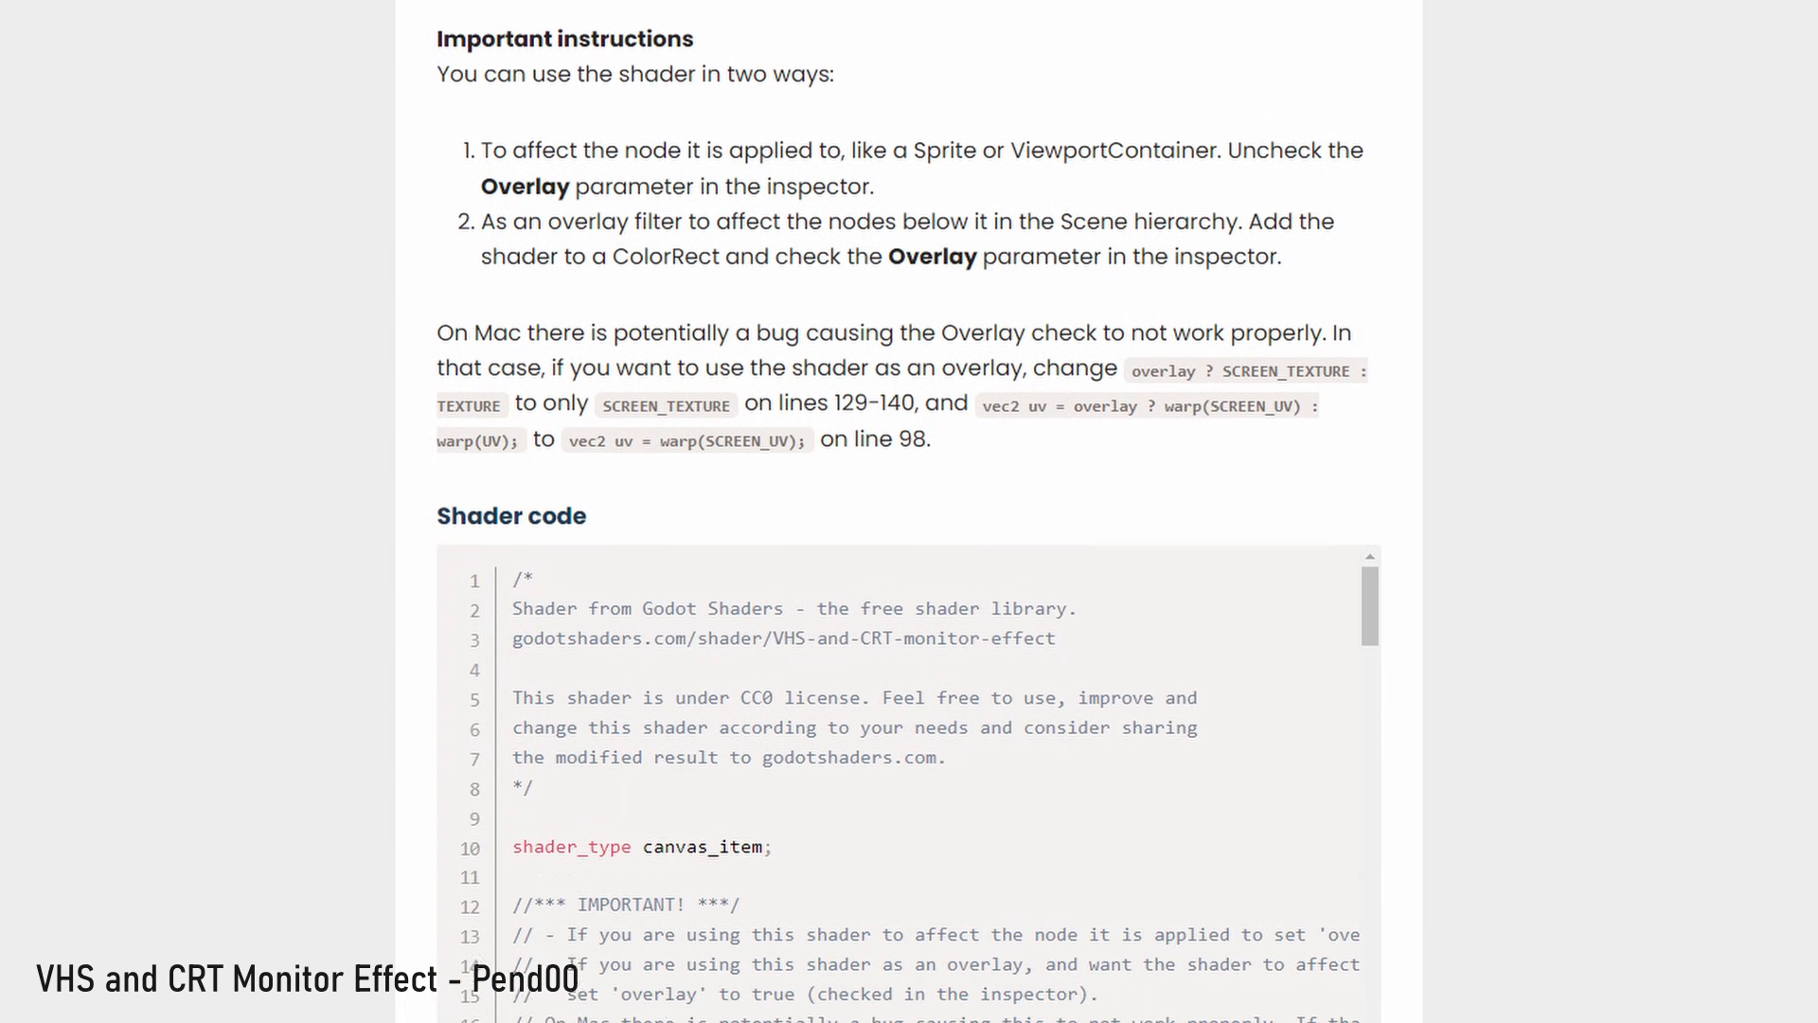
scroll("down", 3)
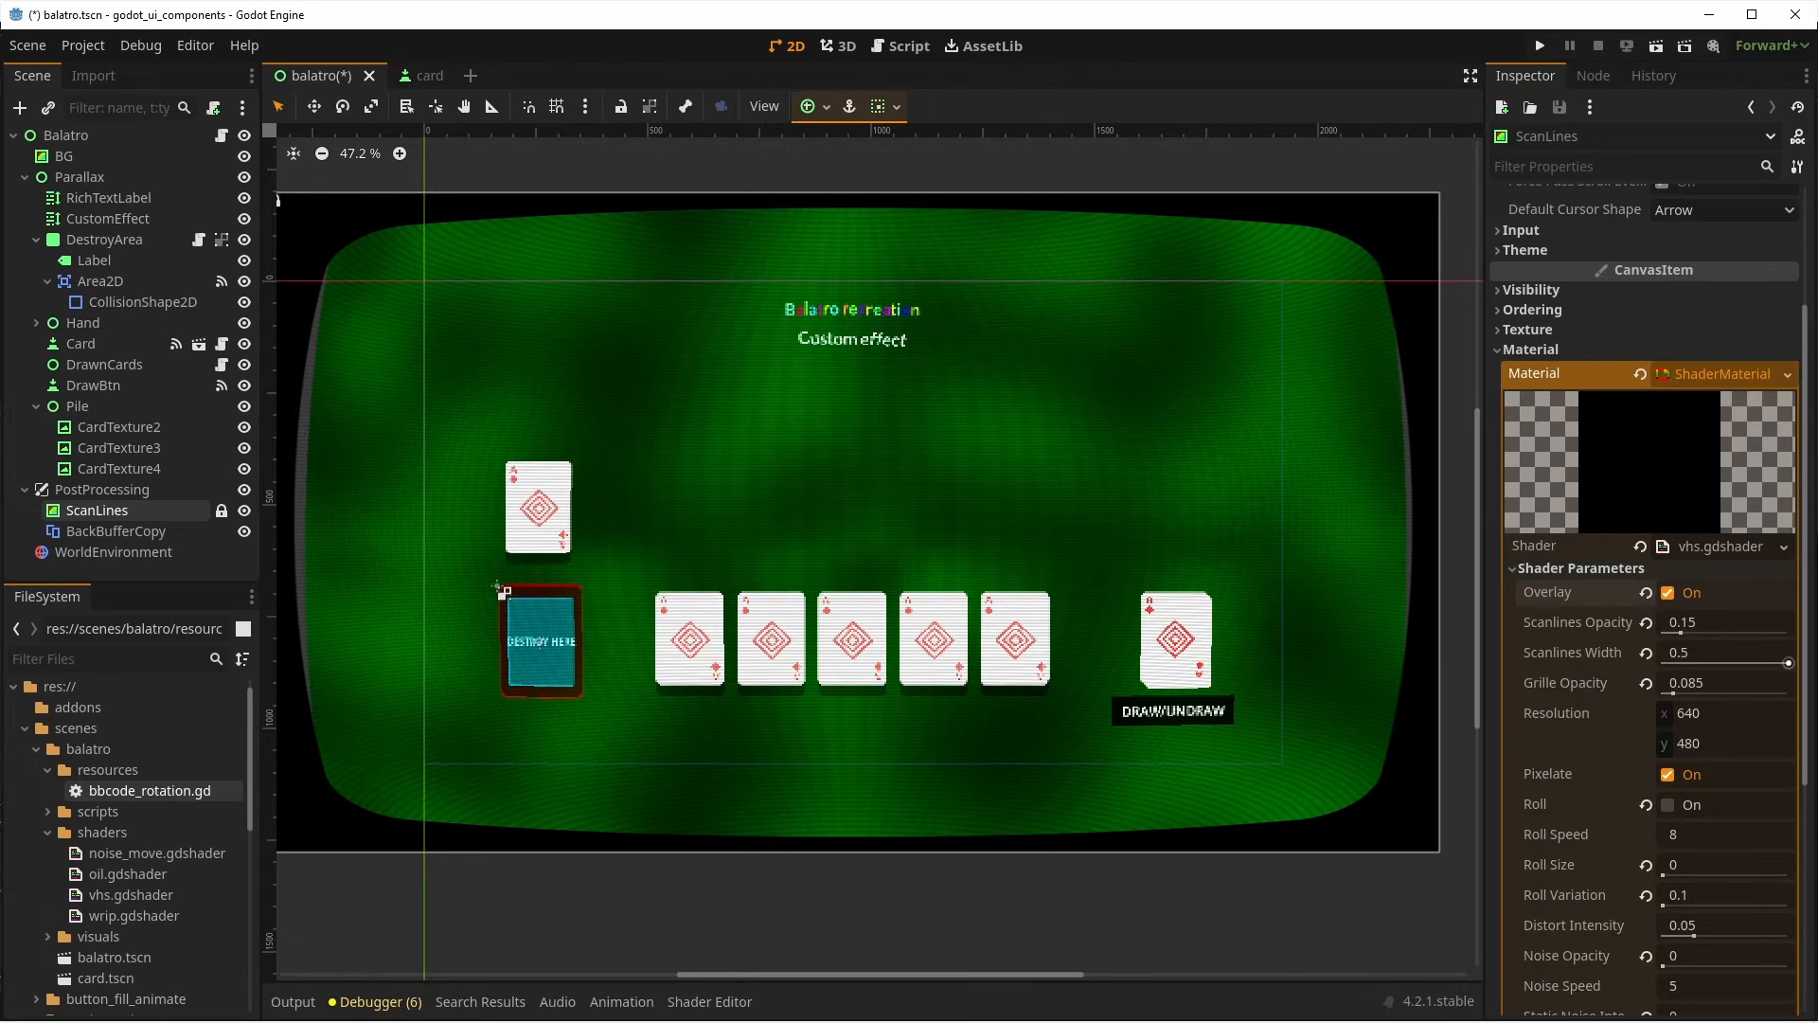
Adjust the ScanLines CRT overlay settings in the Inspector.
left_click_drag(1798, 665, 1710, 665)
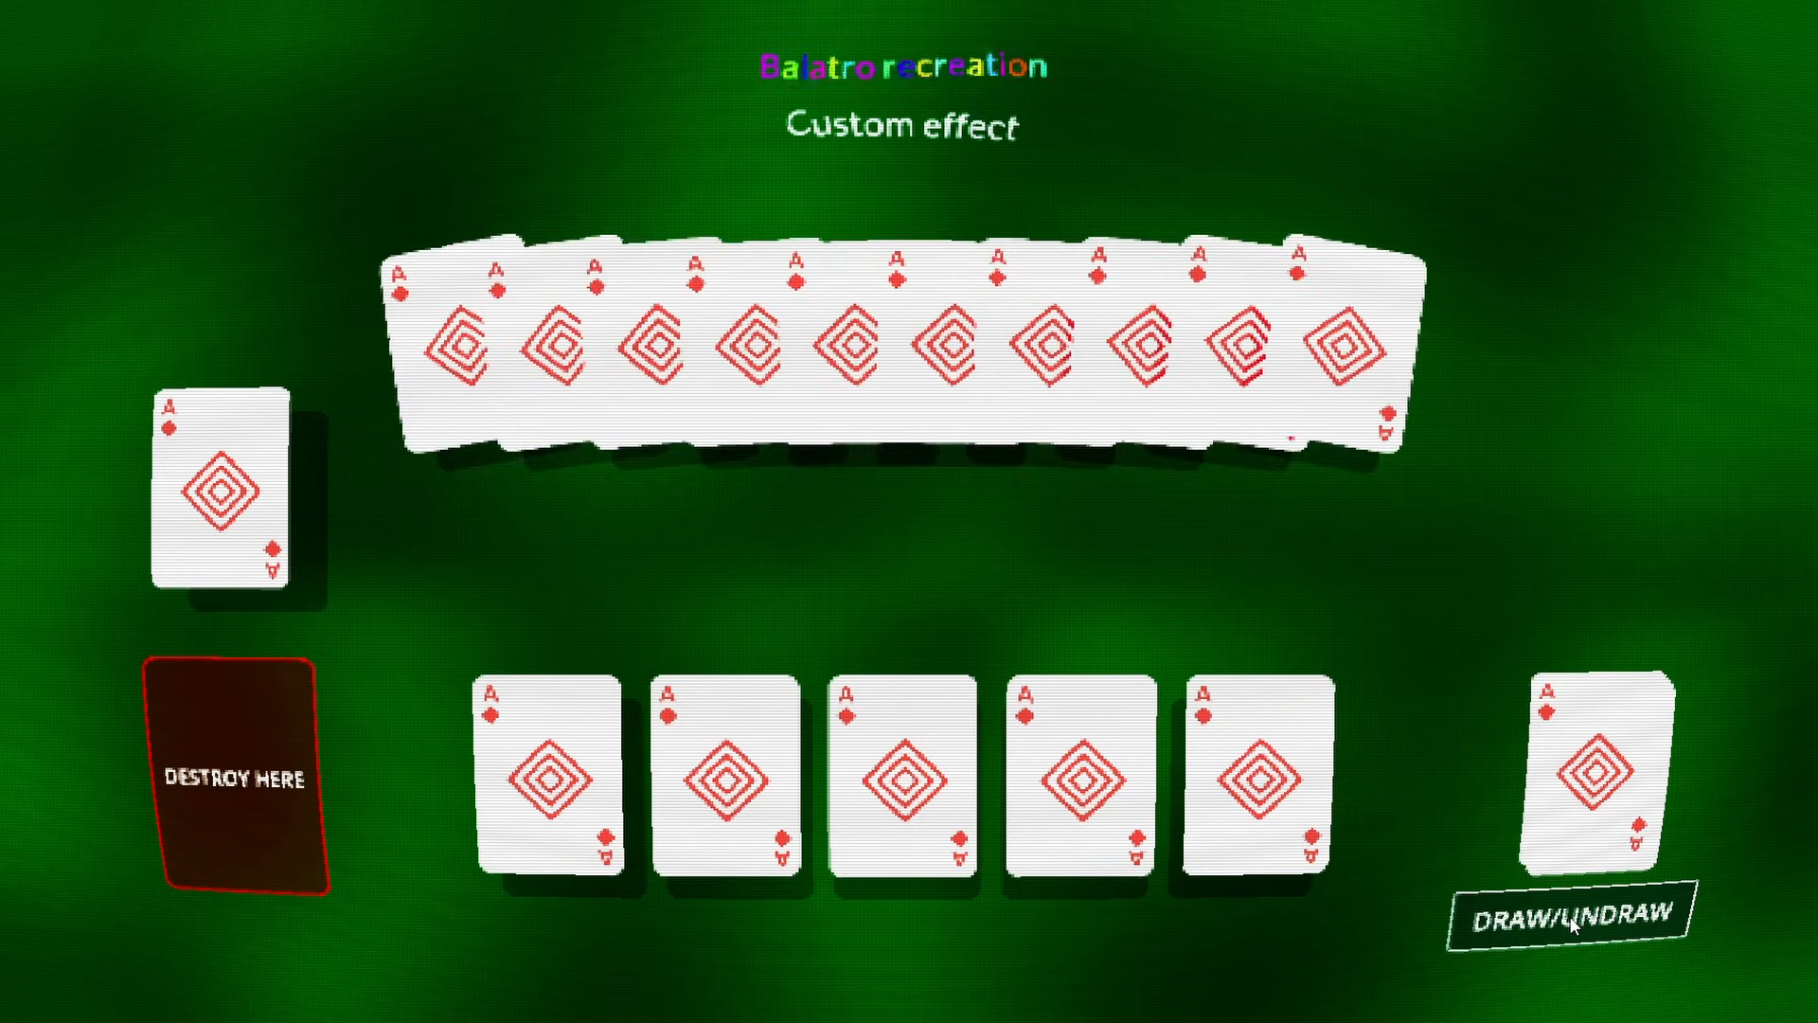
Test the draw_cards tween by sending the fanned hand to the pile and redrawing it.
left_click(1564, 913)
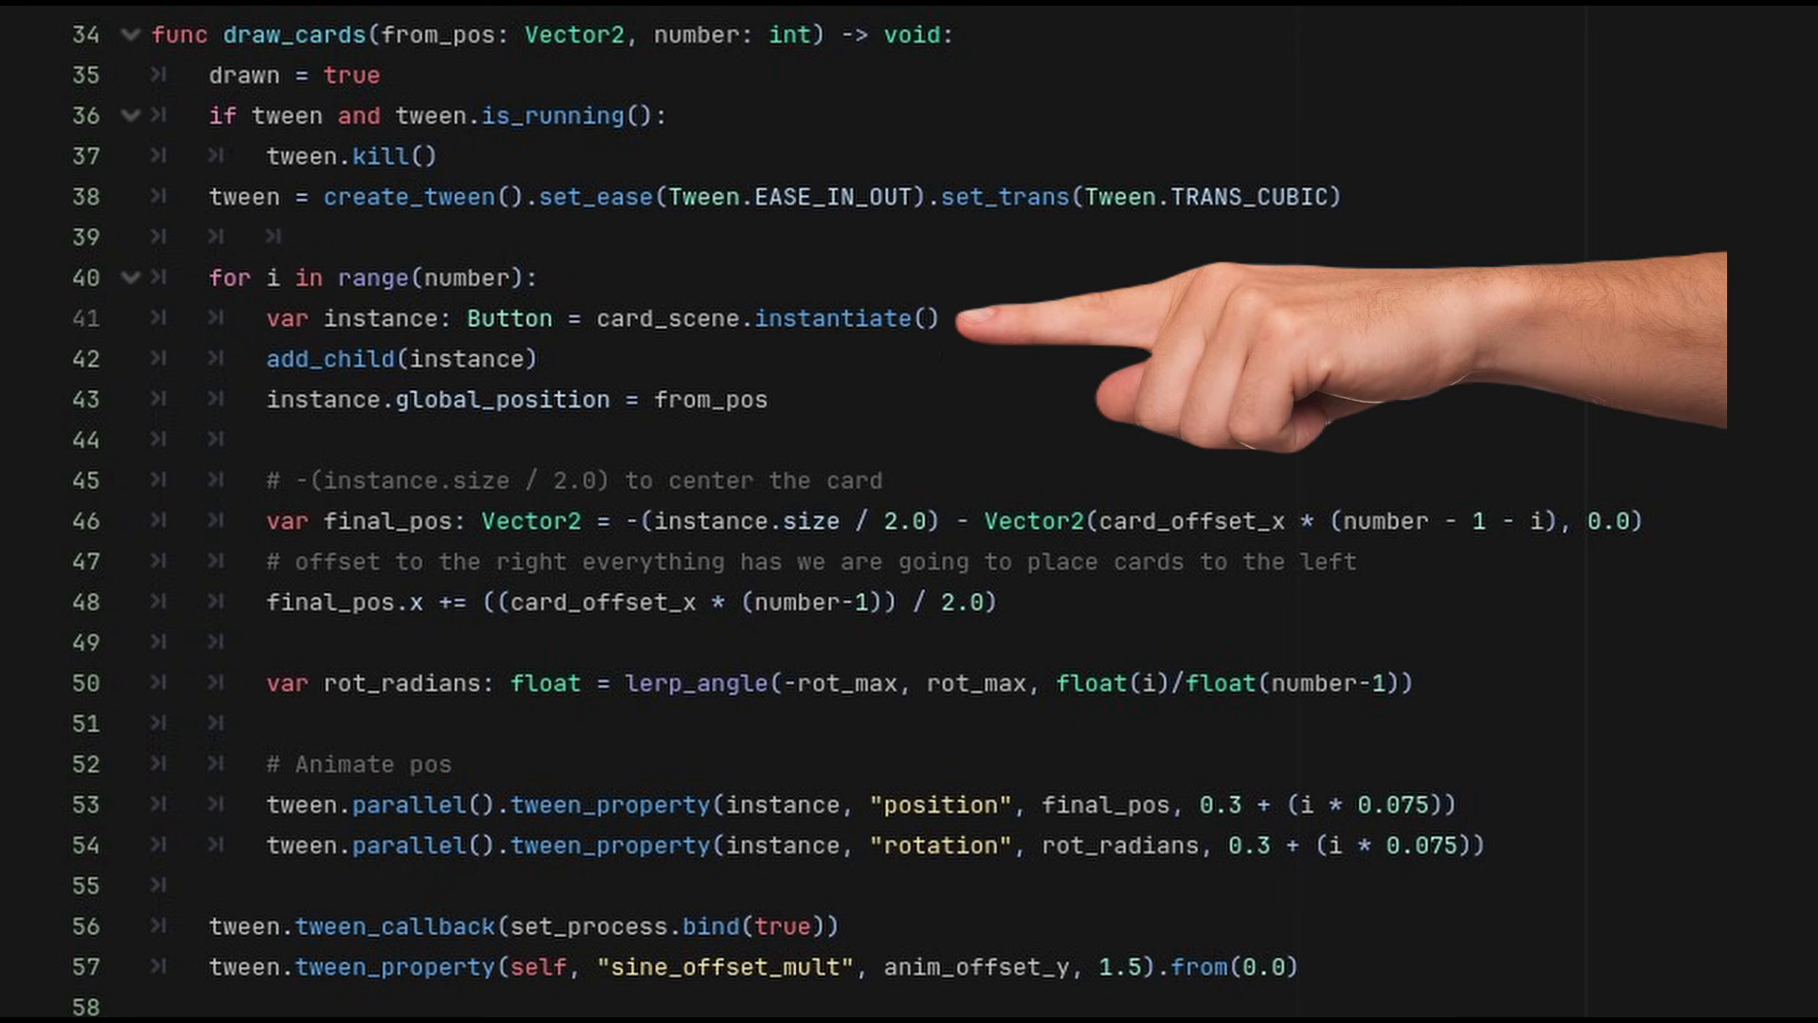
mouse_move(962, 407)
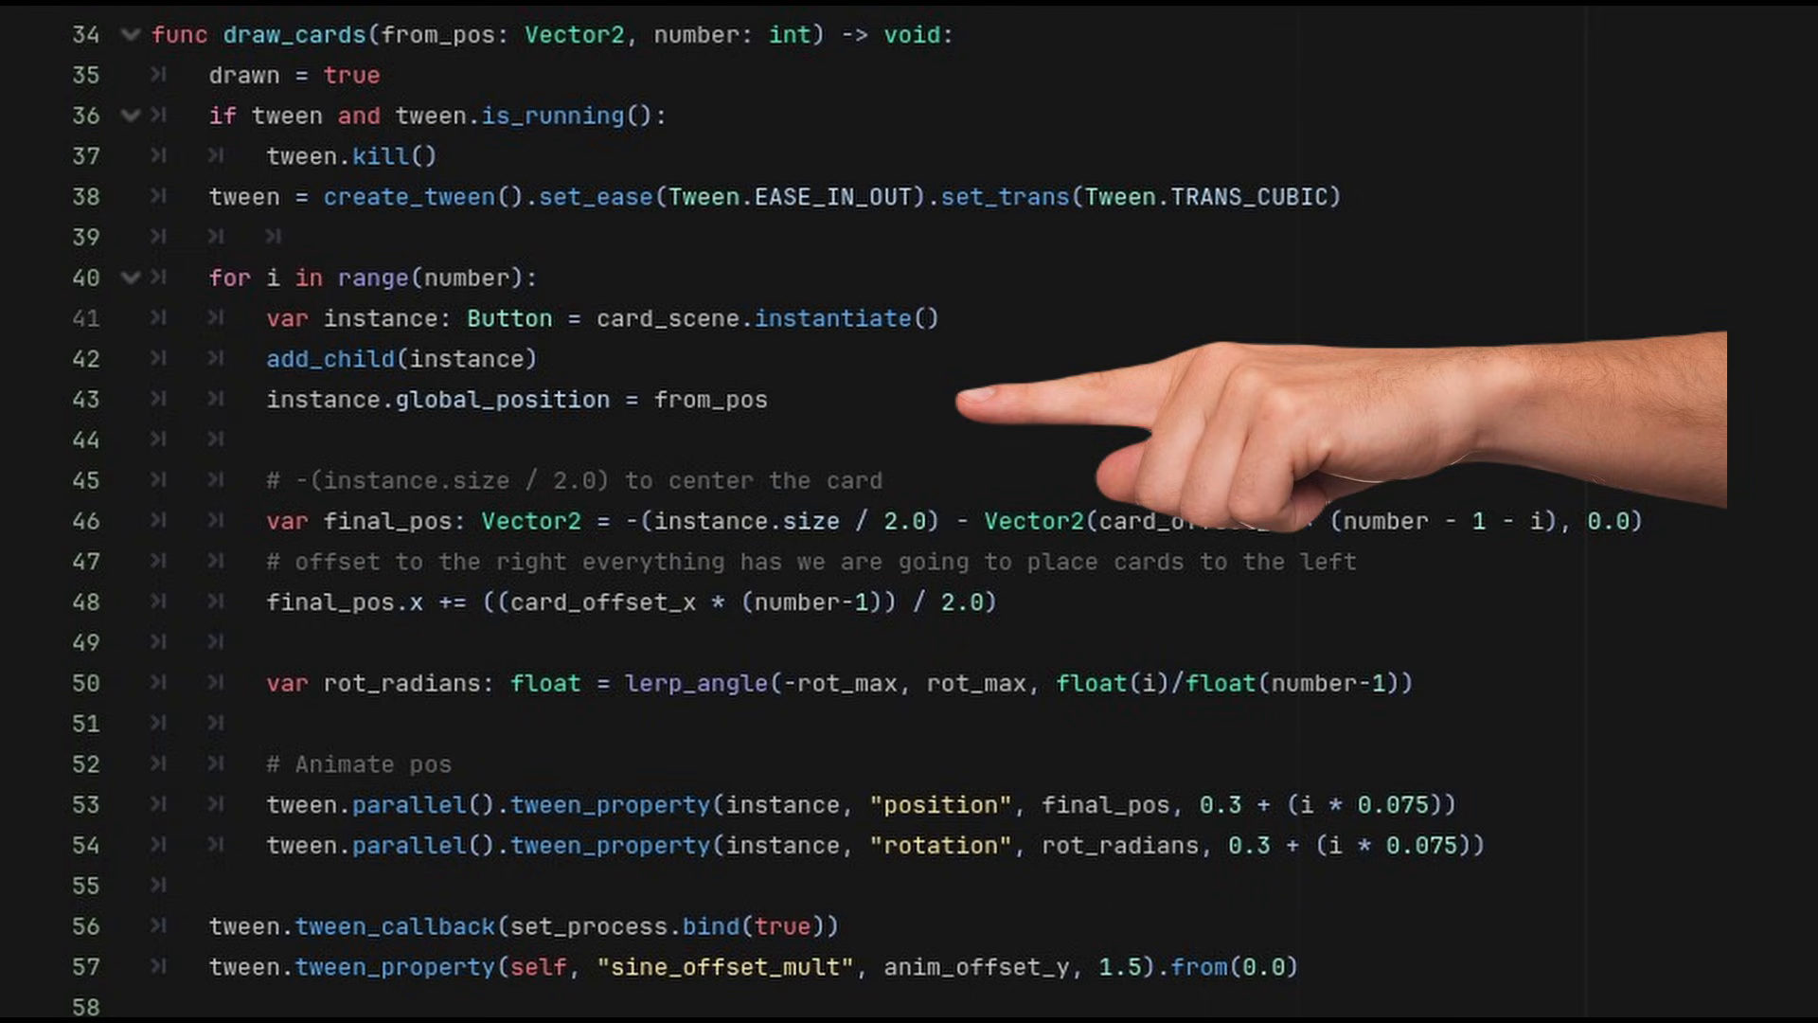
mouse_move(1739, 533)
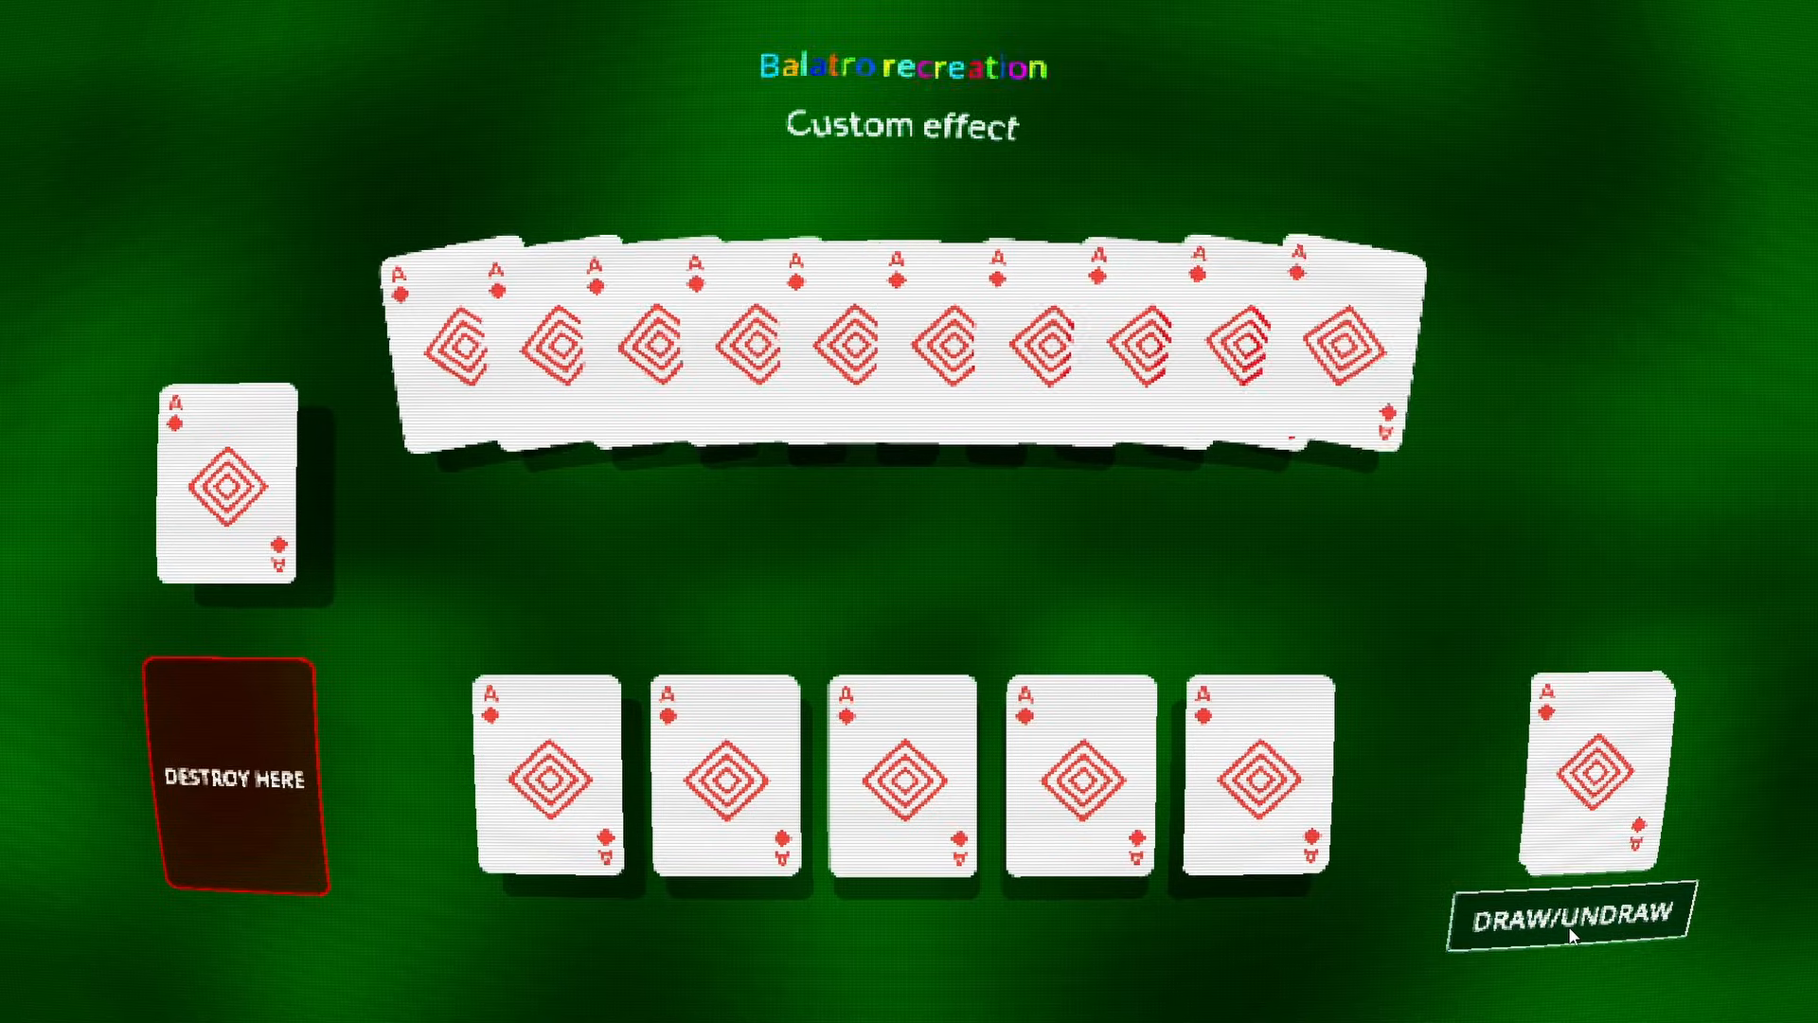
left_click(1569, 915)
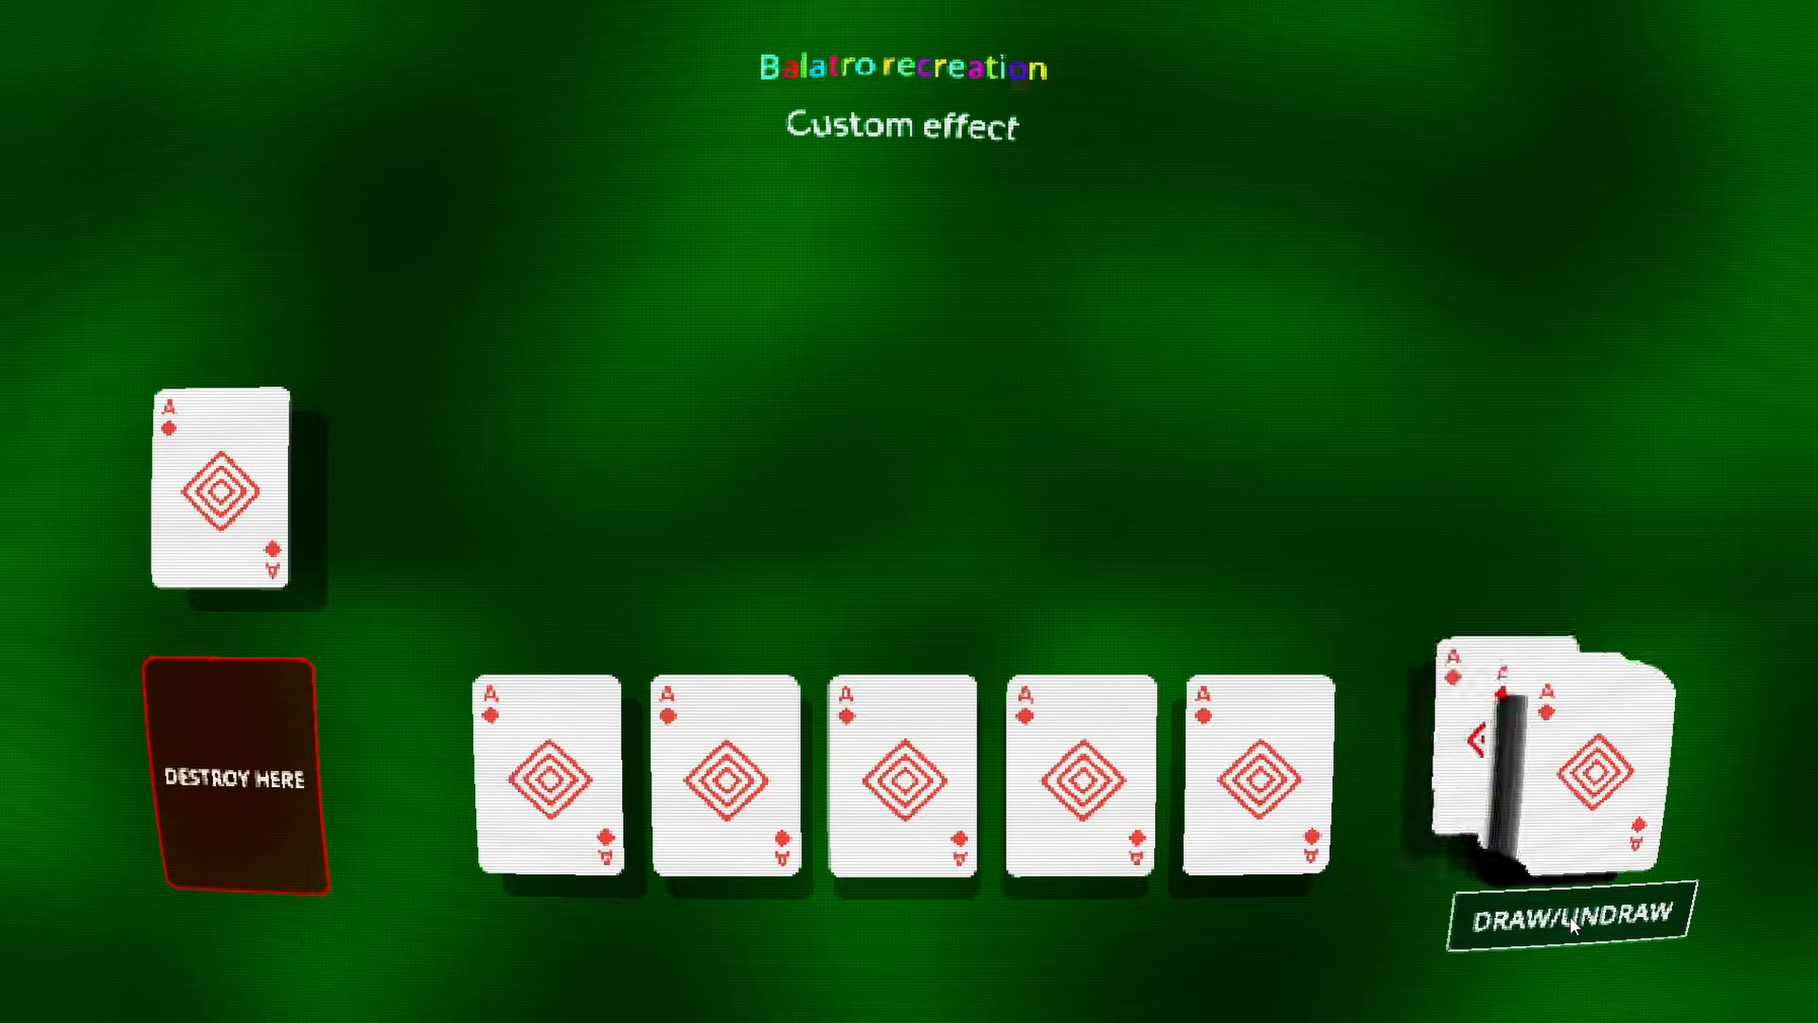
left_click(1568, 910)
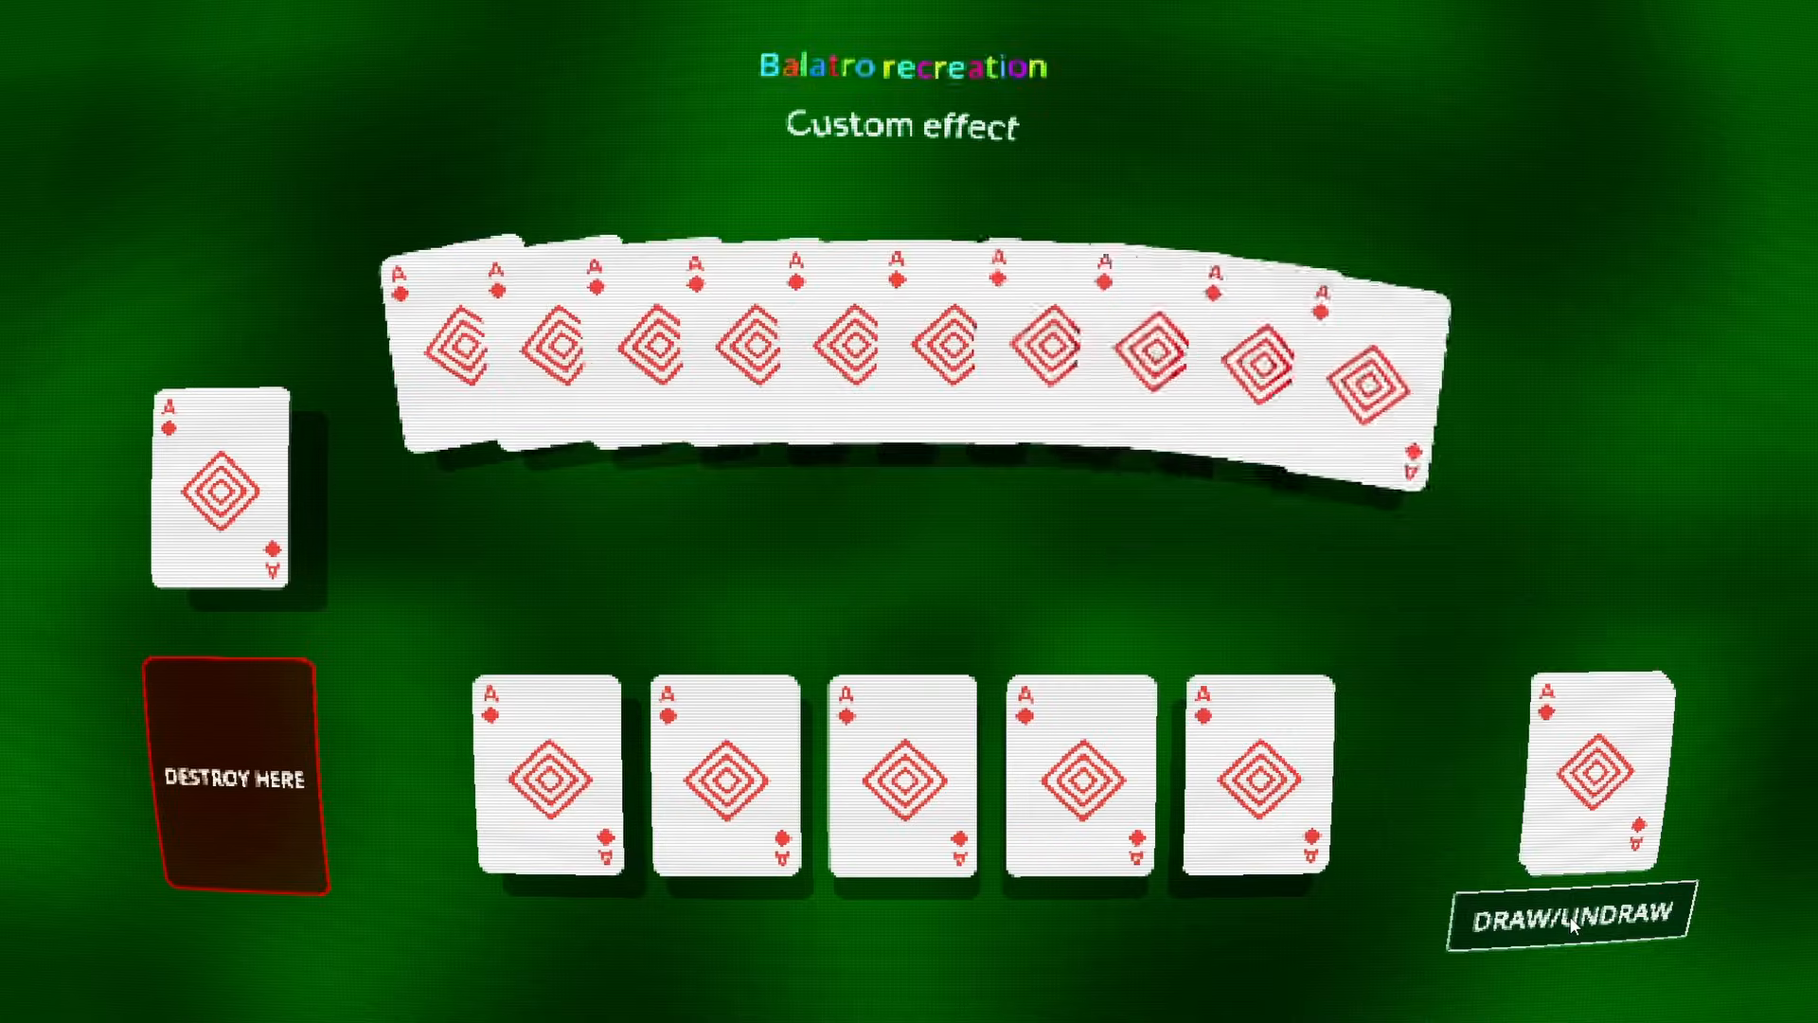
Send the hand back and redraw it while the Parallax node follows the mouse.
left_click(1568, 913)
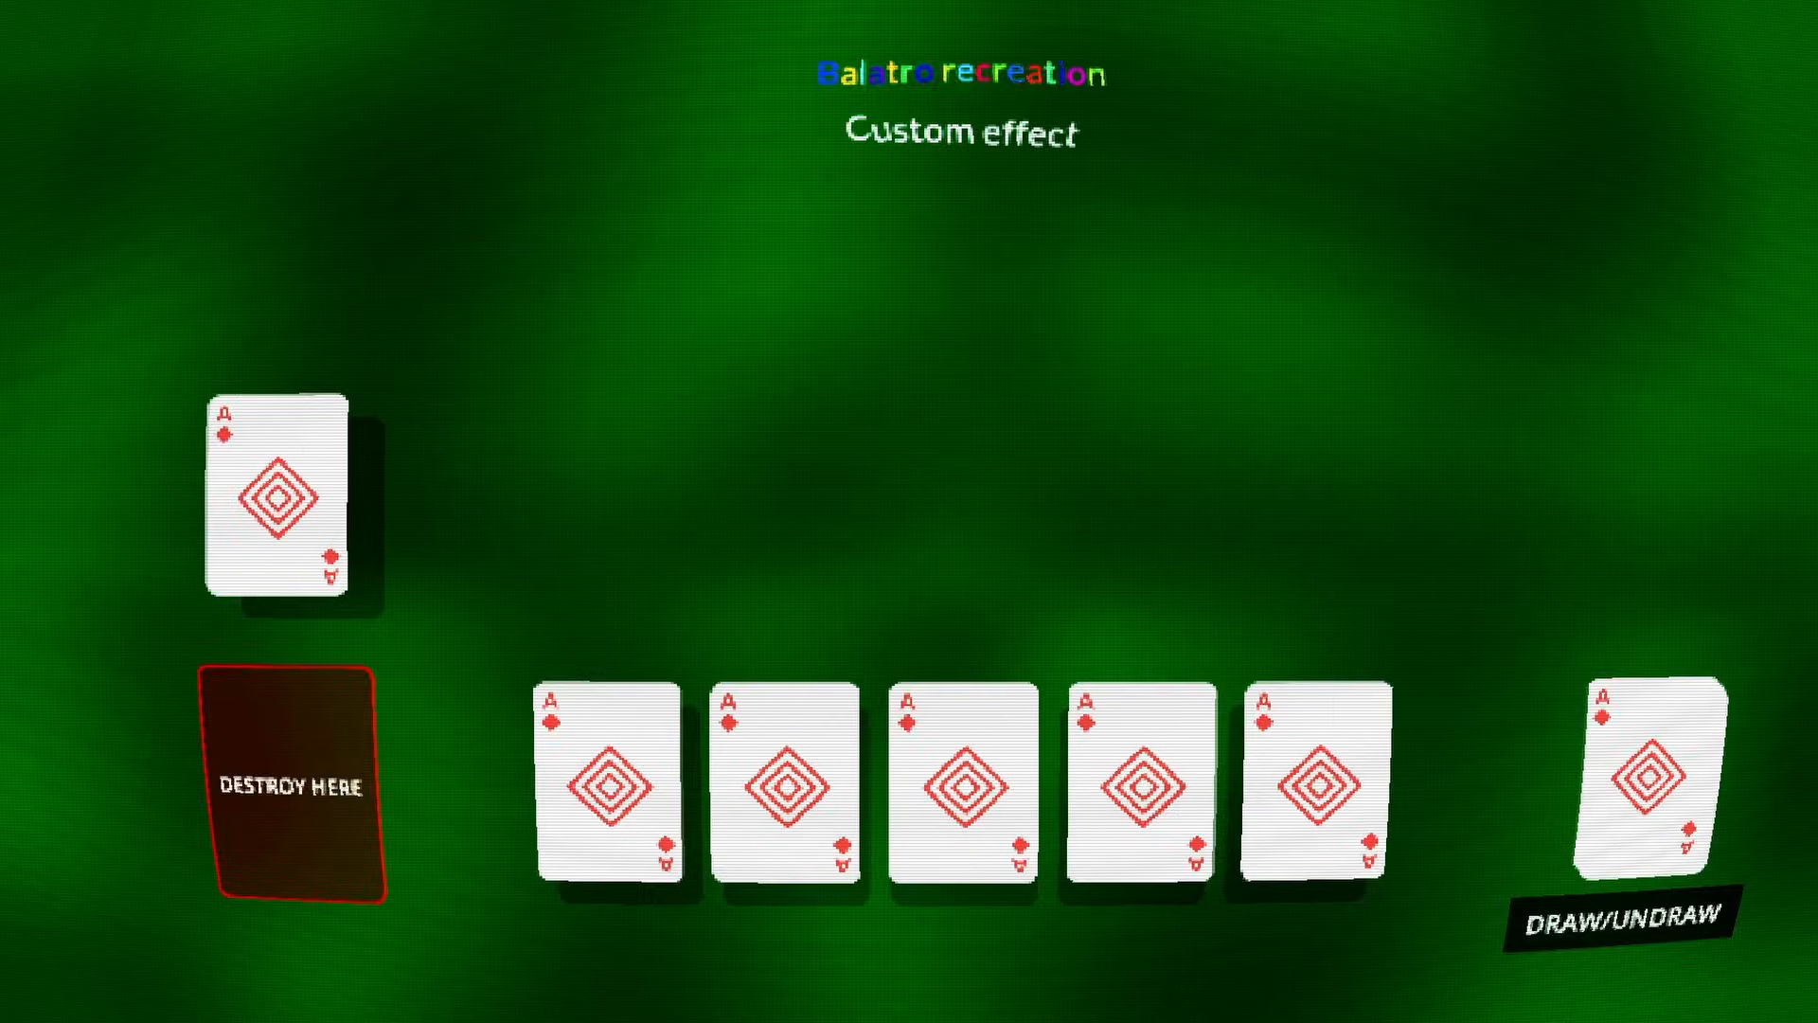
left_click(1612, 912)
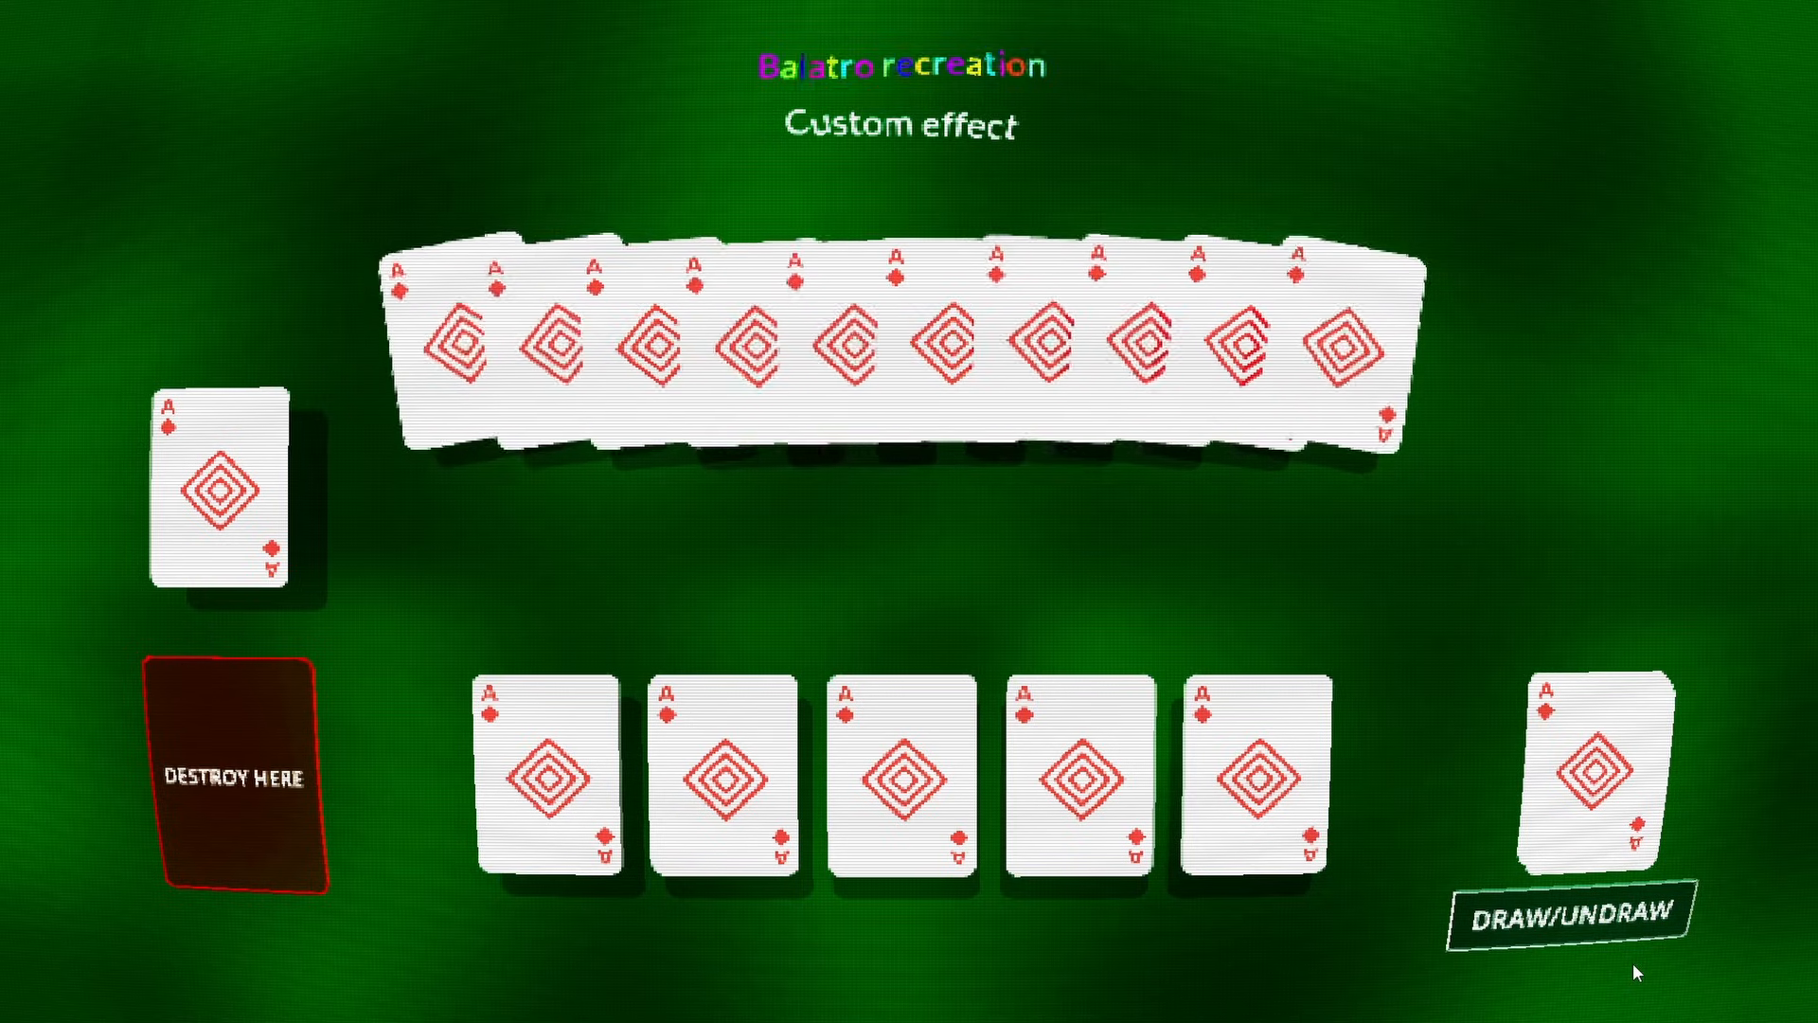
left_click(1572, 914)
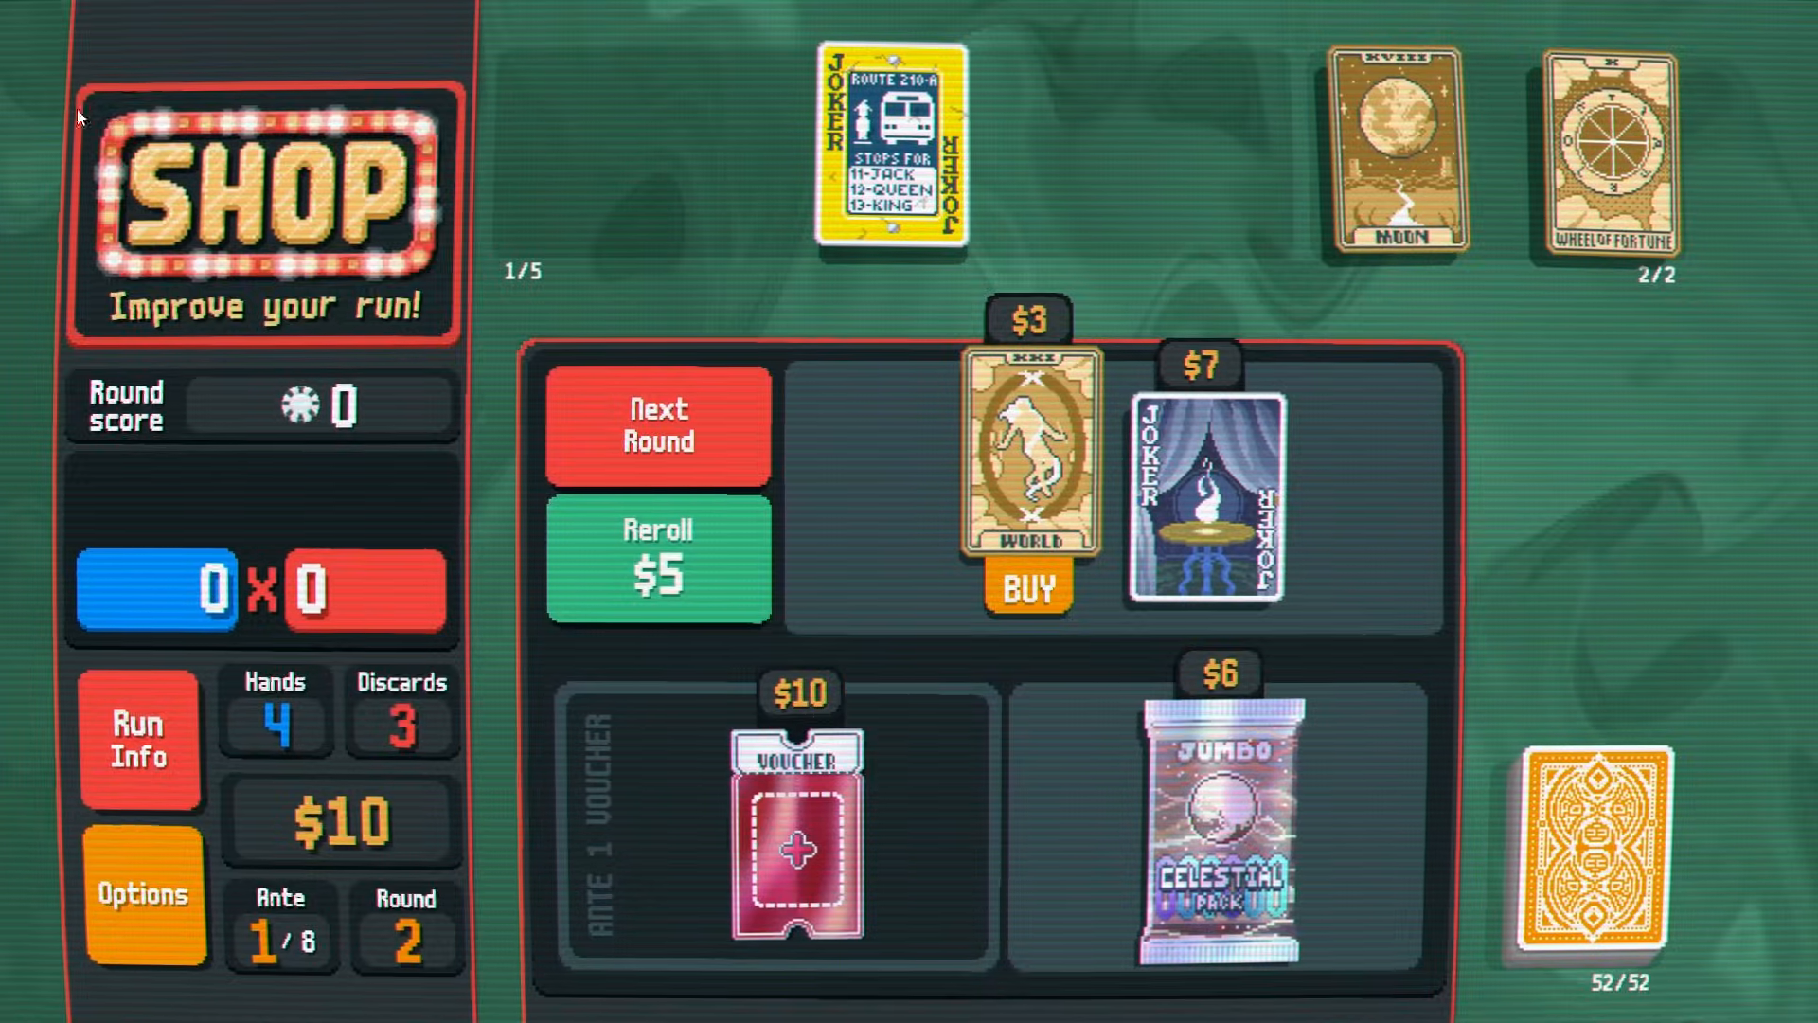
mouse_move(1395, 156)
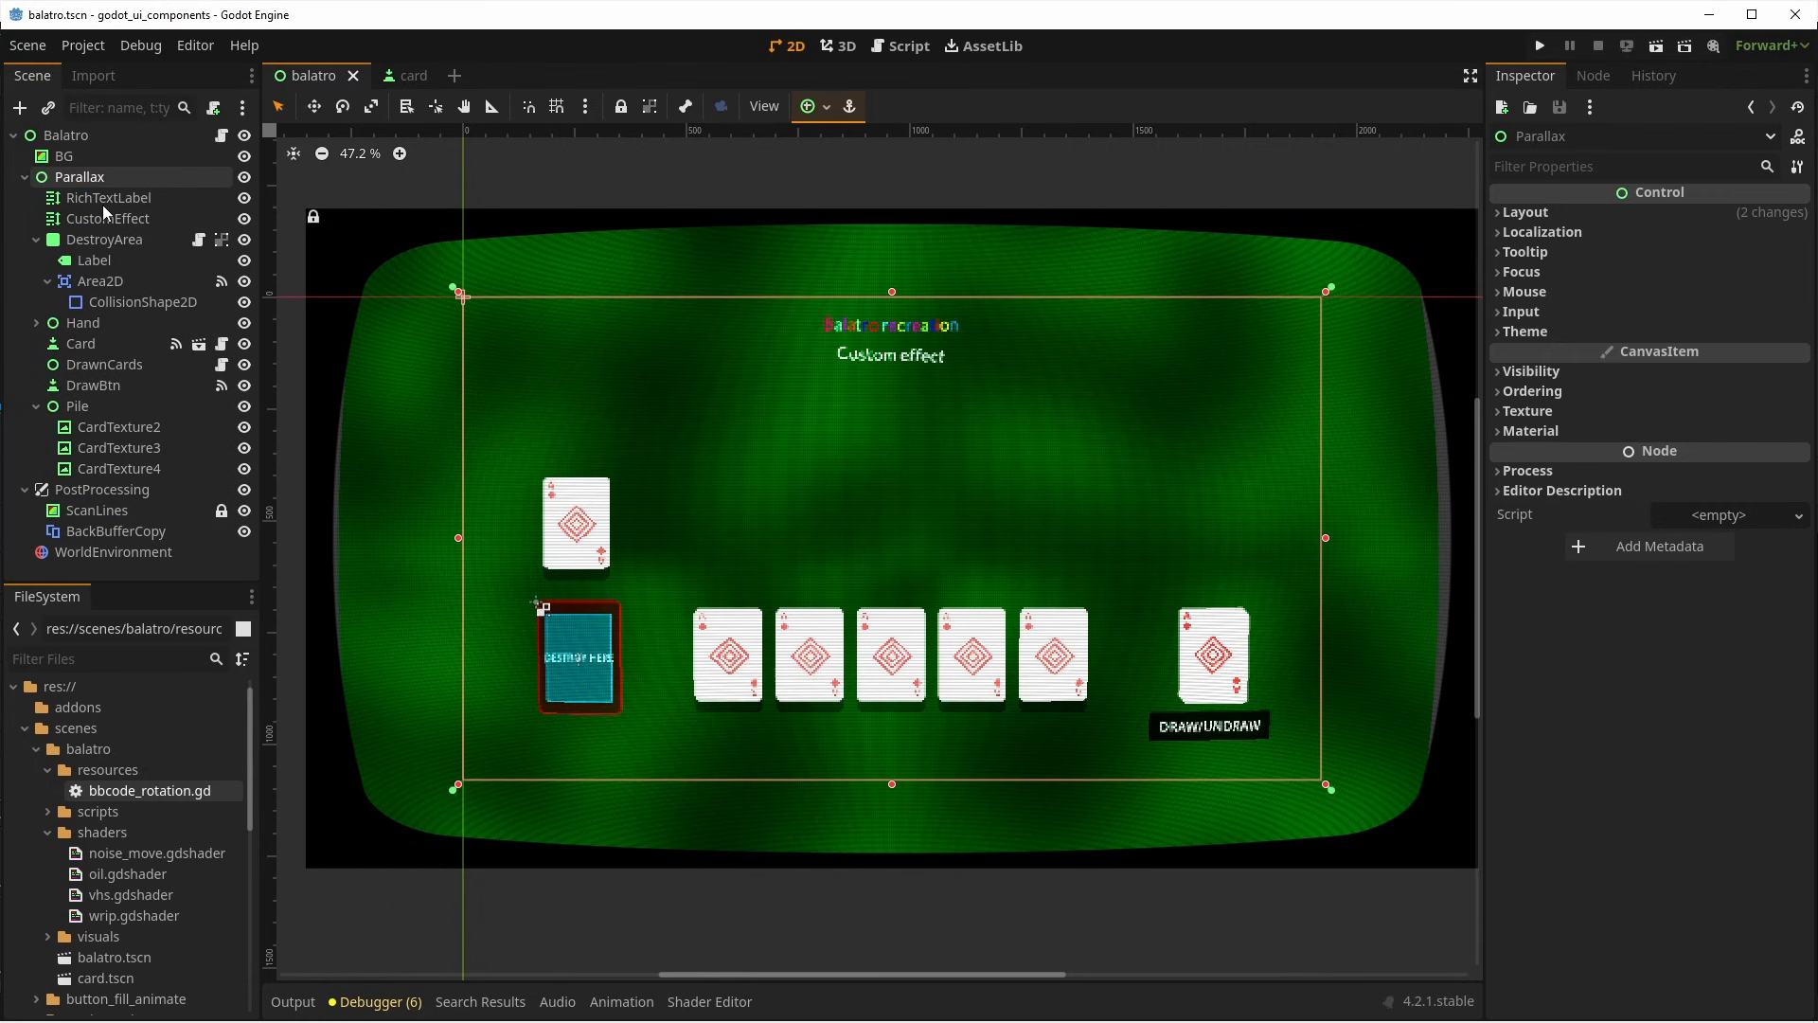
Open balatro.gd in the Script editor to view the Parallax mouse-offset code.
left_click(908, 46)
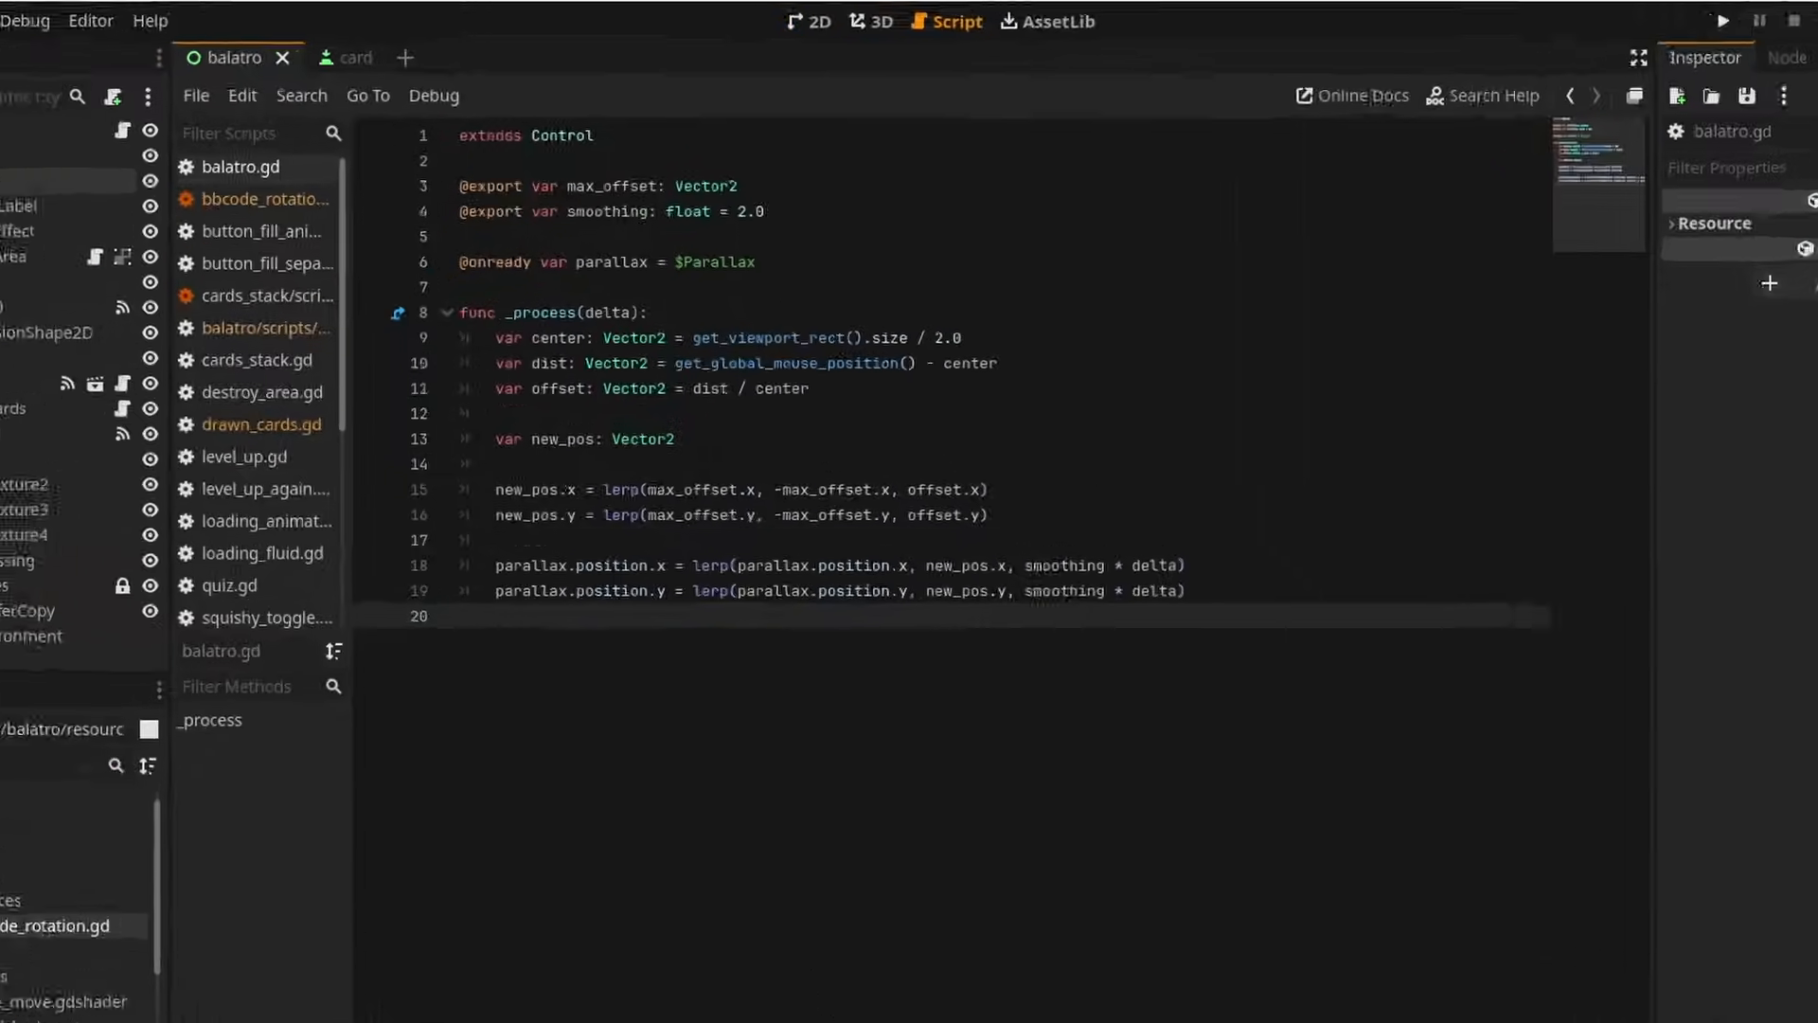